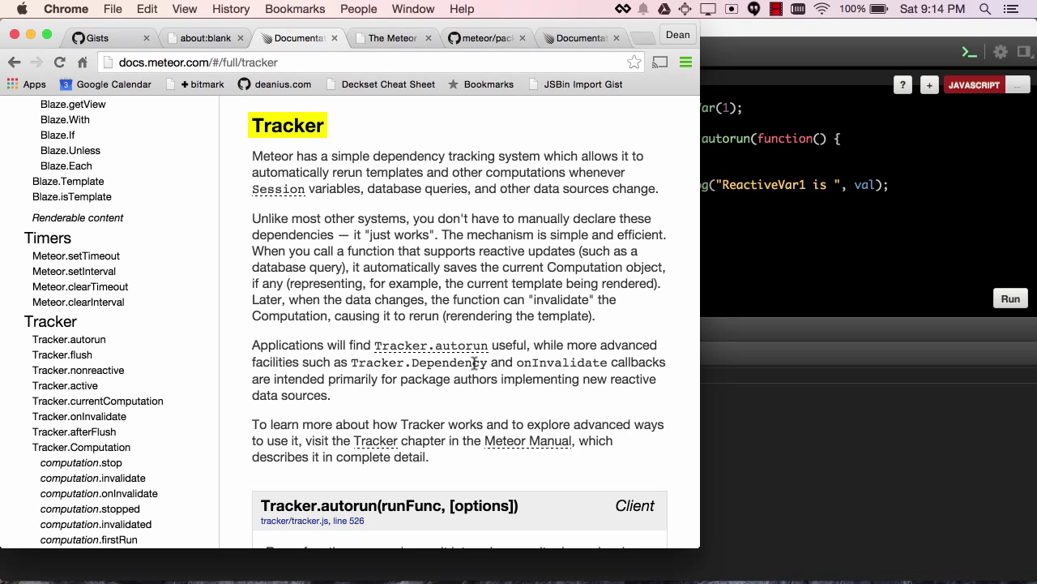
mouse_move(528, 440)
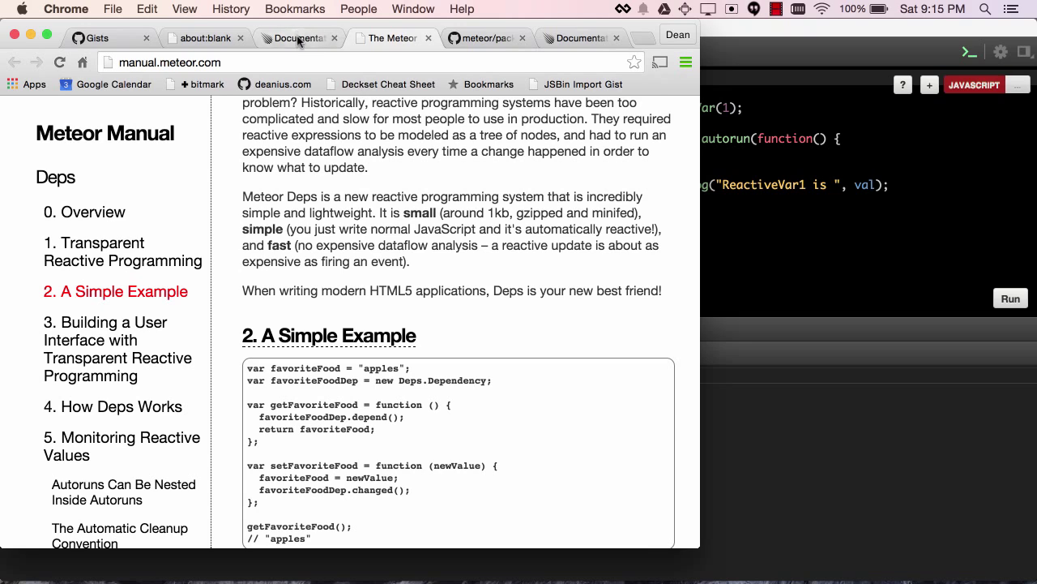
mouse_move(298, 39)
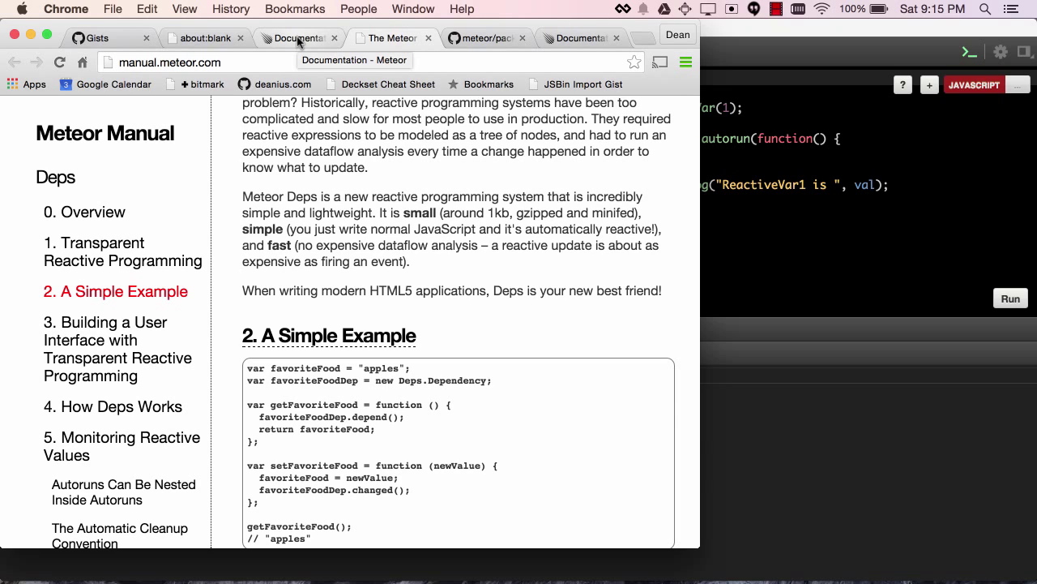
mouse_move(782, 128)
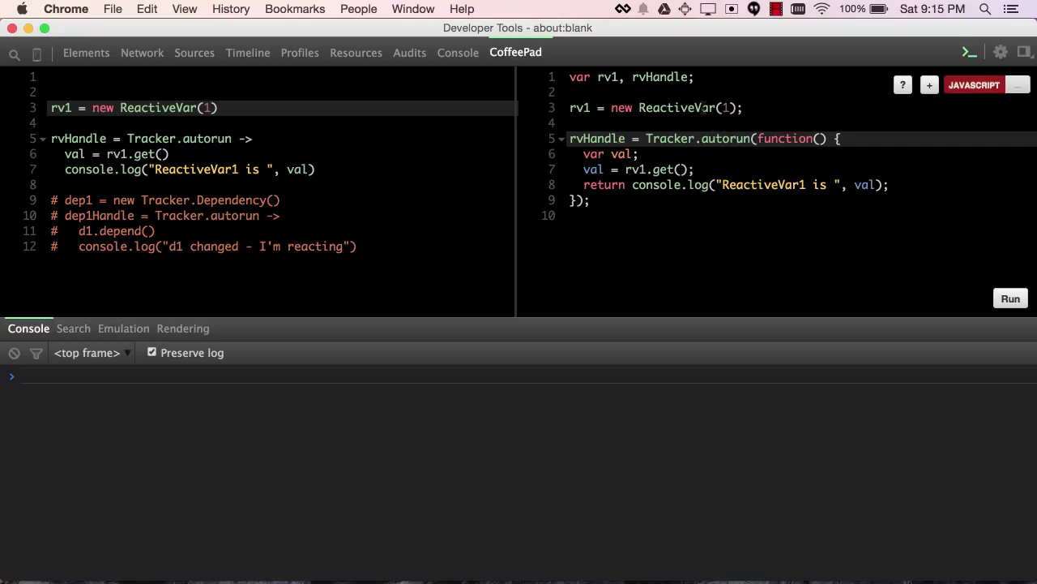
- Point out rv1 in the compiled JavaScript and run it, logging 'ReactiveVar1 is 1'
left_click(618, 138)
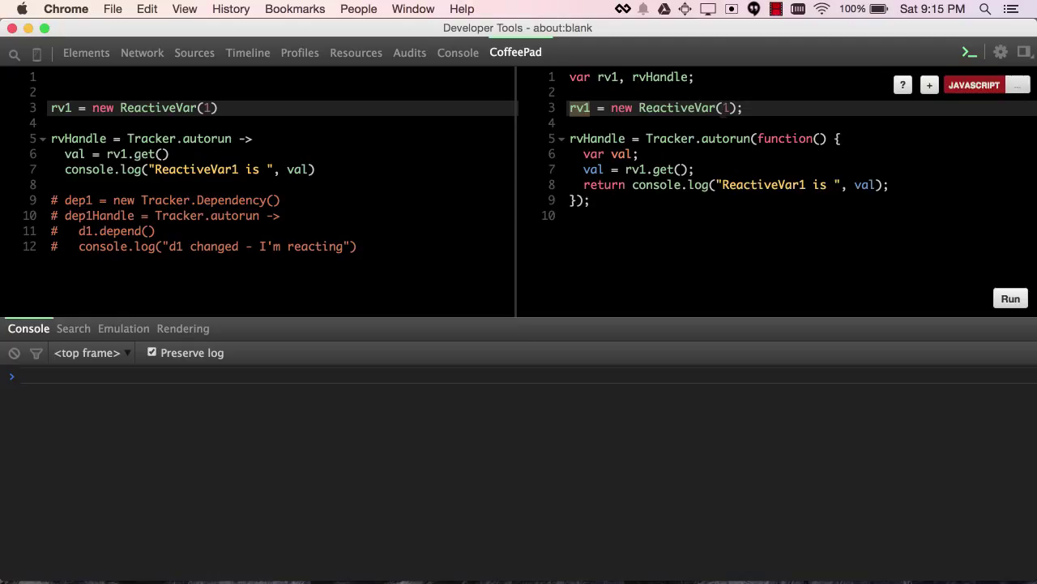
left_click(591, 108)
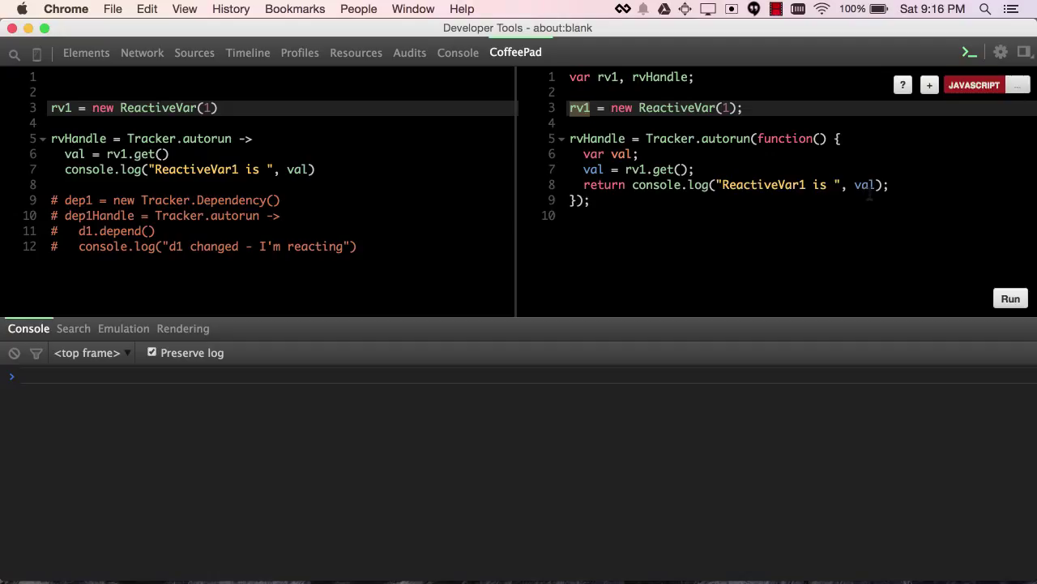
mouse_move(982, 269)
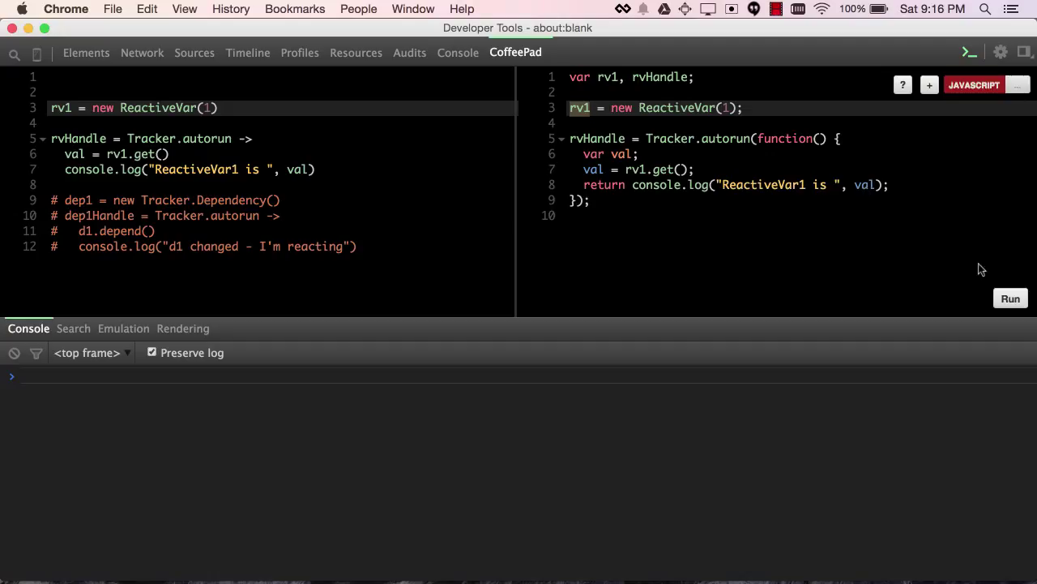
left_click(1010, 298)
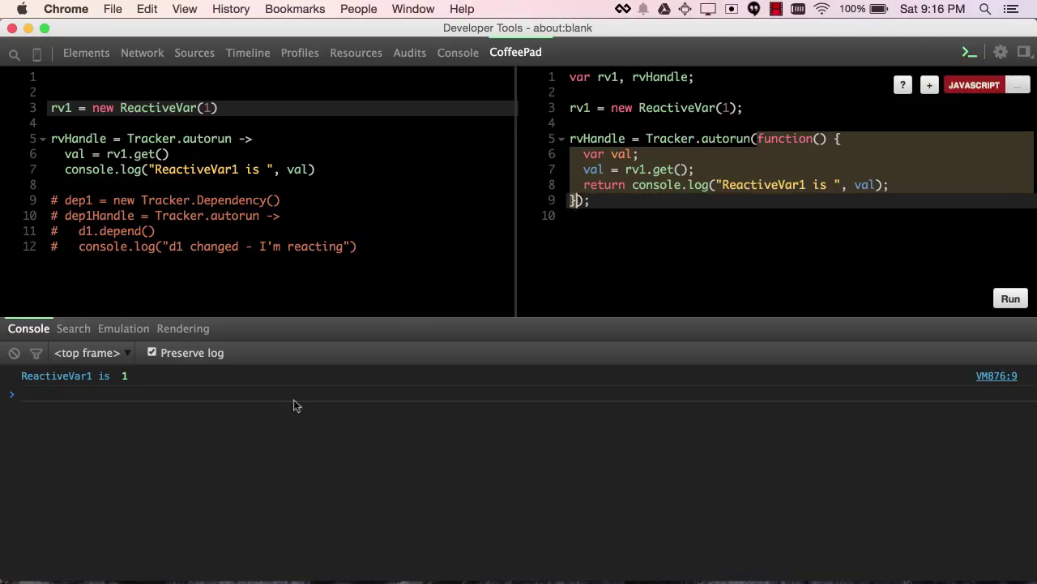
mouse_move(291, 398)
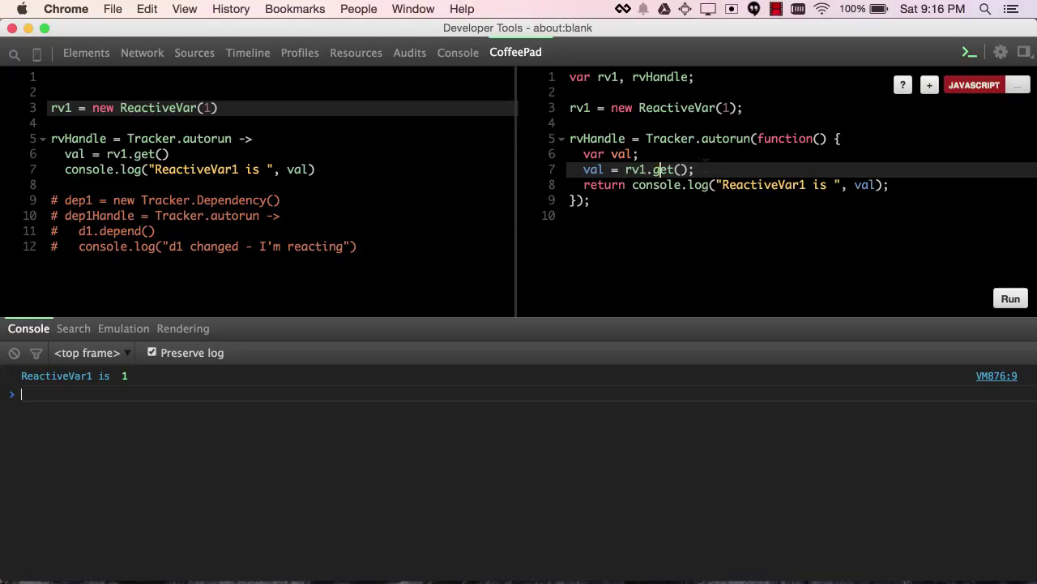
- Set rv1 to 2 and then 3 in the console, each logged by the autorun
type("rv")
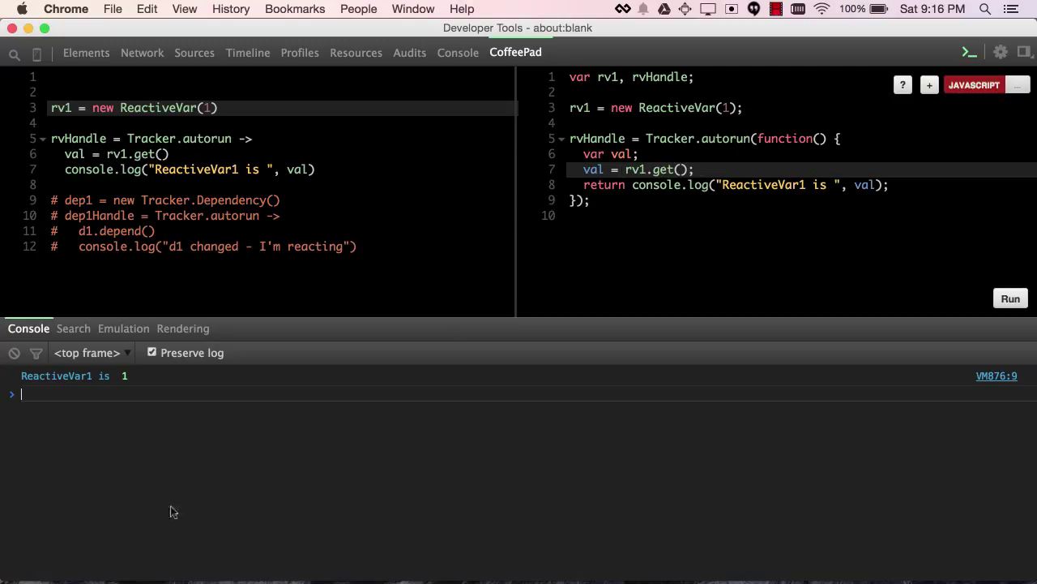
type("rv1")
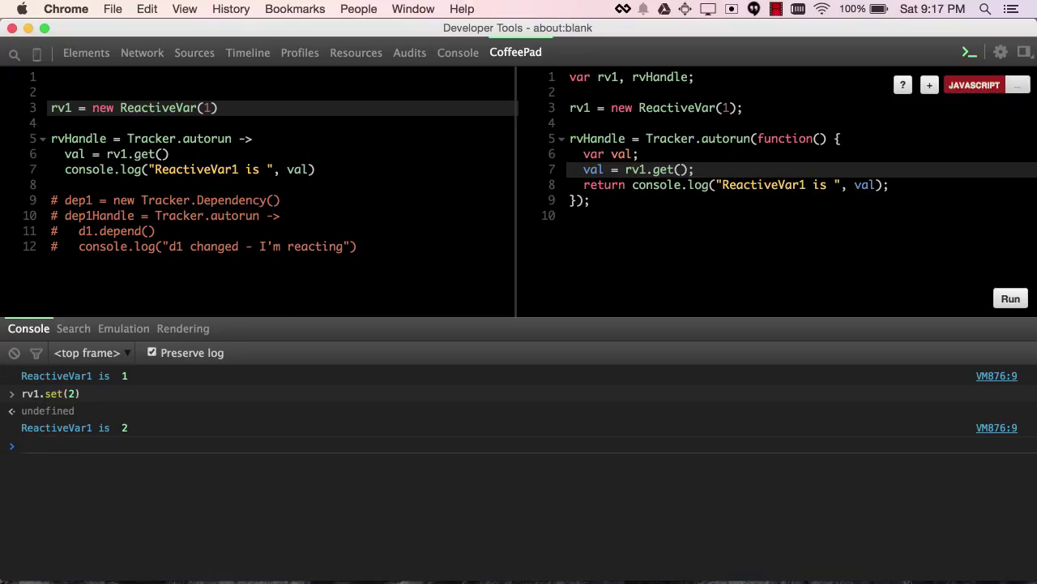
type("rv1.set(2)")
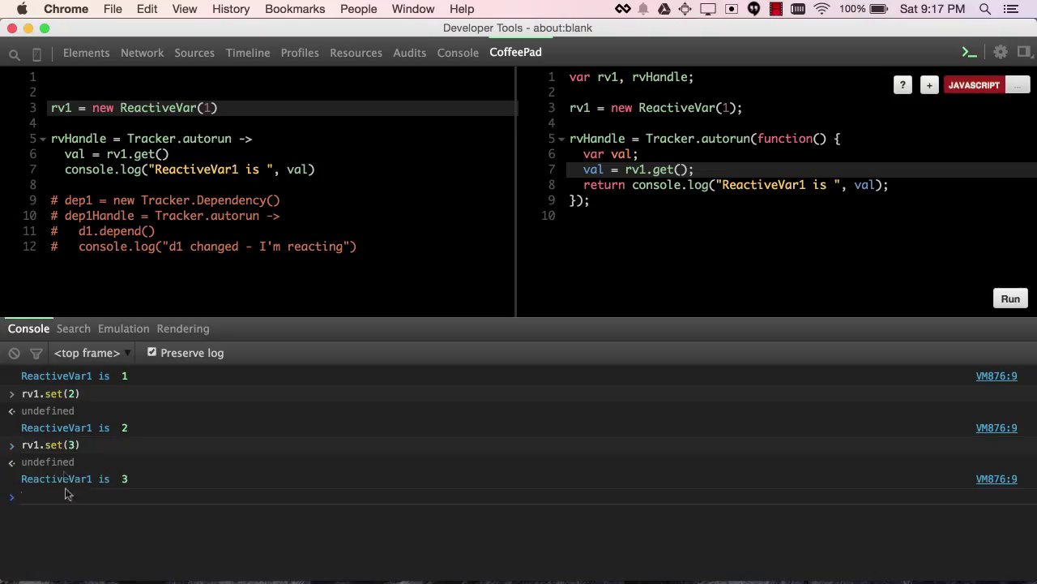
mouse_move(141, 482)
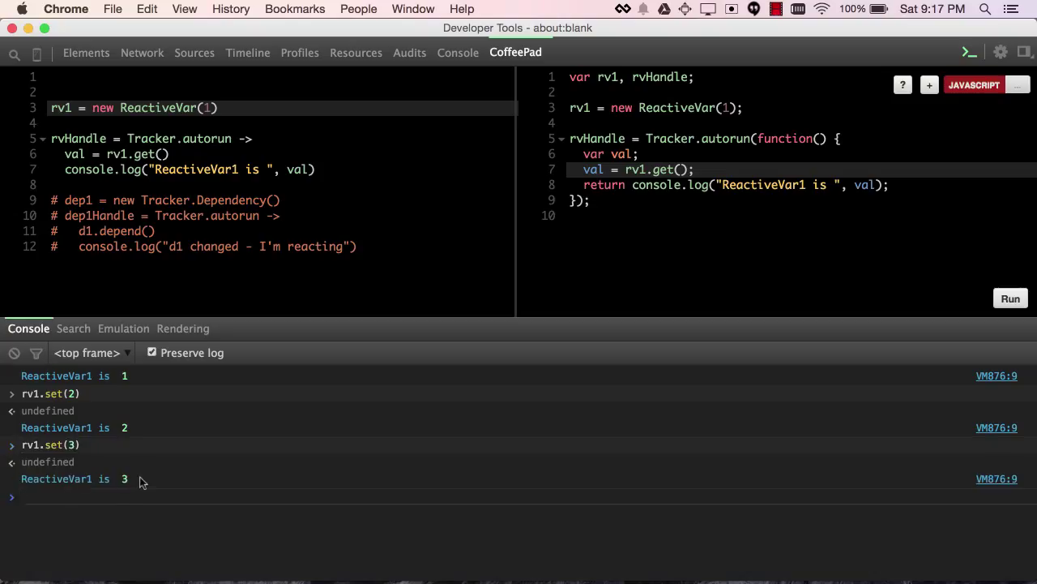
type("rv1.set(3)")
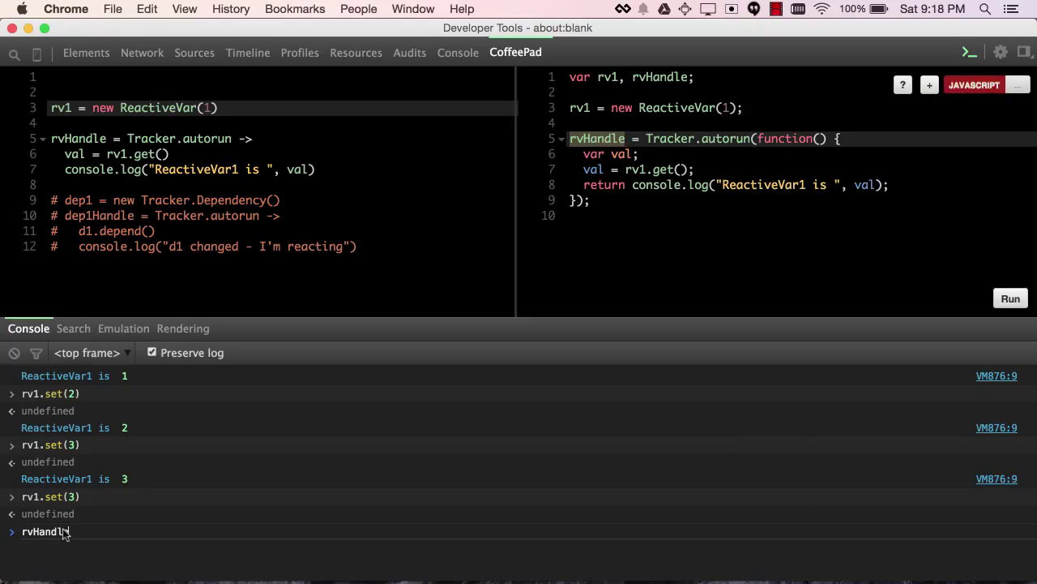
- Stop rvHandle, rerun the code on a cleared console, and set rv1 to 4
type(".")
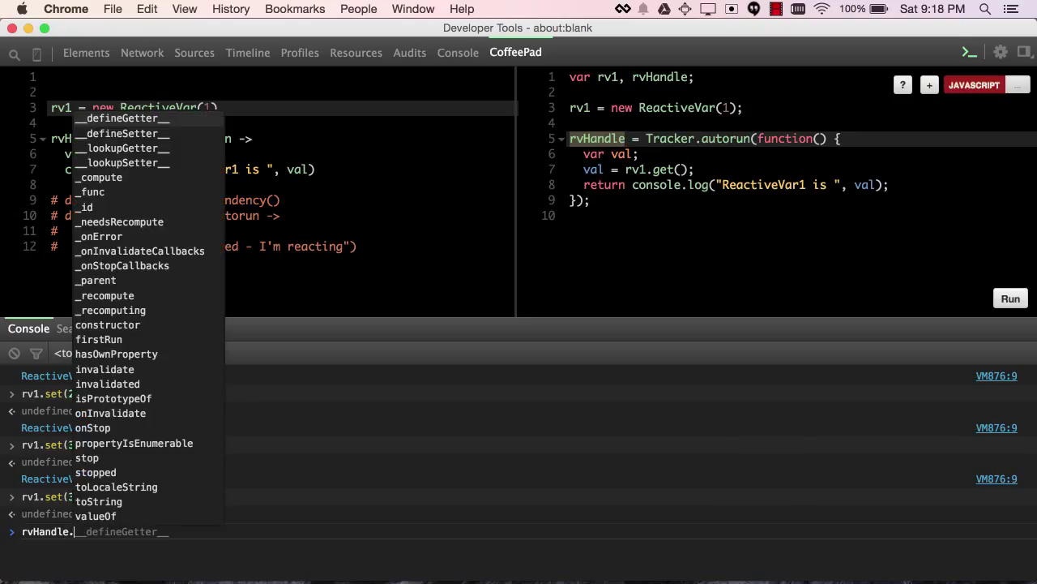
type("stop")
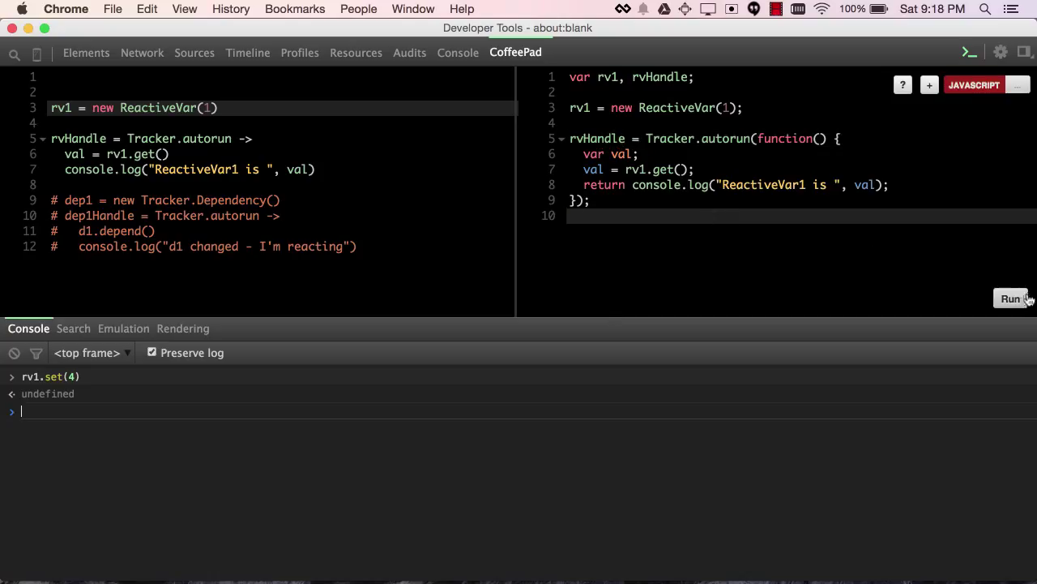
left_click(1011, 298)
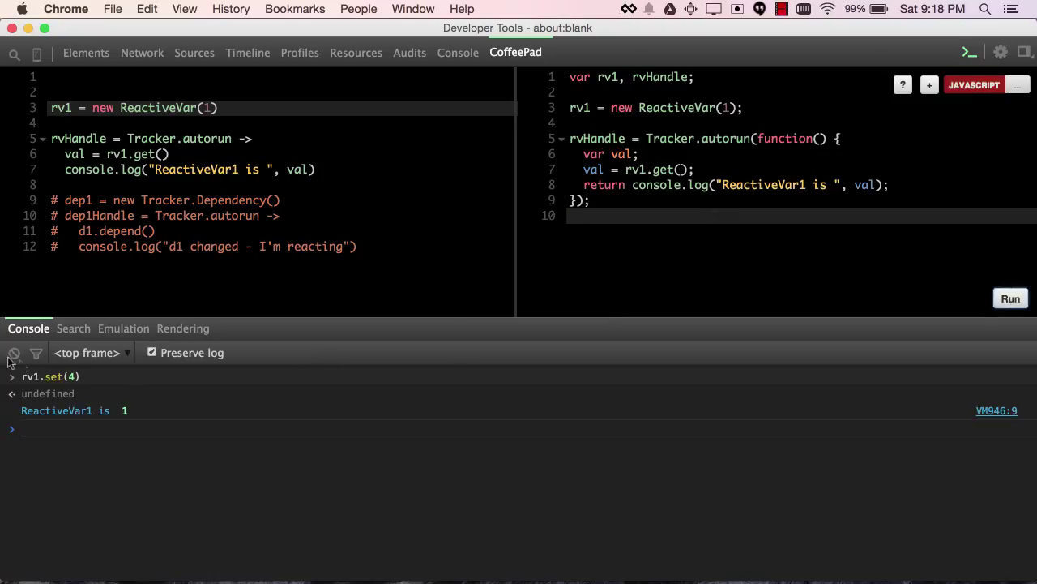
left_click(14, 352)
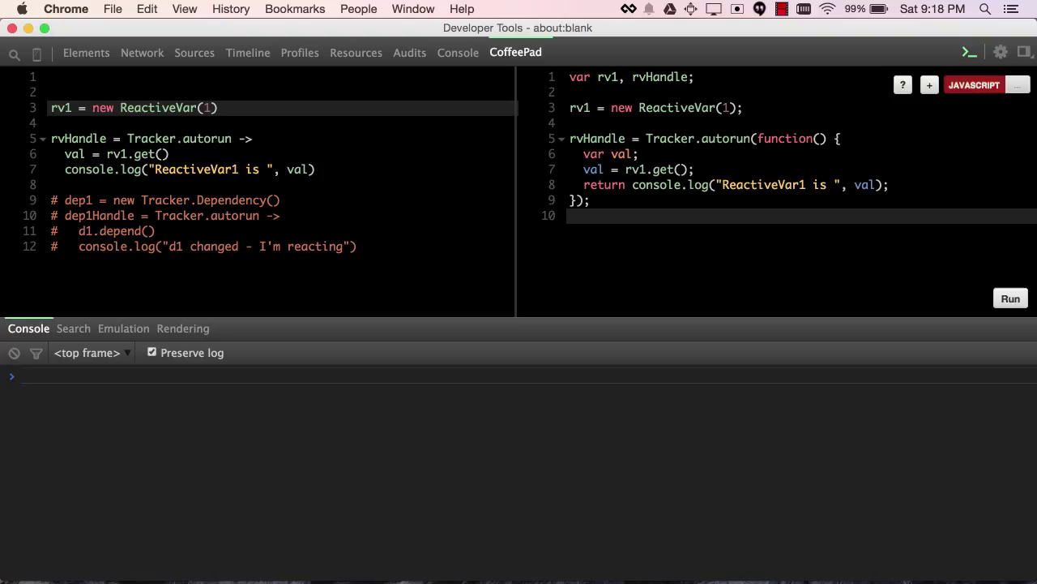
type("rv1.set(4)")
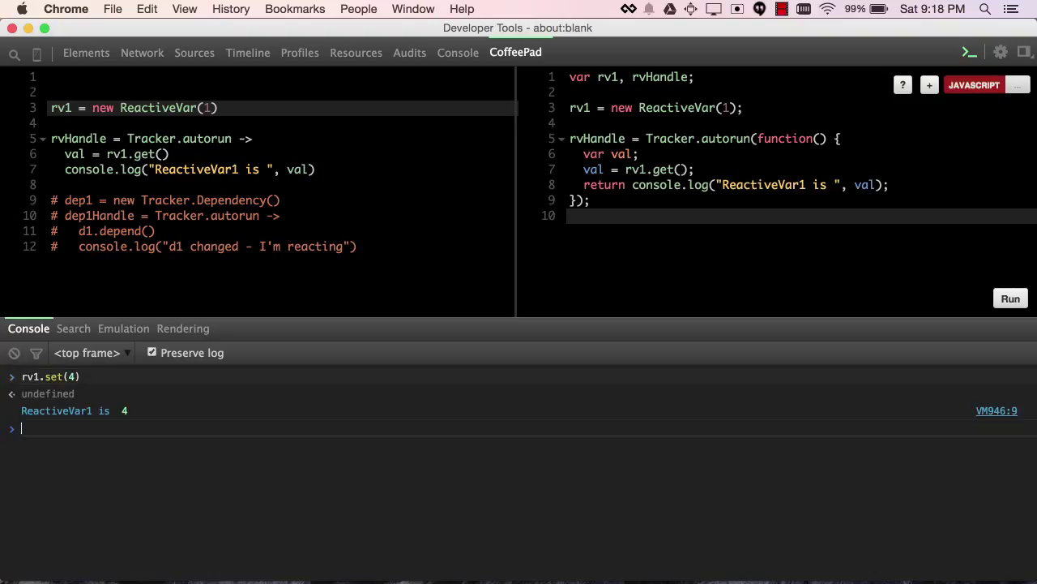
mouse_move(557, 258)
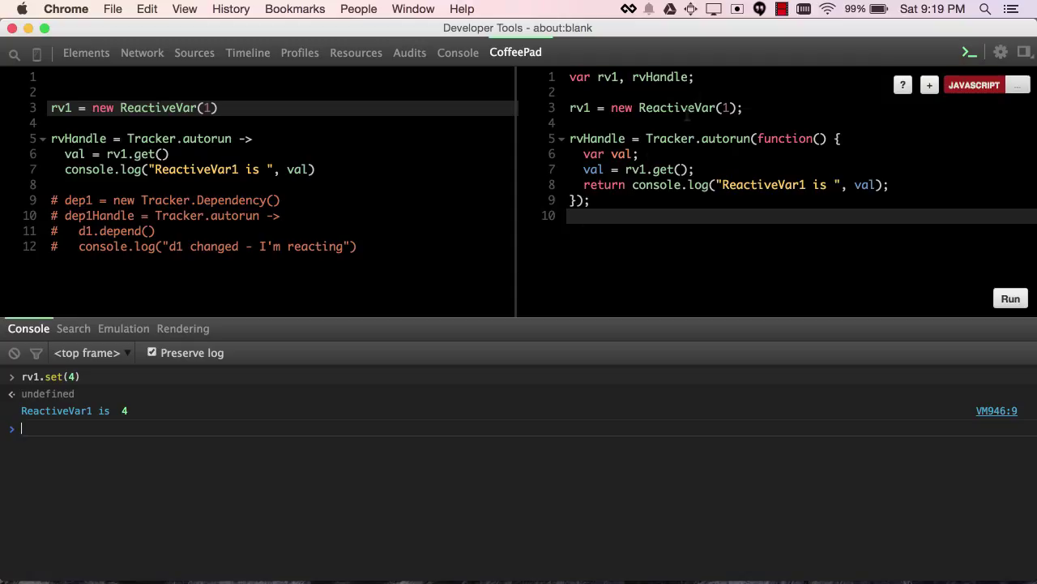
- Uncomment the dep1 autorun lines and call dep1.changed() to log 'd1 changed - I'm reacting'
double_click(677, 107)
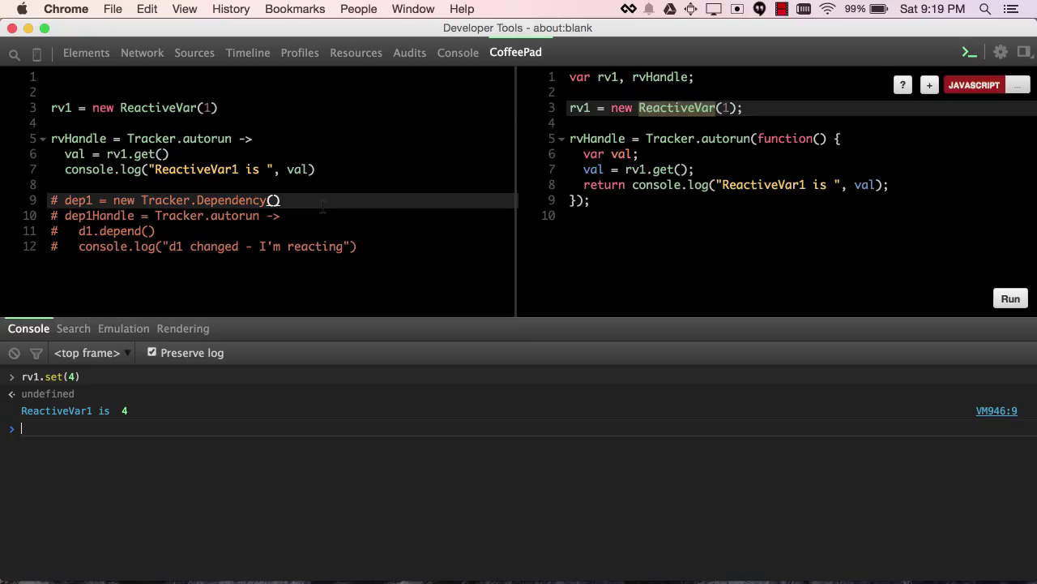
left_click_drag(52, 200, 357, 247)
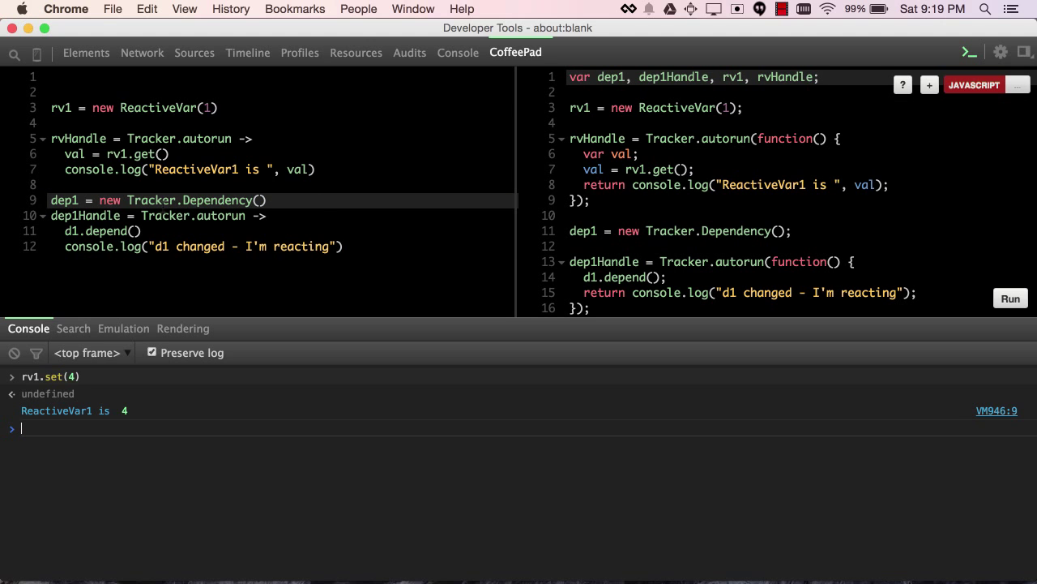
mouse_move(487, 228)
type("dep1.changed()")
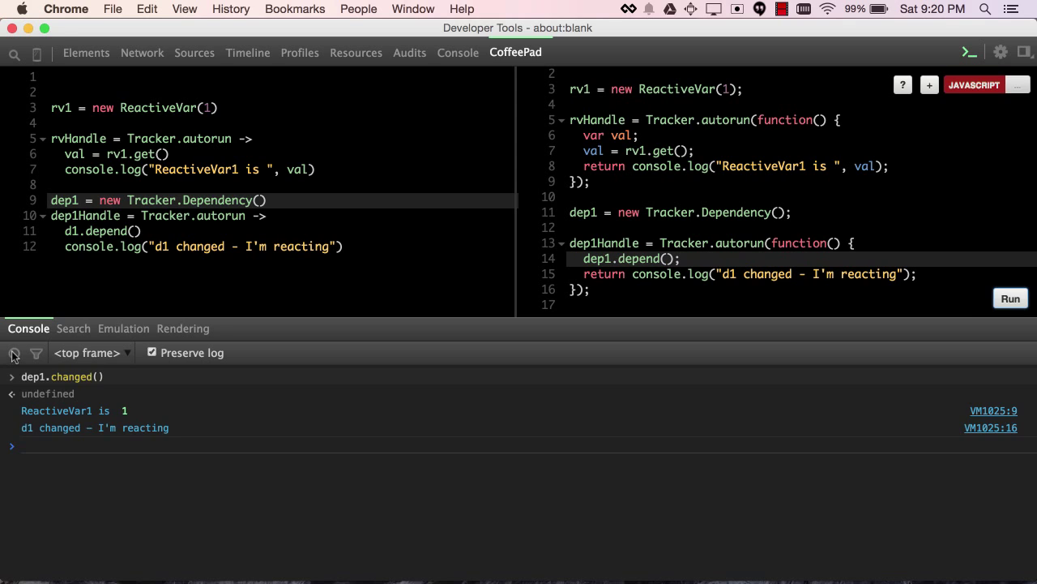
left_click(14, 353)
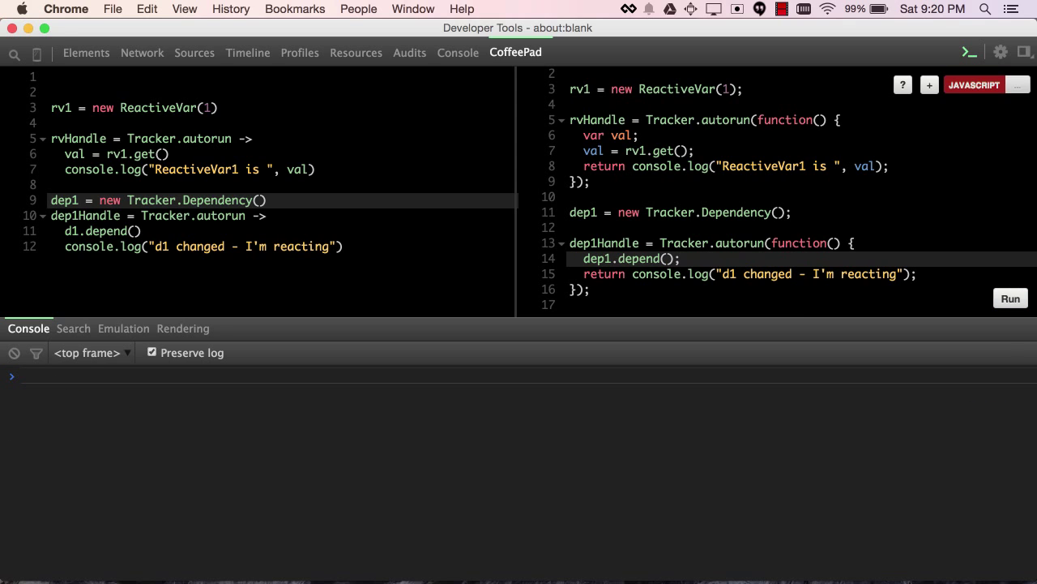
type("dep1.changed()")
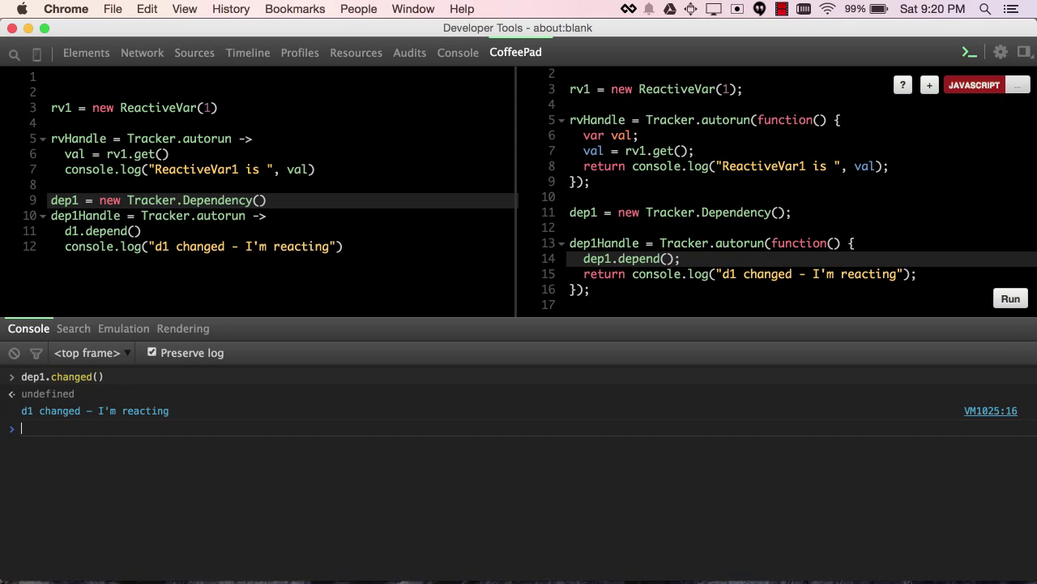
type("dep1.changed()")
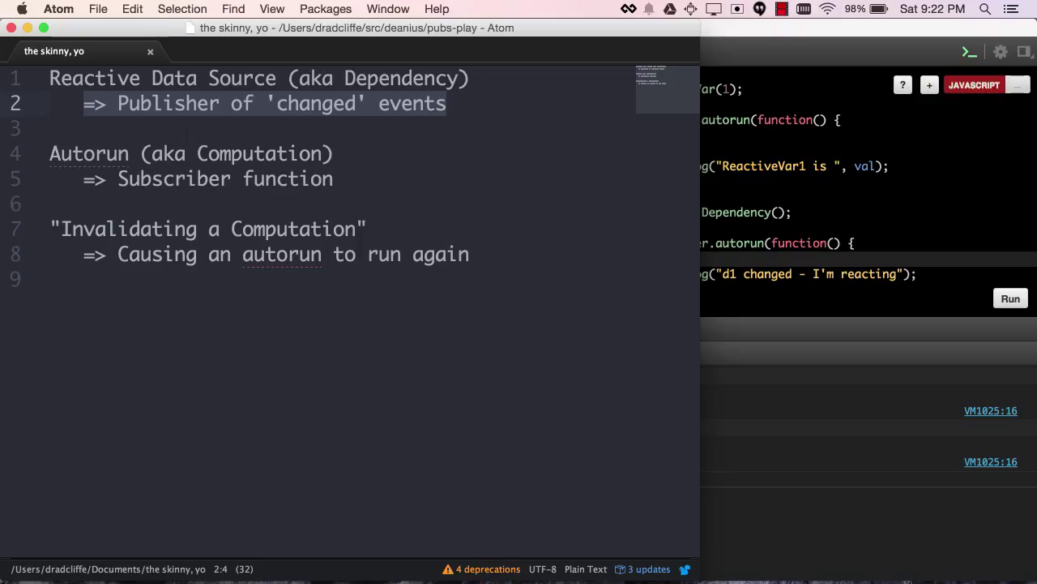
- Highlight terms in the Atom notes on dependencies, autoruns and invalidation
double_click(88, 153)
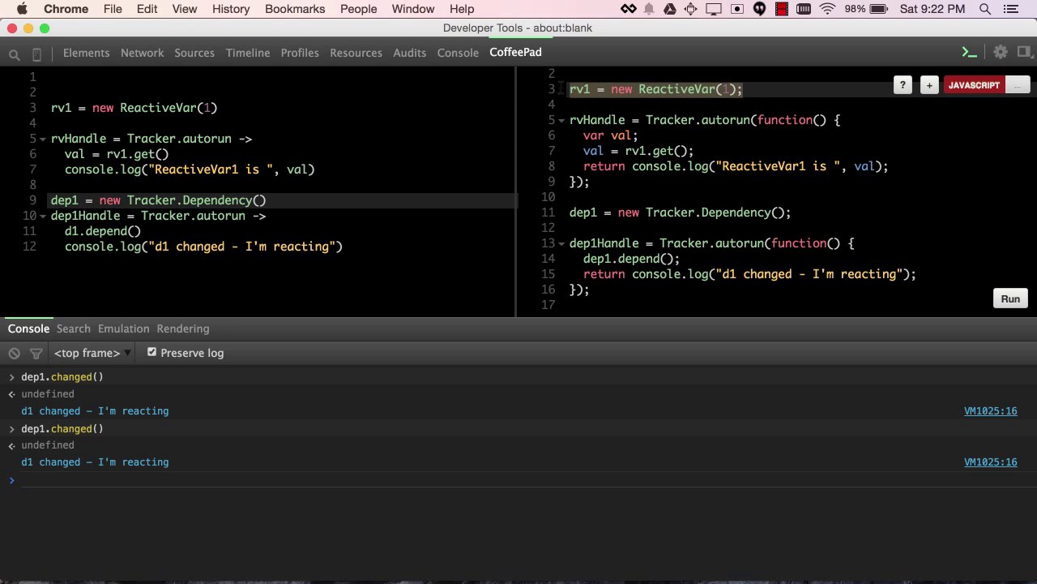
- Point out the dep1Handle autorun line, then return to the Atom notes
left_click(719, 243)
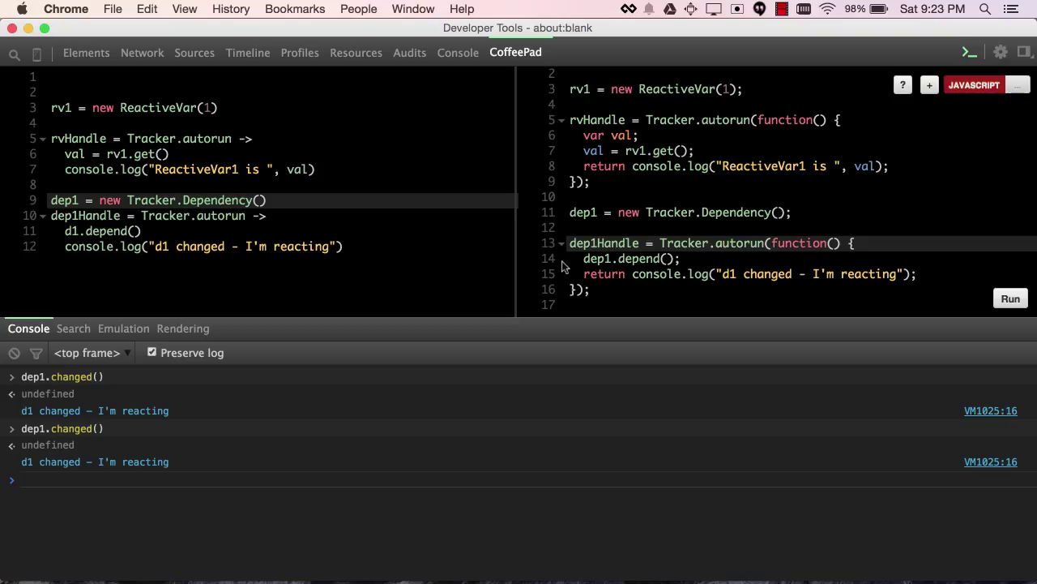
key("Cmd+Tab")
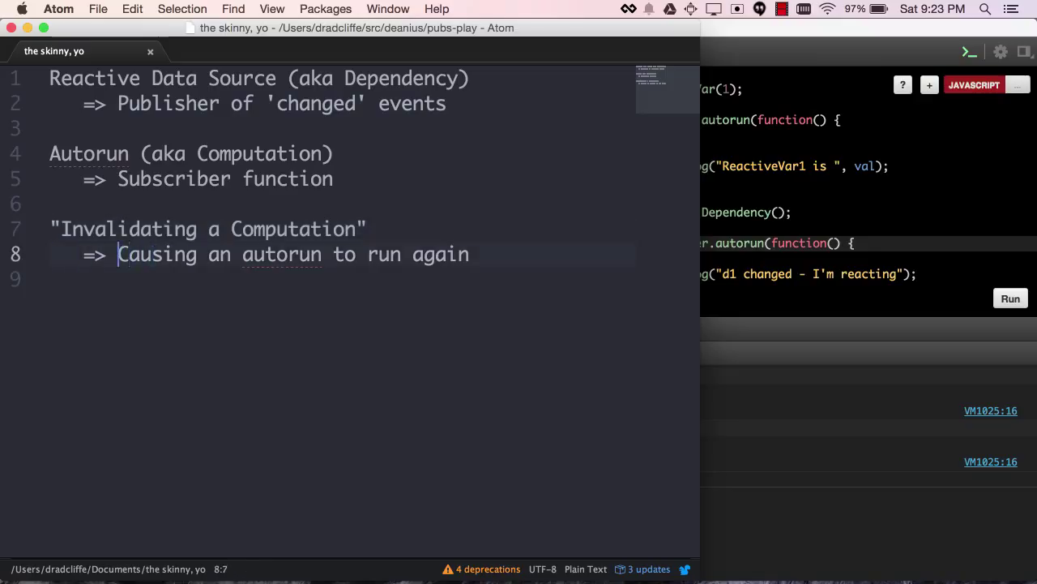
- Highlight 'Causing an autorun to run again' and place Atom beside the CoffeePad code
left_click_drag(117, 254, 468, 253)
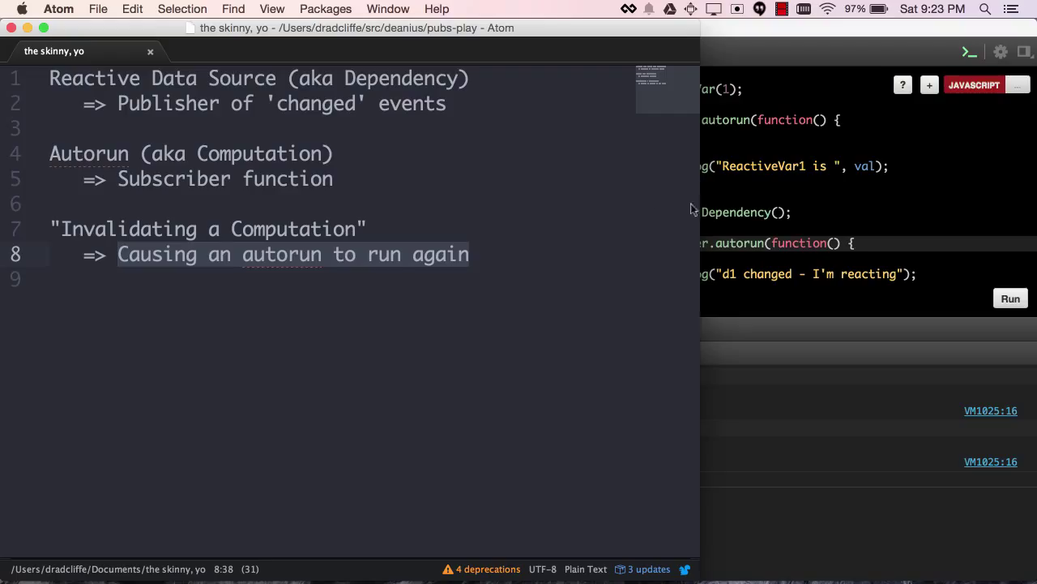
left_click_drag(696, 197, 595, 197)
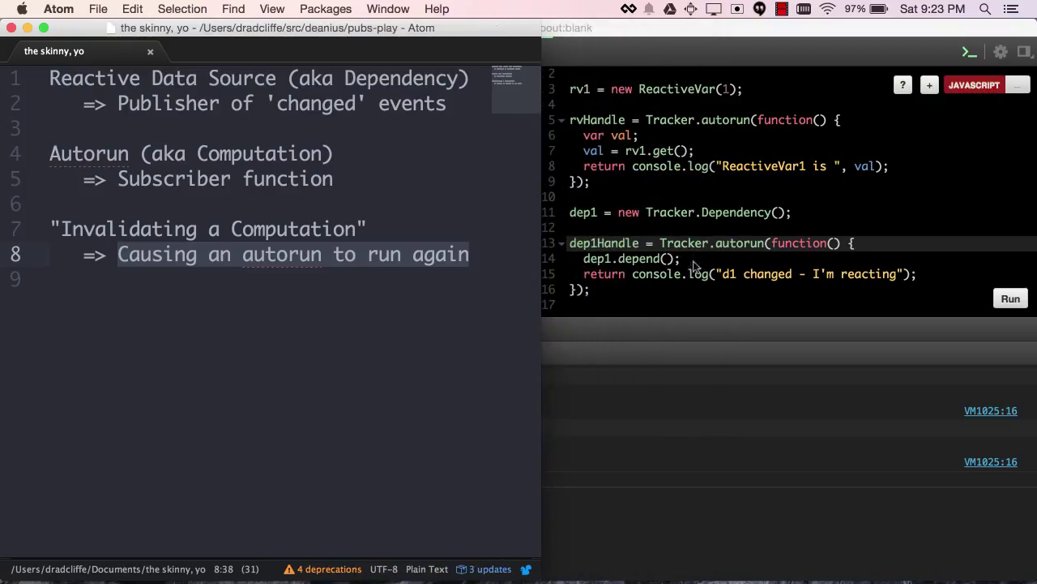
mouse_move(683, 294)
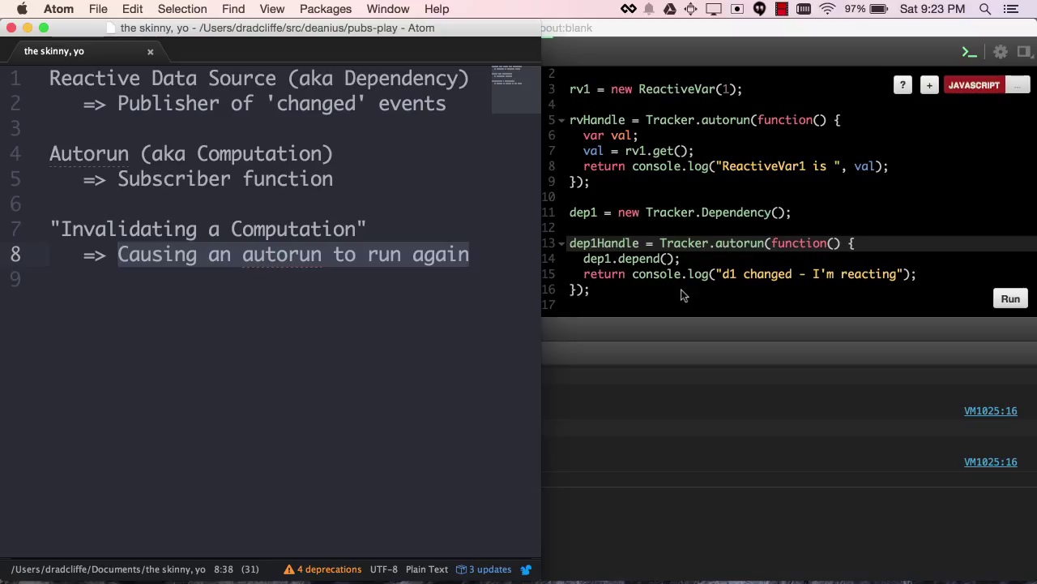
mouse_move(586, 89)
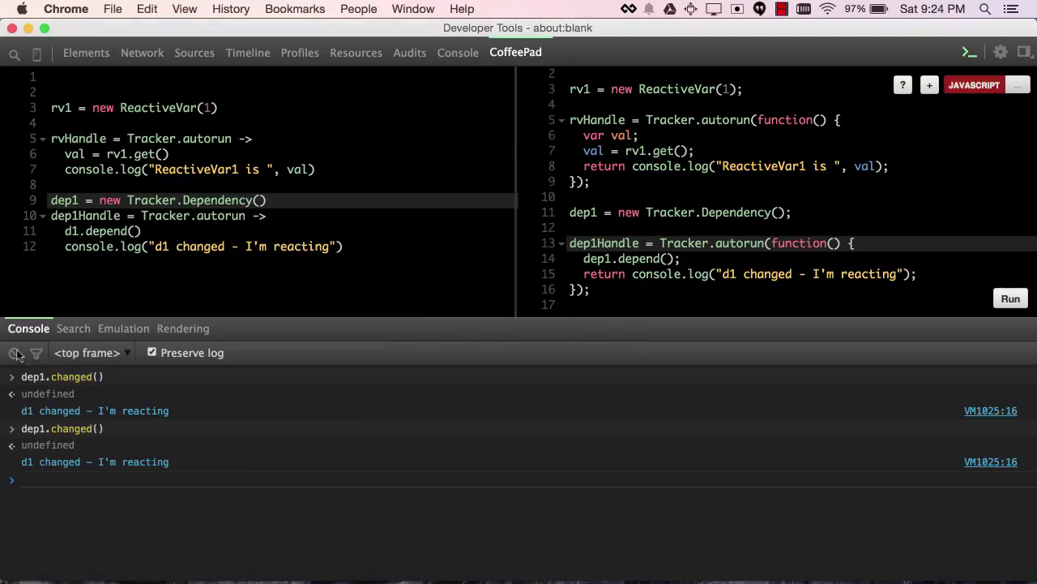
- On a cleared console, inspect dep1._dependentsById[6]._func, the 'd1 changed' autorun function
left_click(13, 353)
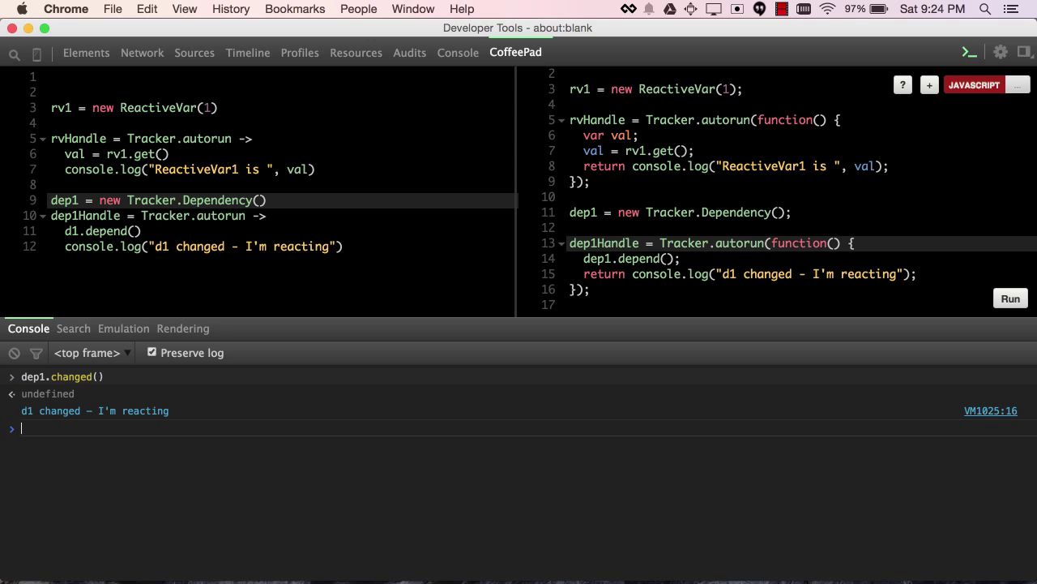
mouse_move(184, 417)
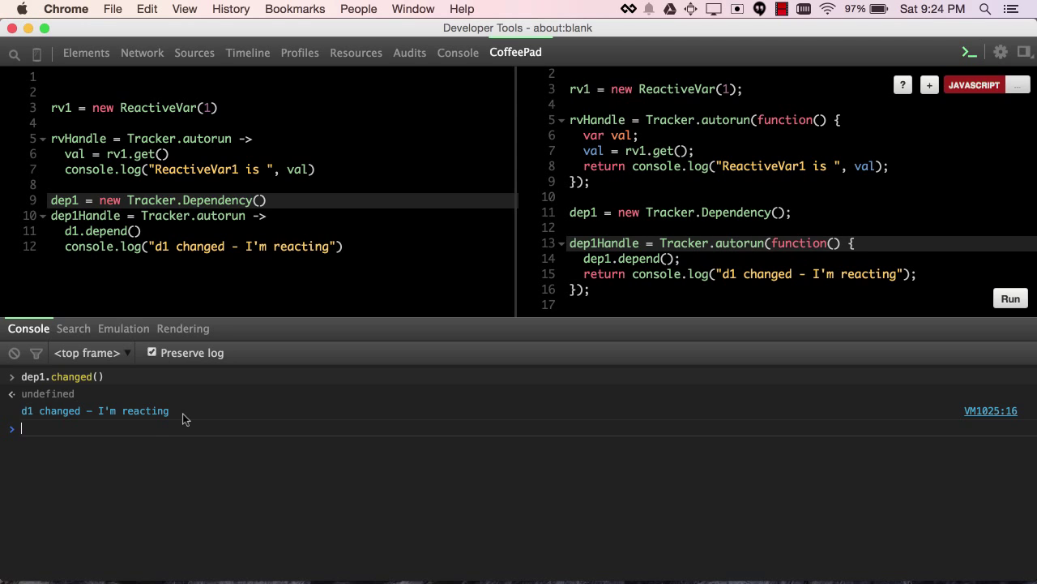
mouse_move(28, 389)
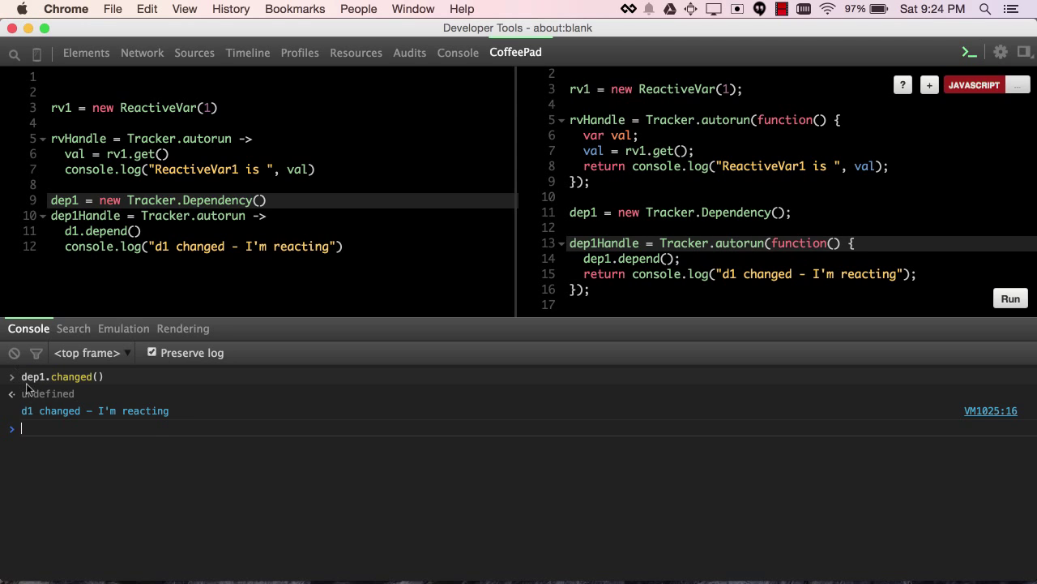
mouse_move(55, 395)
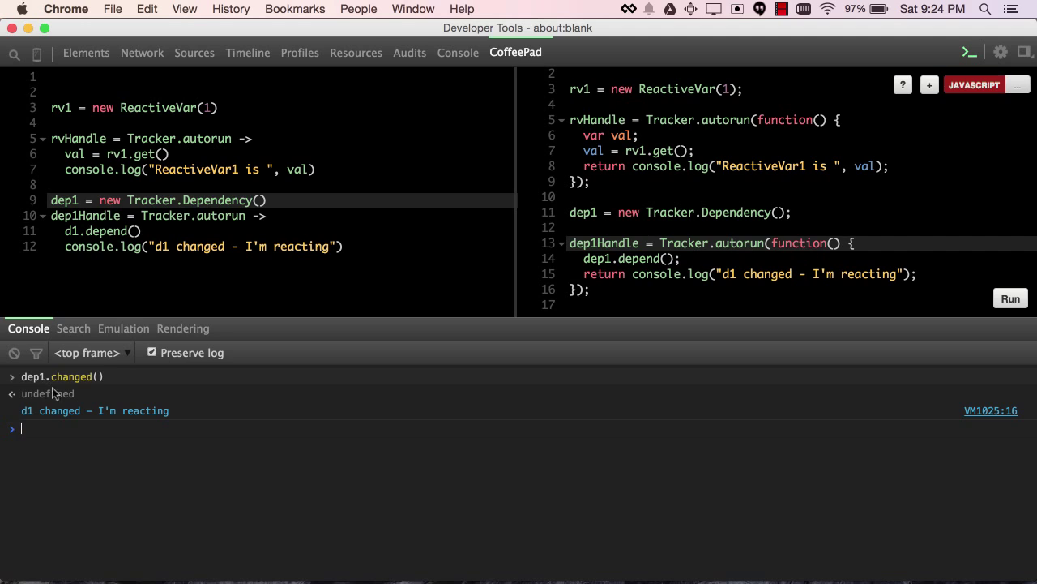
mouse_move(45, 380)
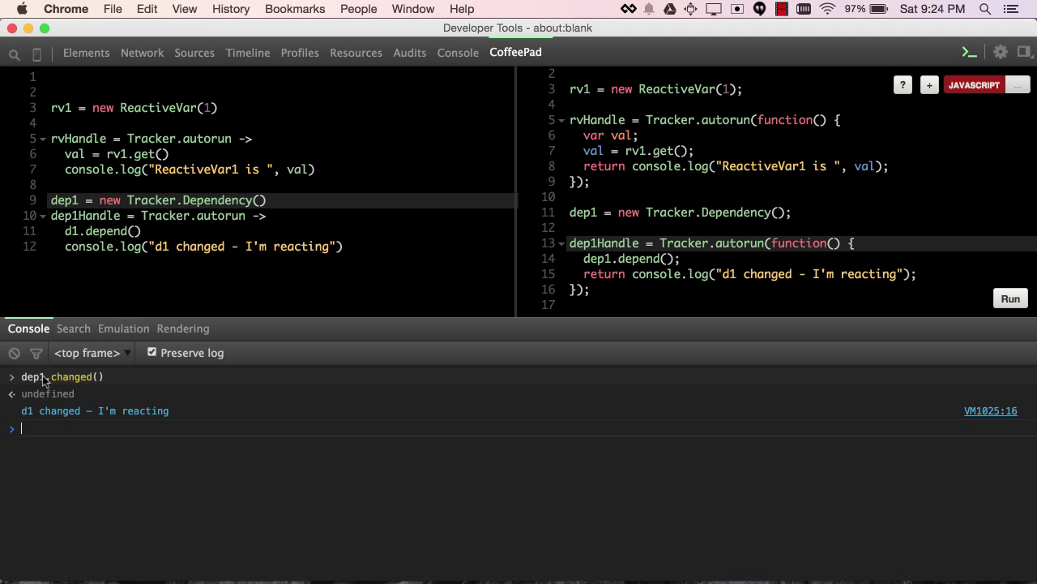
mouse_move(63, 409)
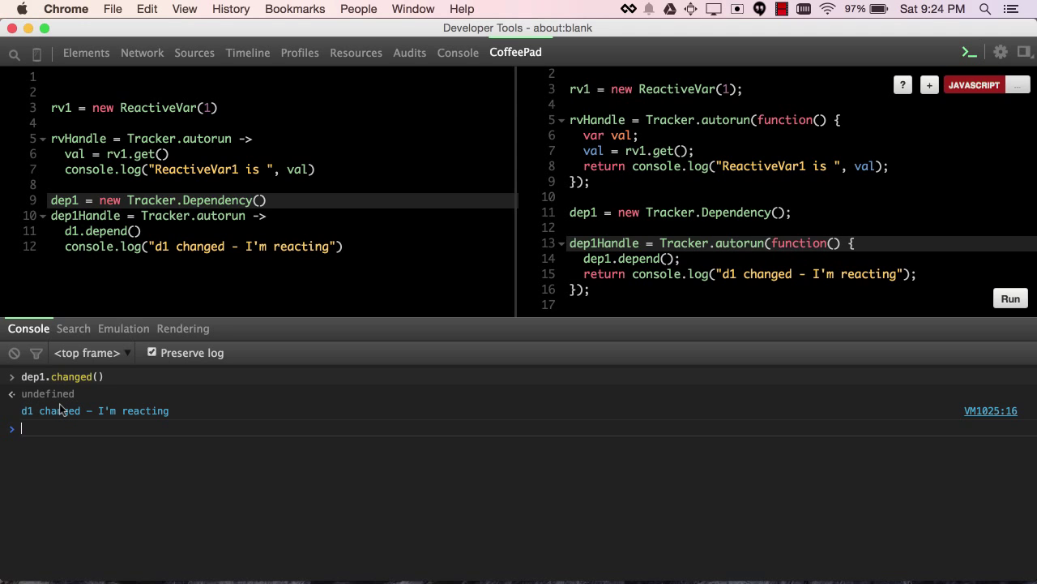
type("dep1._dependentsById[")
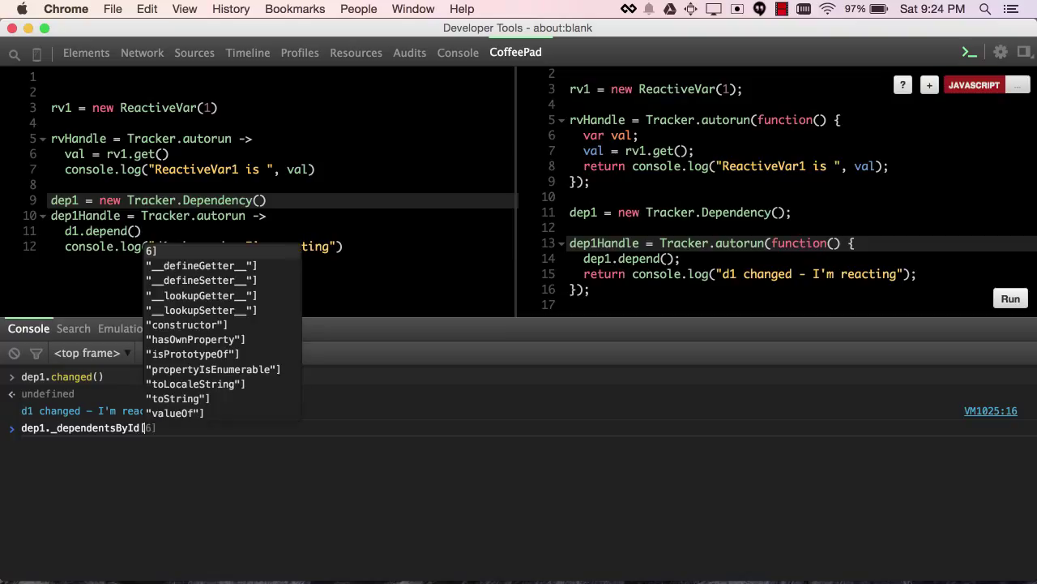
key("Escape")
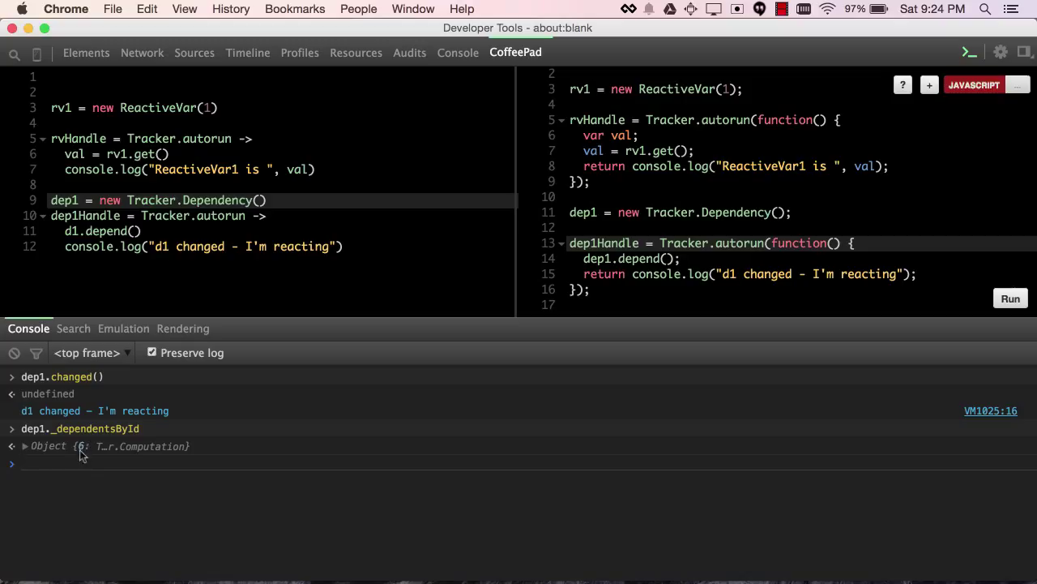
mouse_move(691, 347)
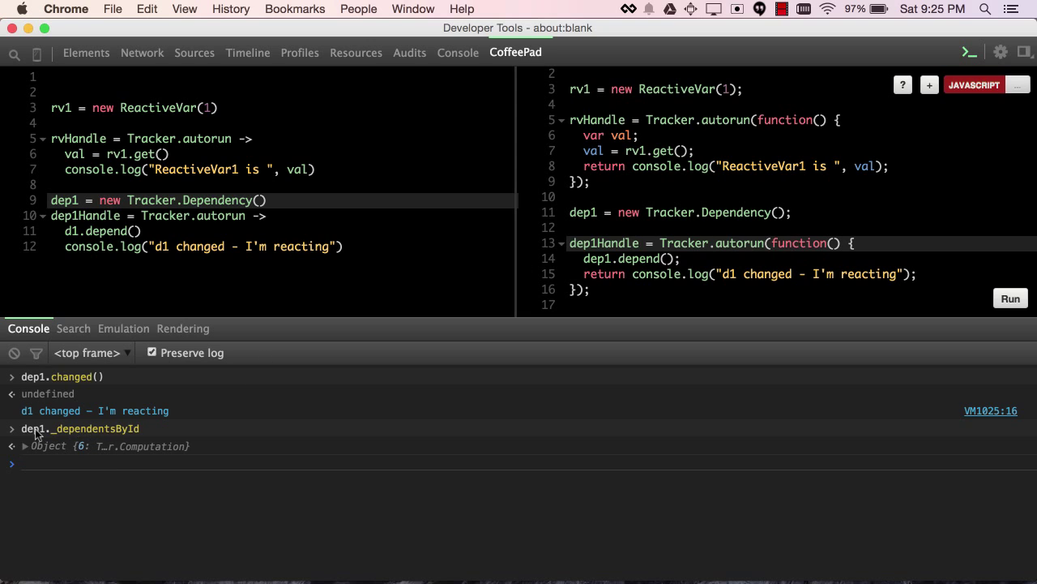
mouse_move(81, 452)
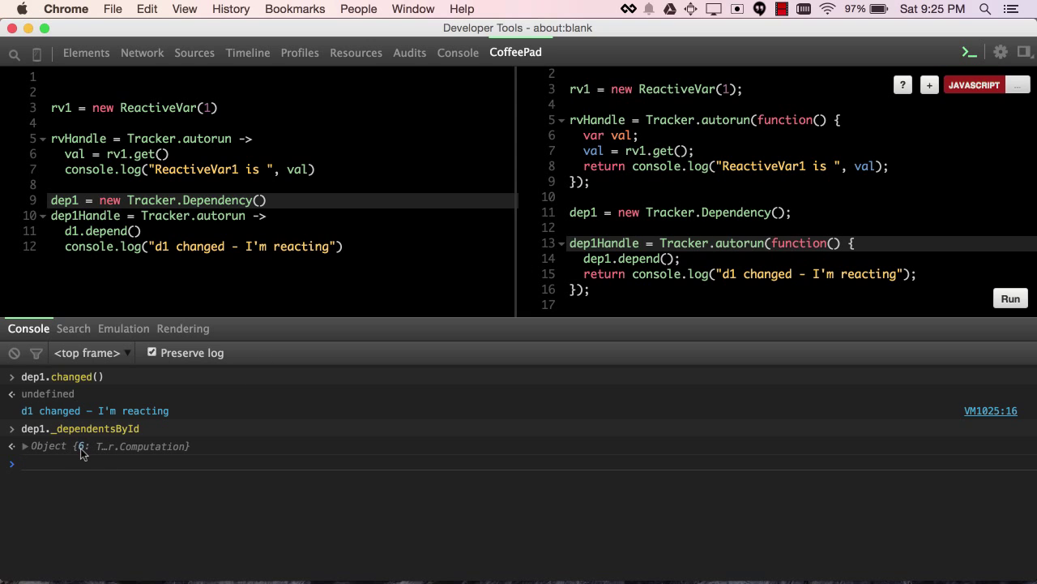
type("dep1._dependentsById")
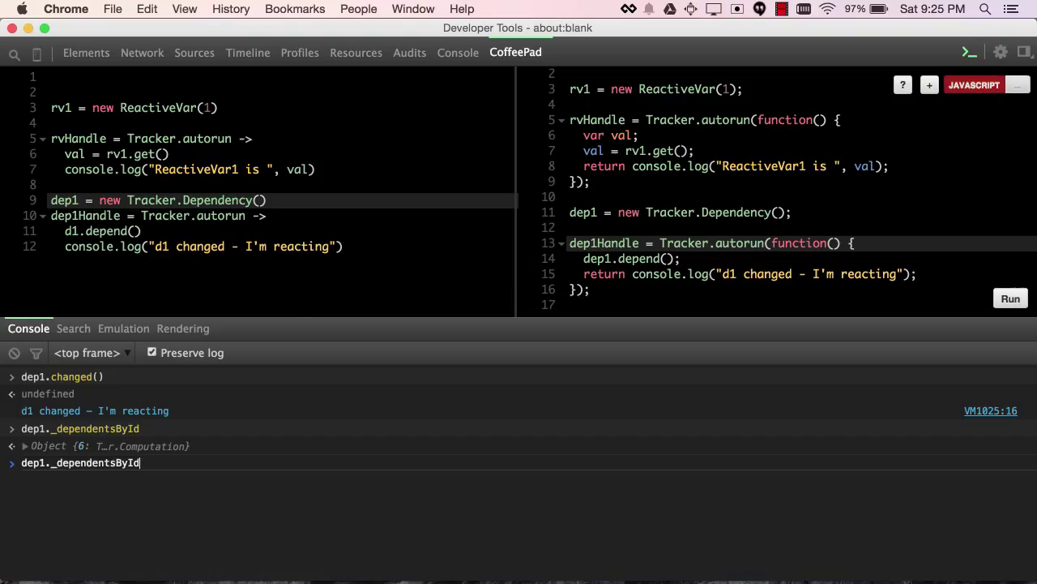
type("[6")
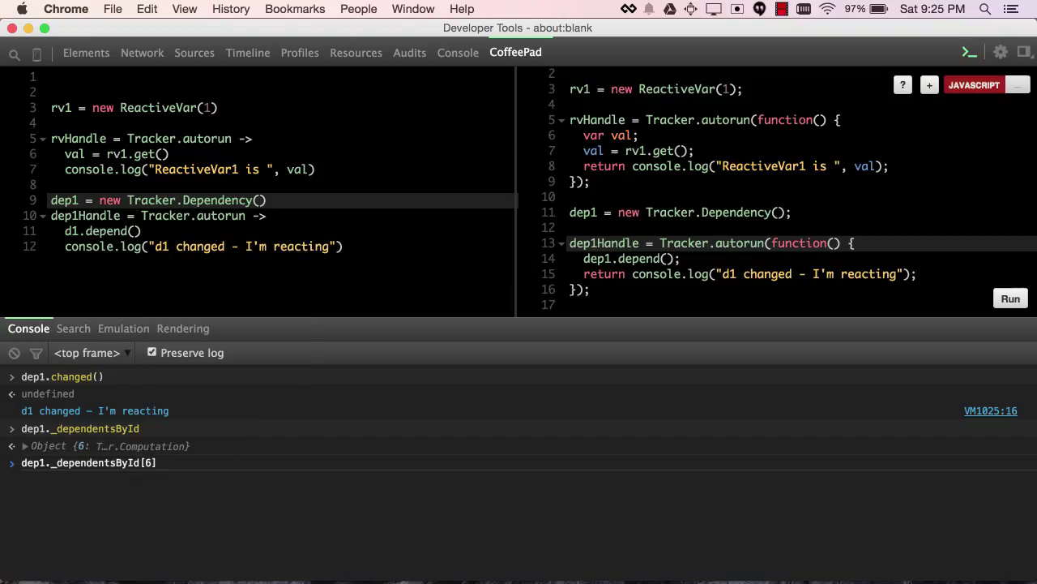
type("._fu")
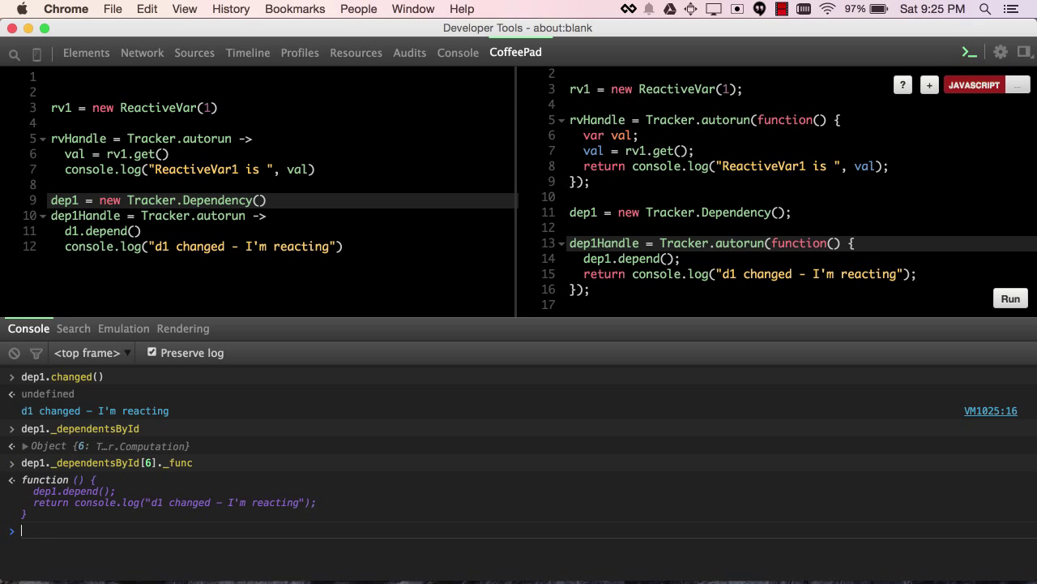
mouse_move(205, 470)
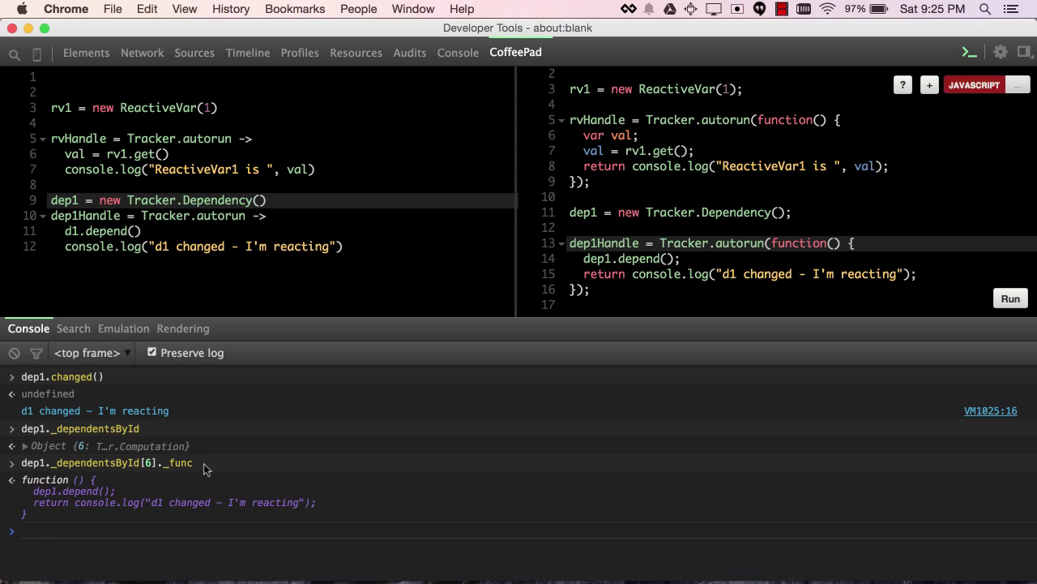
mouse_move(184, 468)
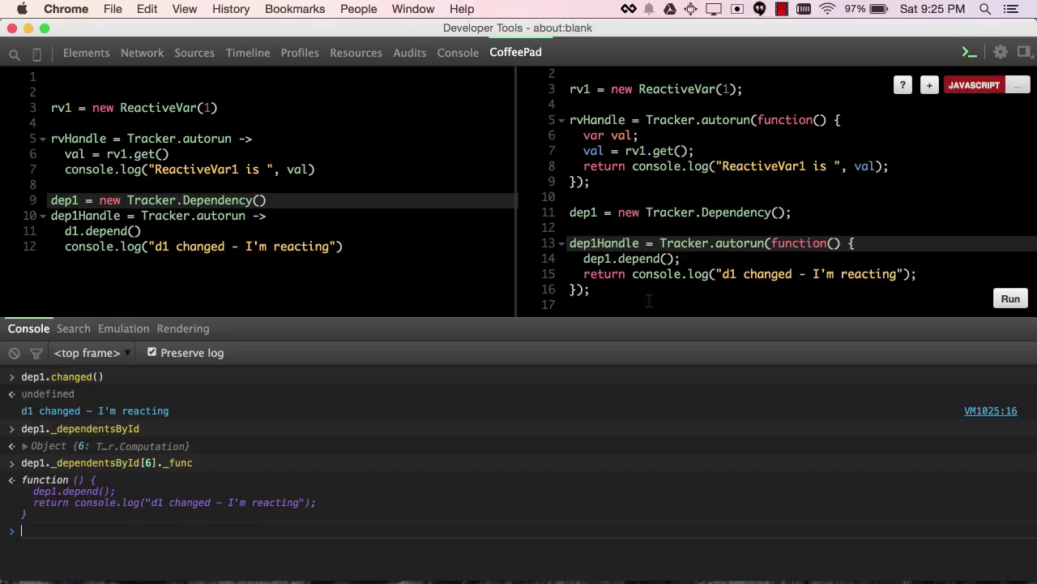
mouse_move(486, 360)
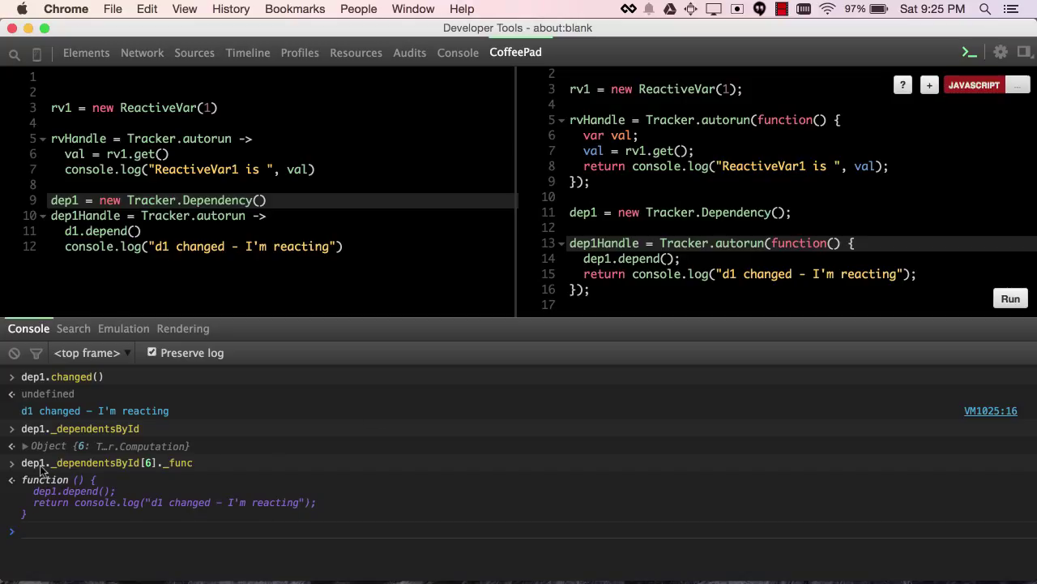
mouse_move(185, 470)
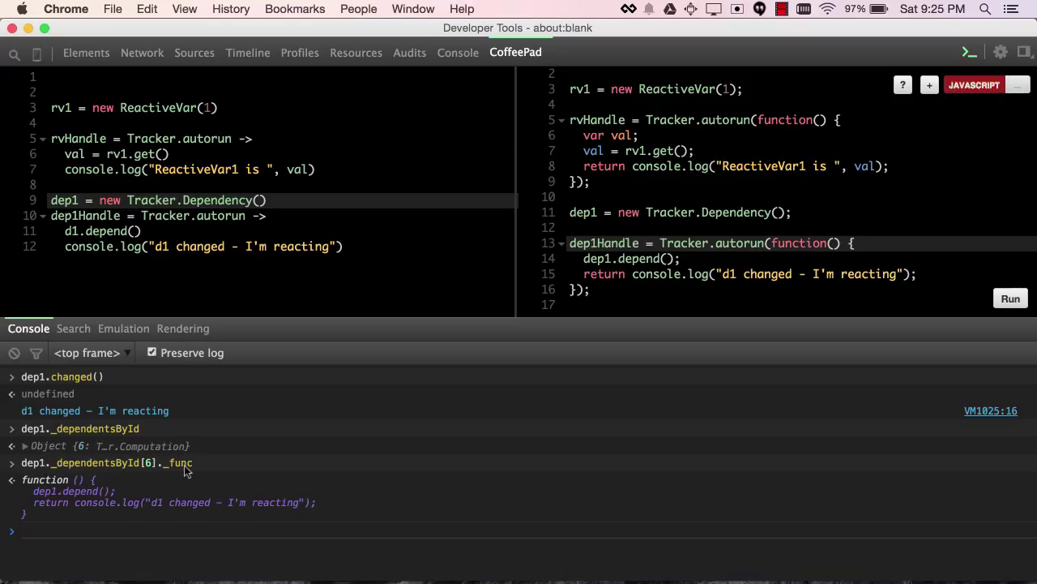
mouse_move(136, 506)
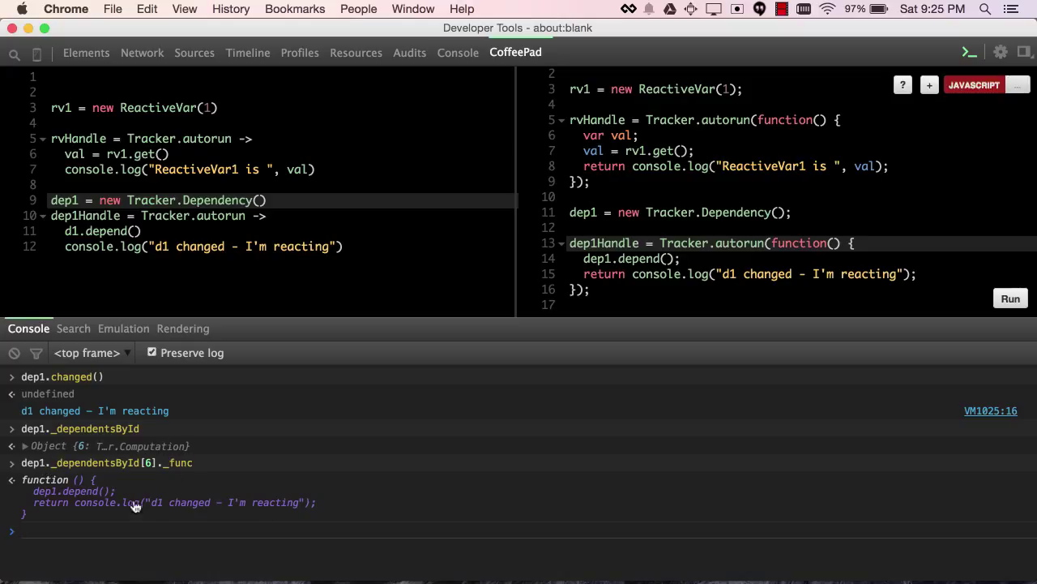
mouse_move(562, 268)
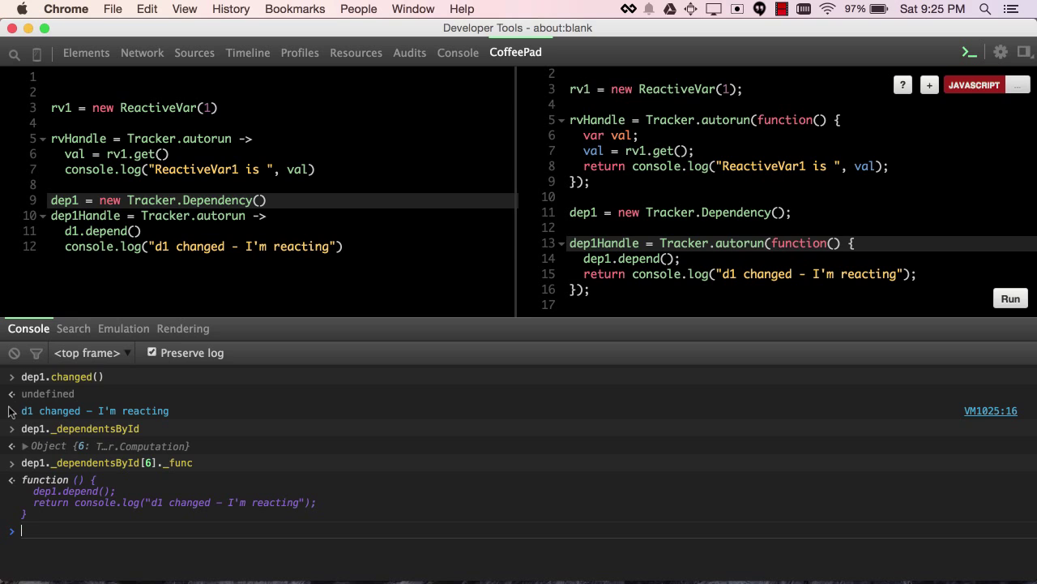
- On a cleared console, inspect rv1.dep._dependentsById[5], rv1's computation 5
left_click(14, 353)
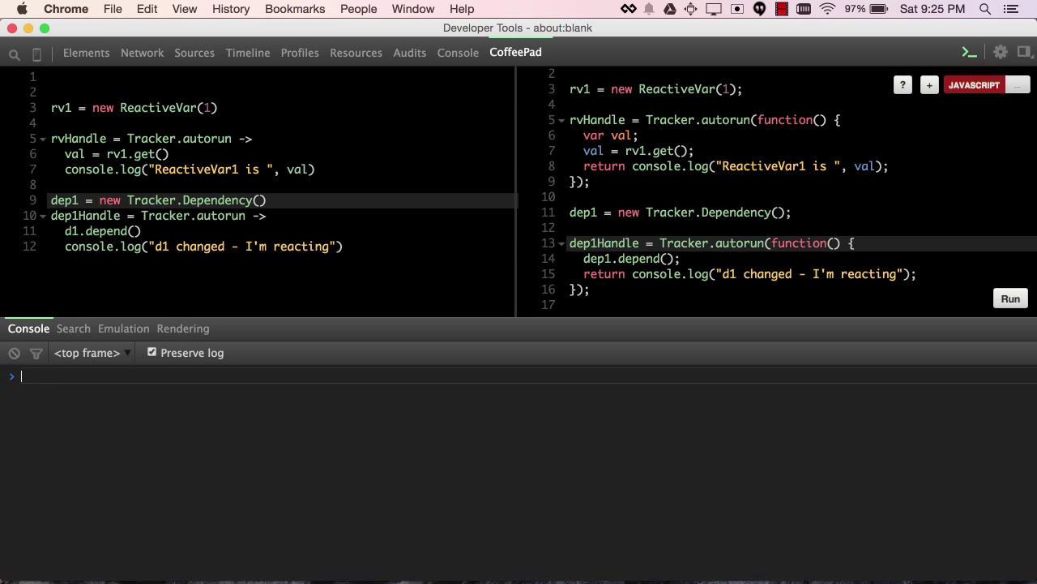
type("rv1.dep")
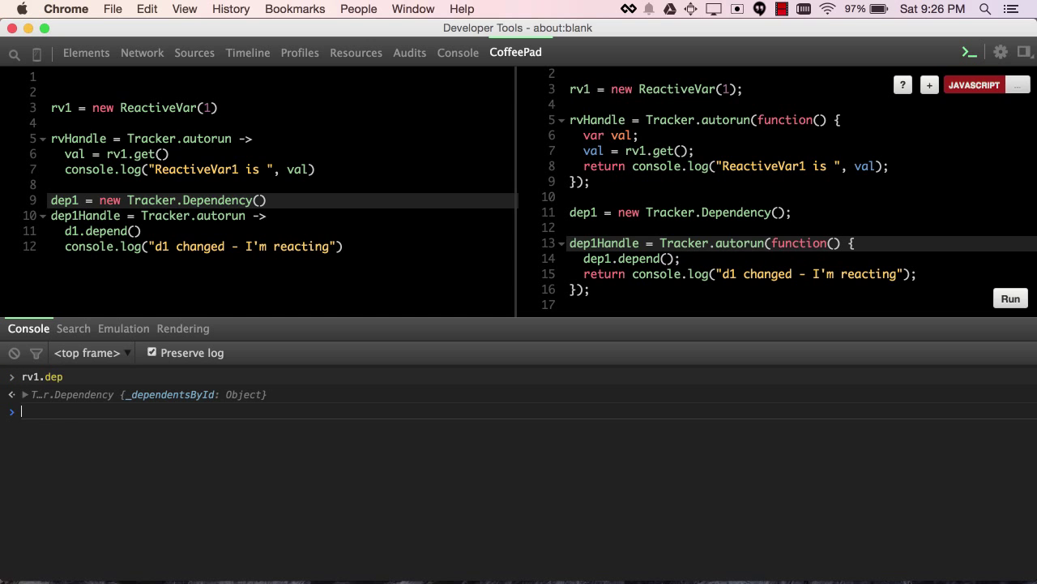
type("rv1.dep._dependentsById")
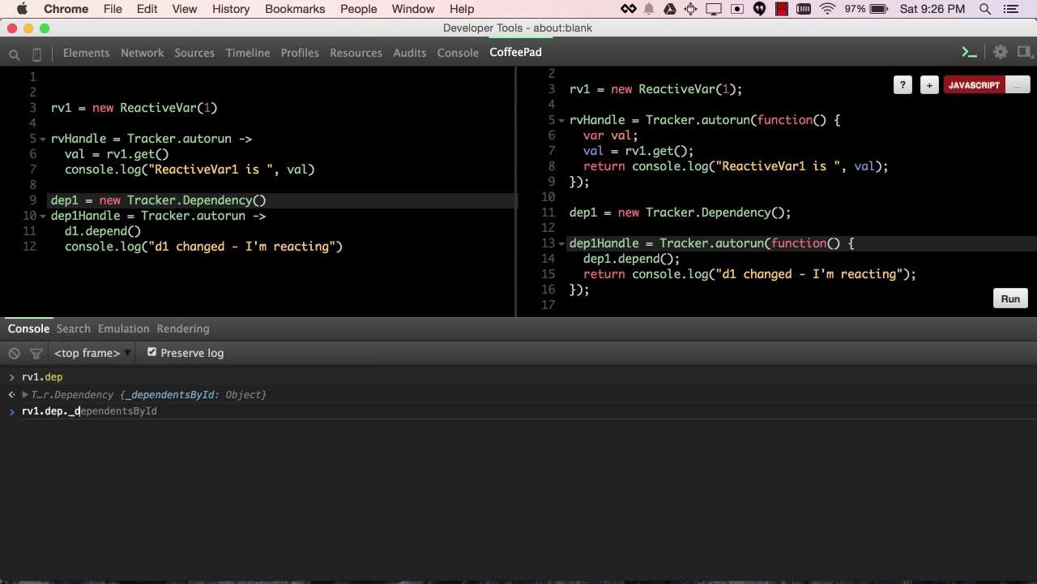
type("[5")
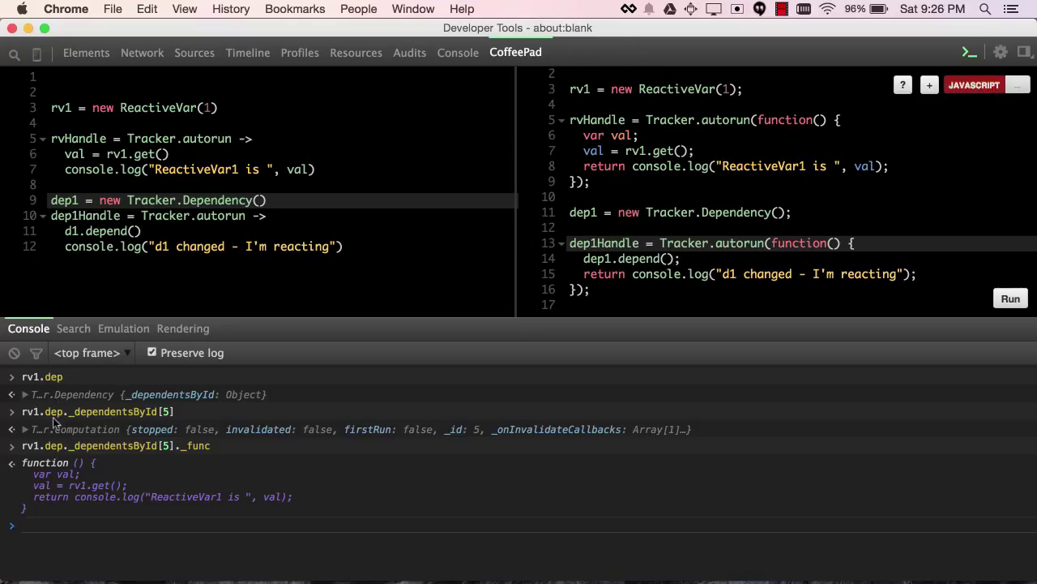
mouse_move(134, 451)
type("rv1.dep.changed(")
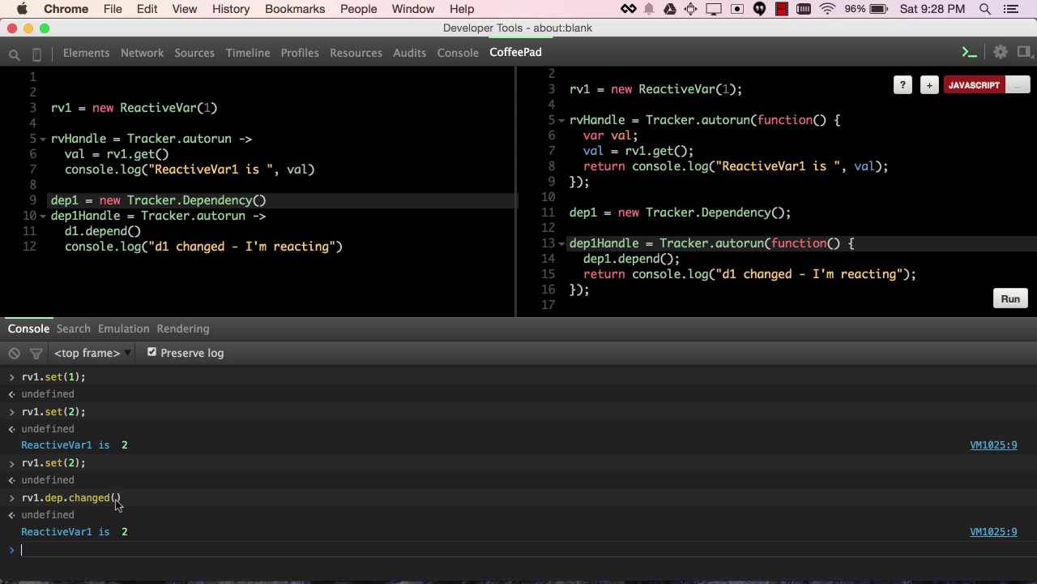
- Run rv1.dep._dependentsById[5].invalidate() so rv1's autorun logs again
type("rva1")
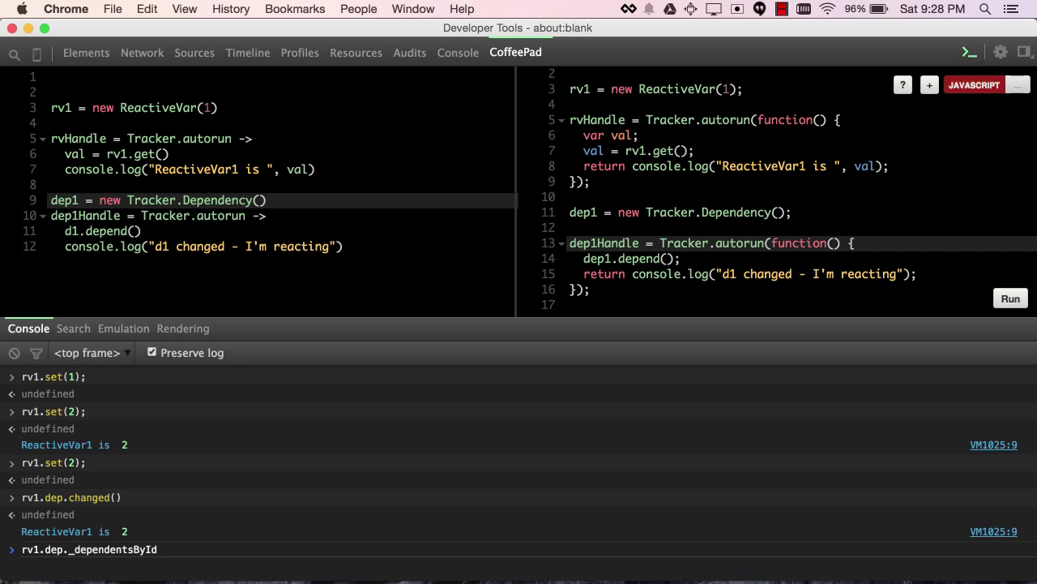
type("[5]")
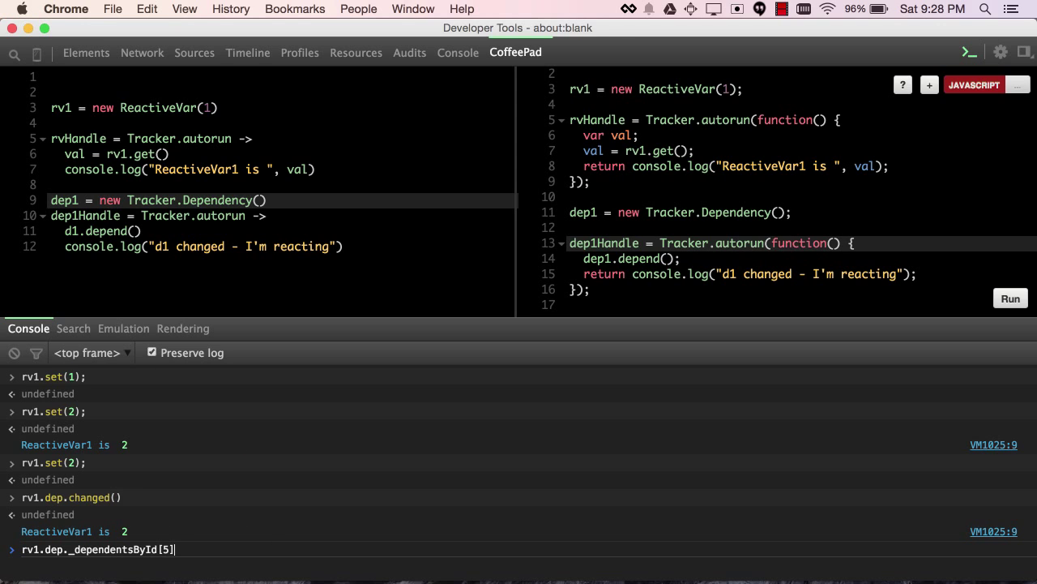
type(".")
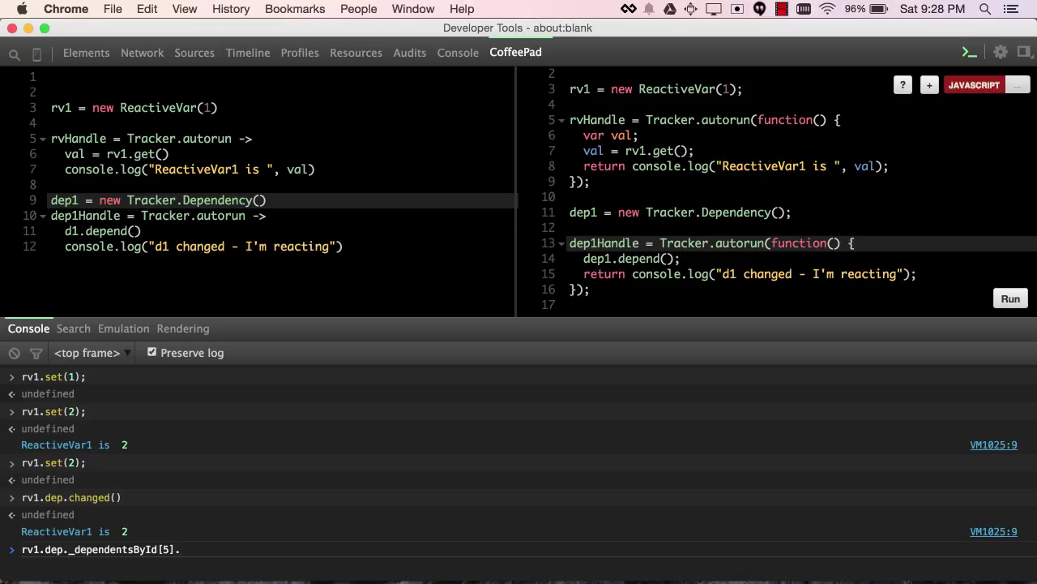
type("inv")
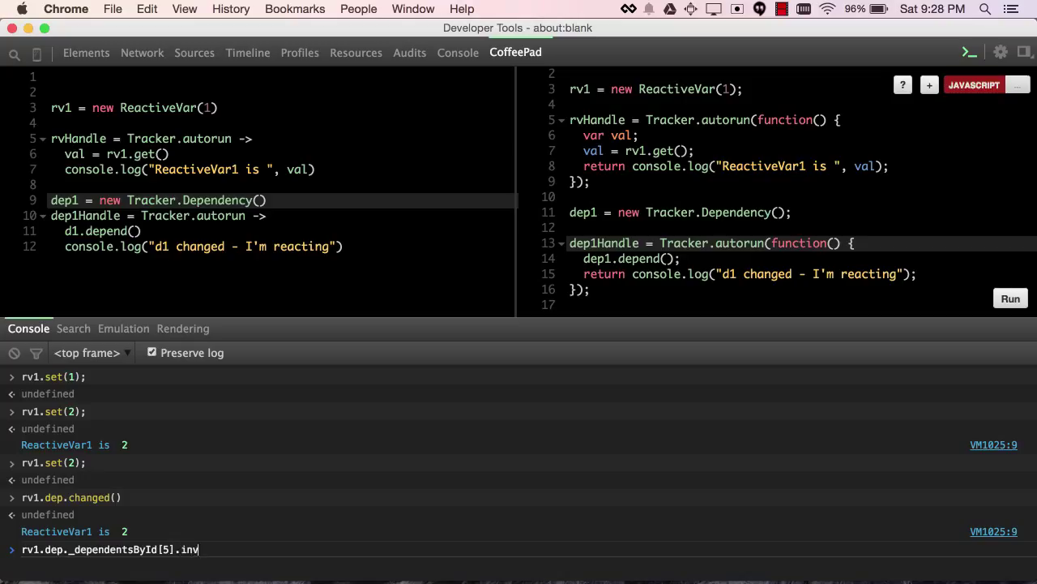
type("alidate()")
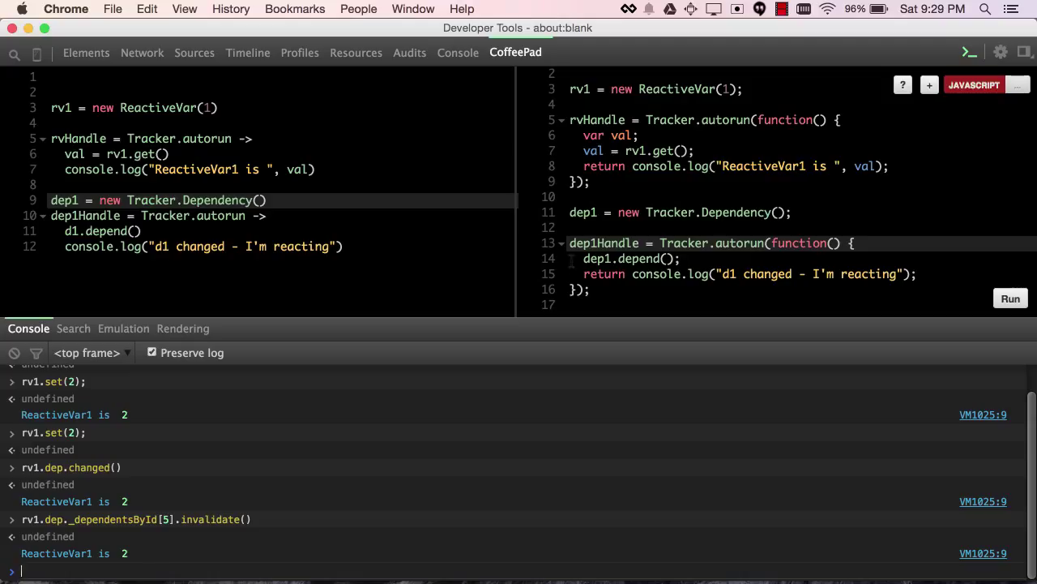
type("rv1.dep._dependentsById[5].invalidate()")
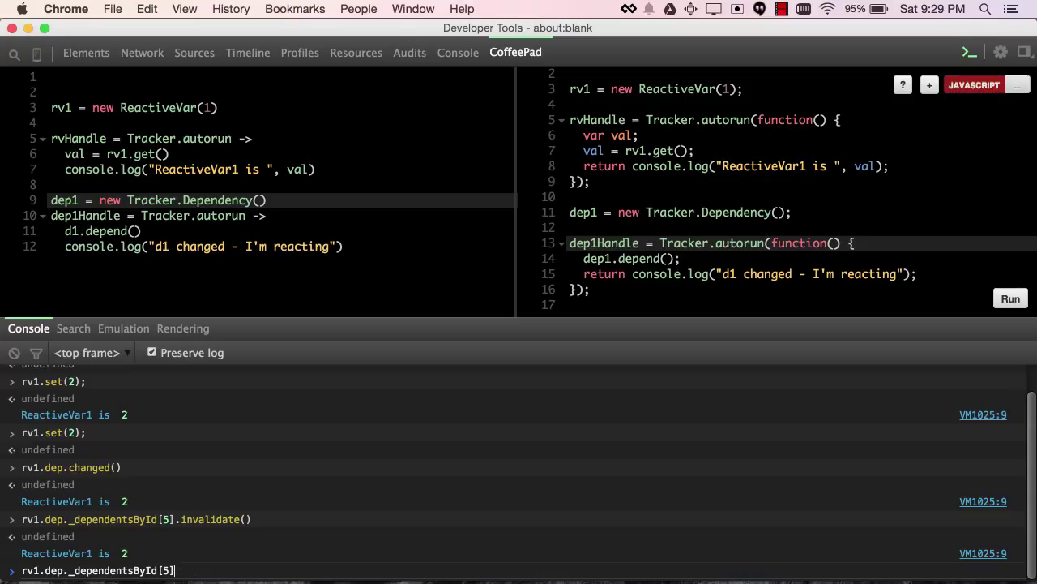
- Confirm dependent 5 == rvHandle returns true
type("==")
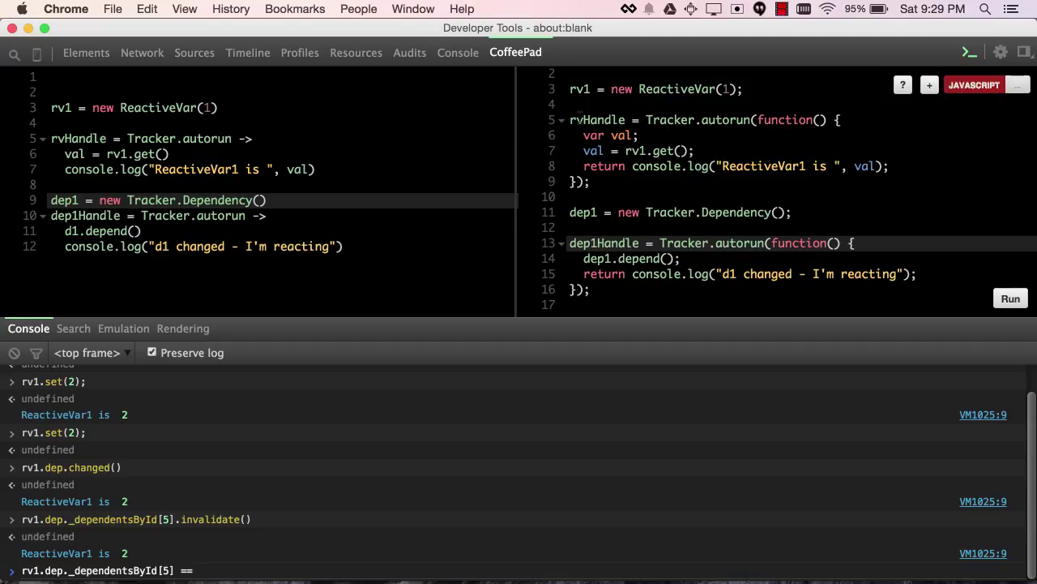
type("rvHandle")
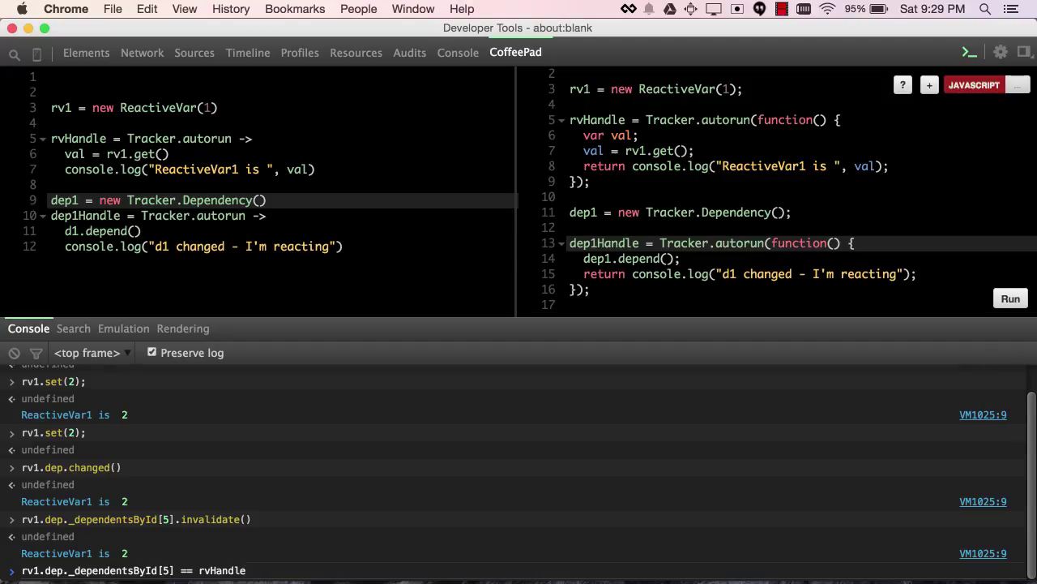
scroll("down", 3)
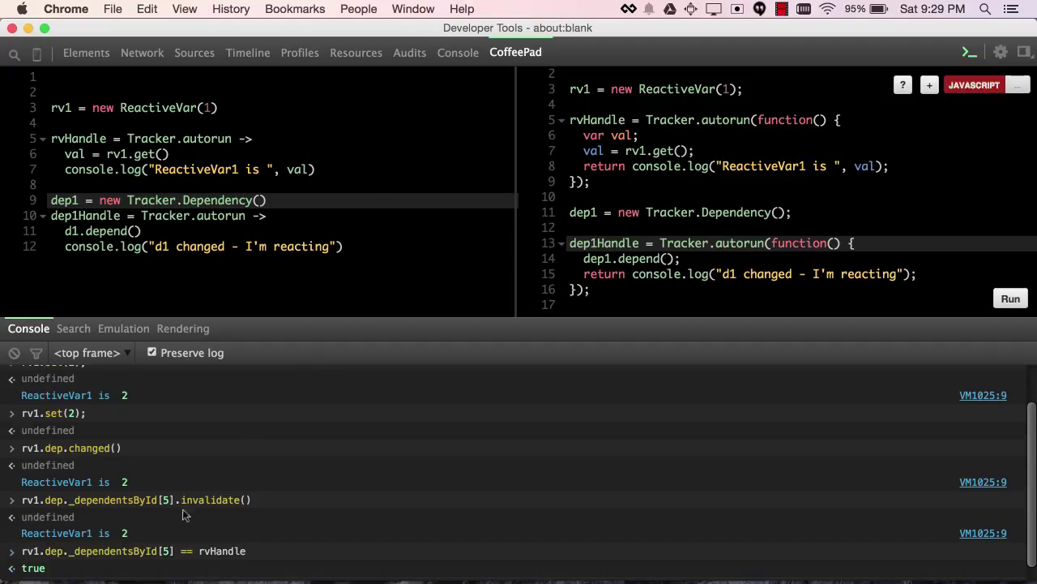
mouse_move(176, 547)
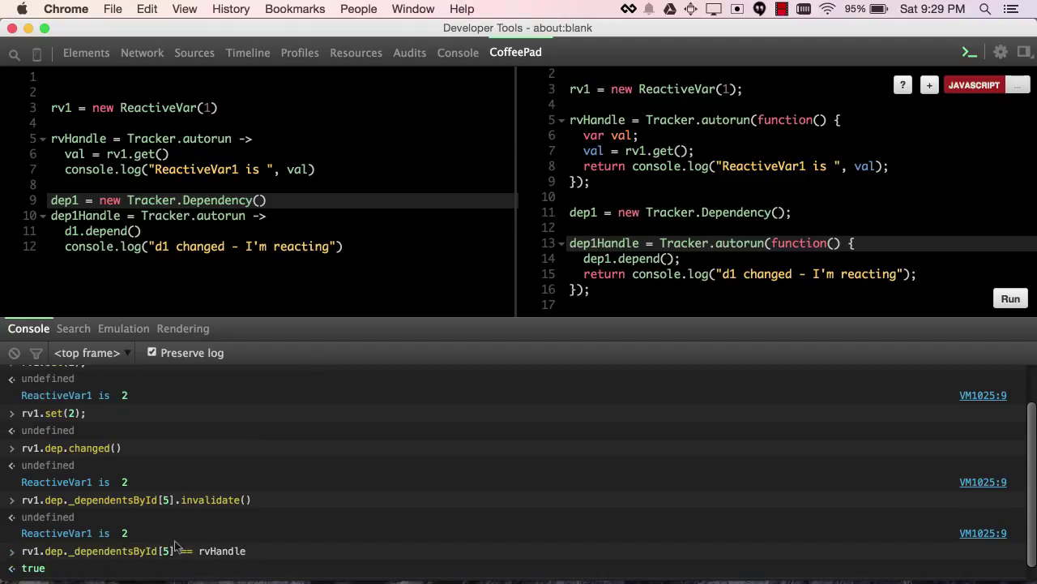
- Clear the console and run rvHandle.invalidate() in separate calls, logging 'ReactiveVar1 is 2' once
left_click(14, 352)
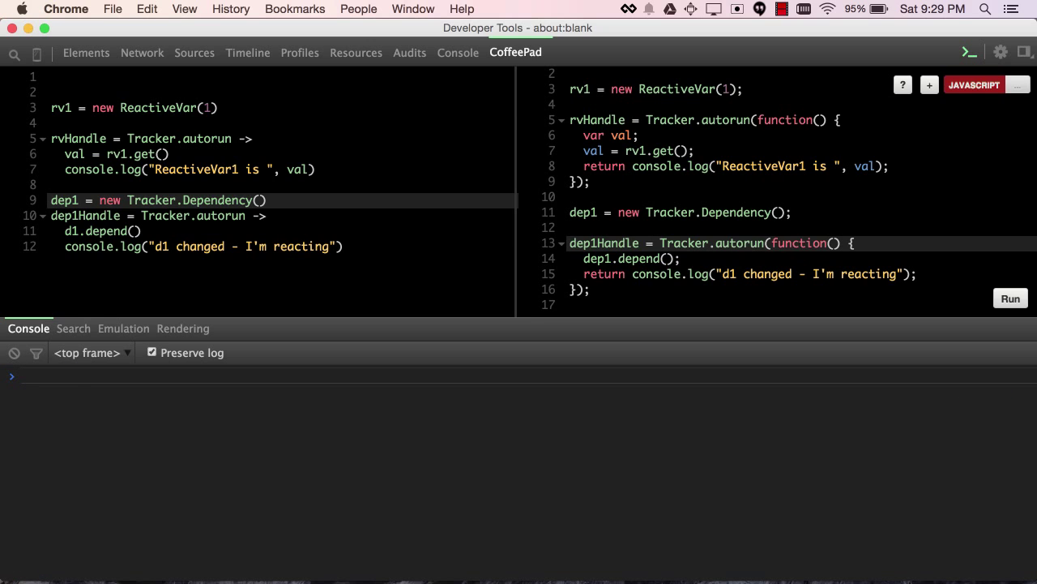
type("rv")
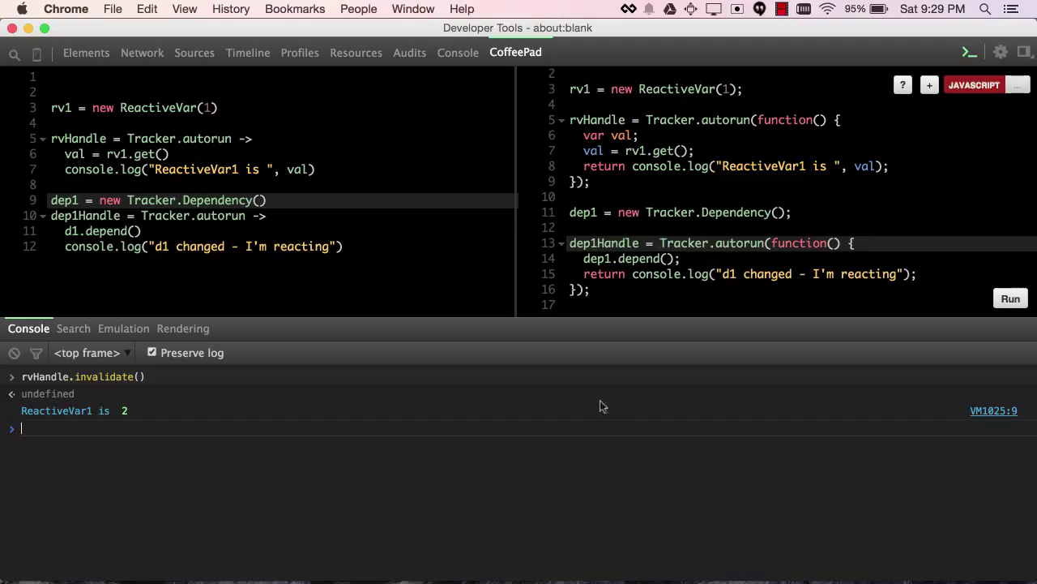
mouse_move(588, 414)
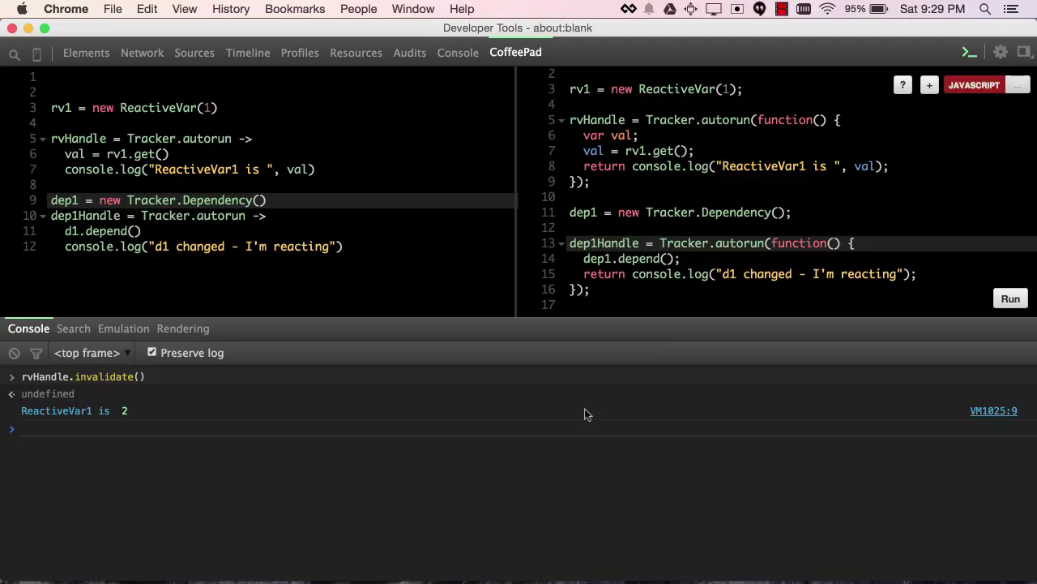
type("rvHandle.invalidate();")
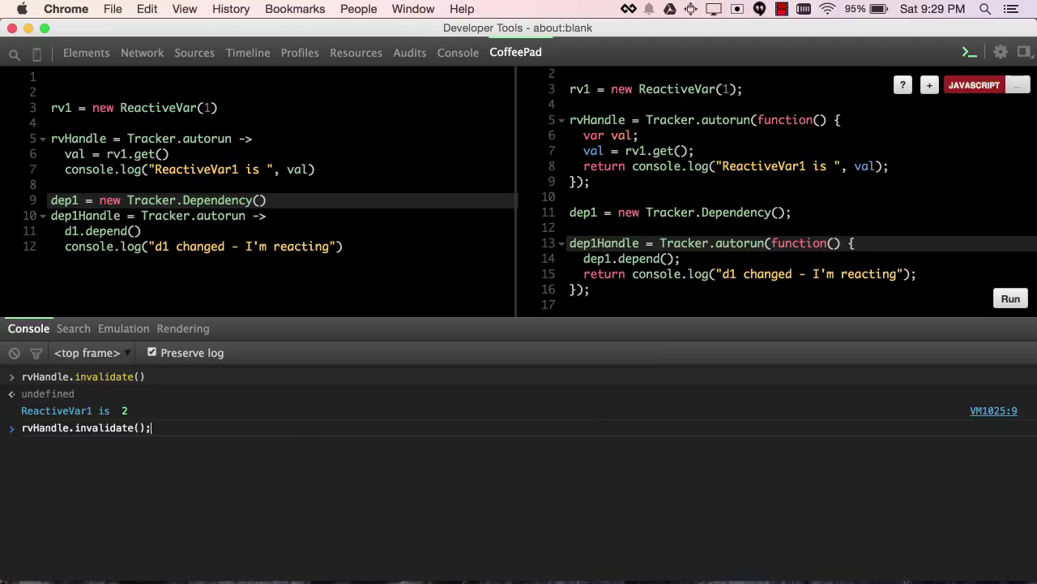
type("rvHandle.invalidate();")
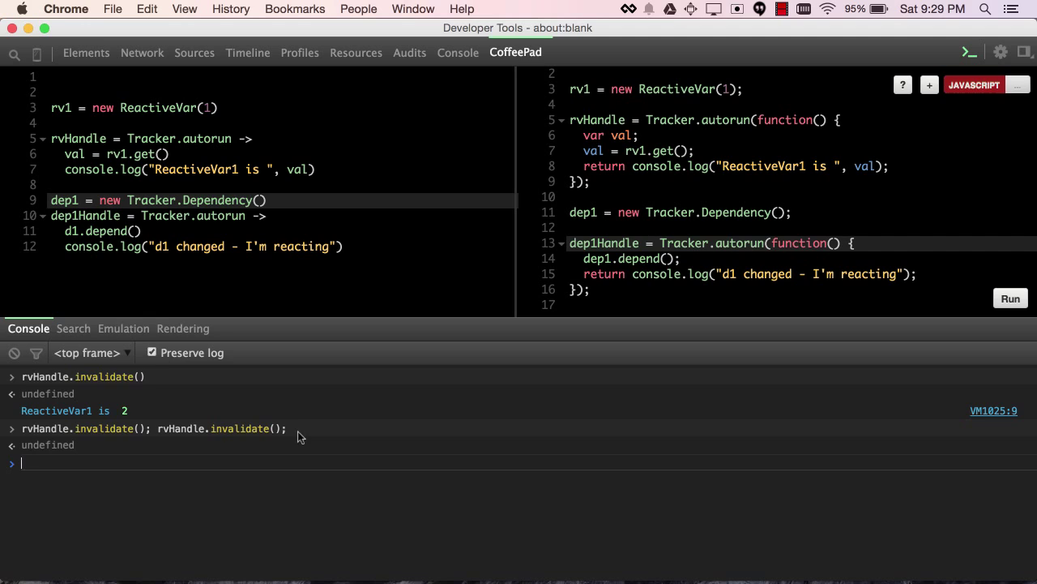
mouse_move(154, 488)
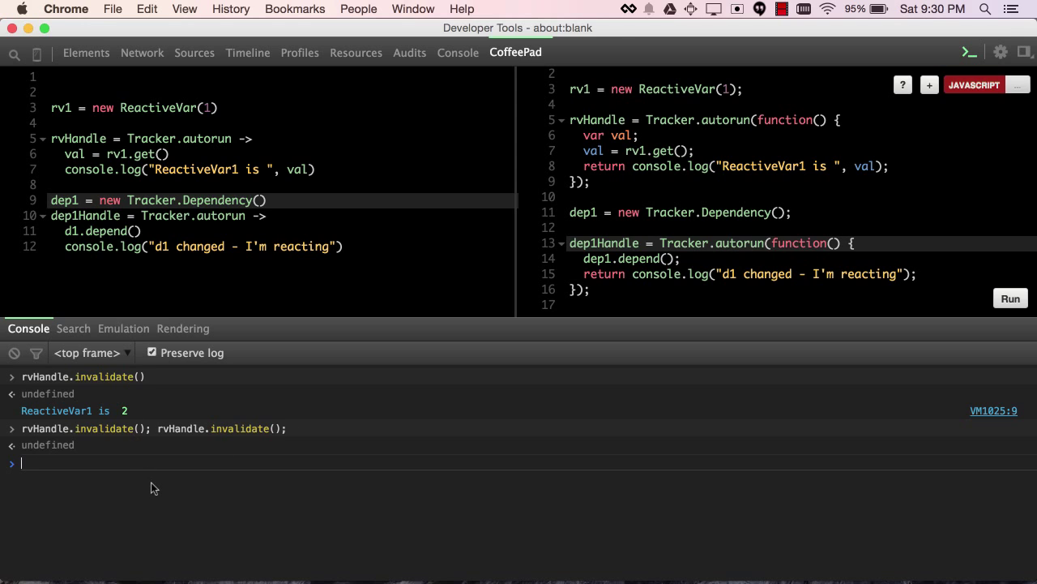
mouse_move(213, 454)
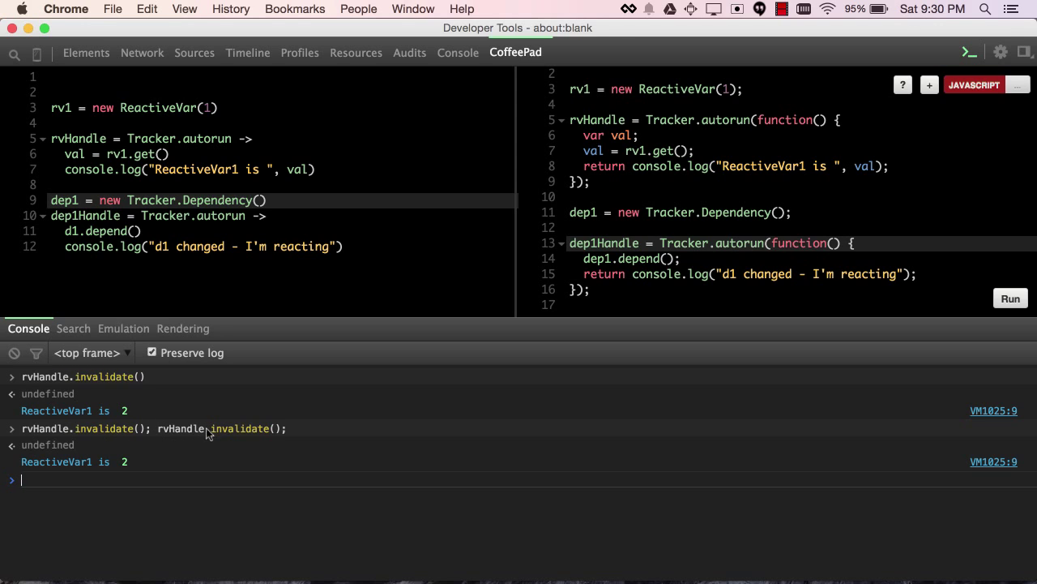
- Run repeated rvHandle.invalidate() calls on one line, then start adding Tracker.flush() between them
type("rvHandle.invalidate(); rvHandle.invalidate();")
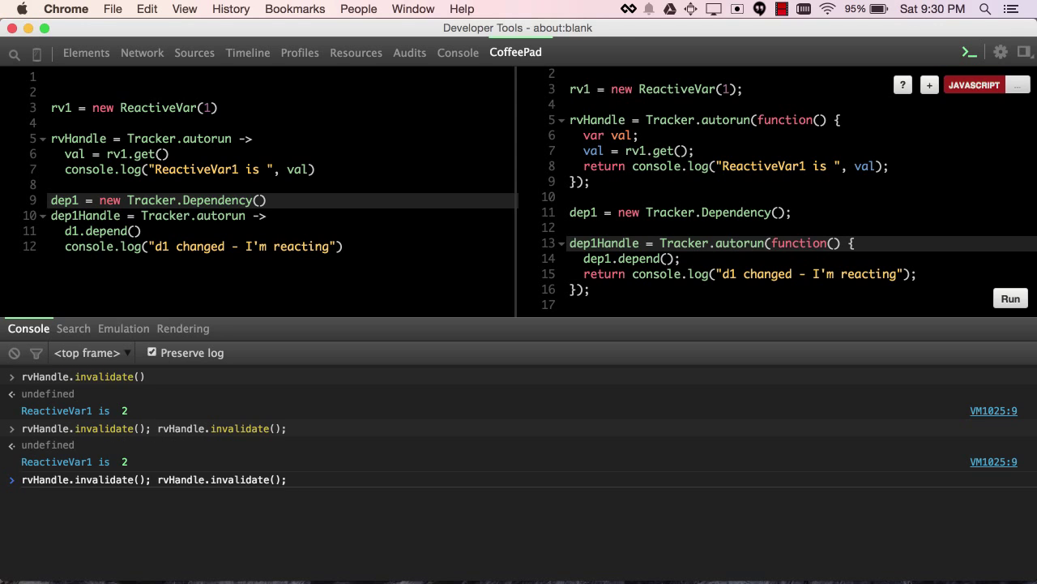
type("rvHandle")
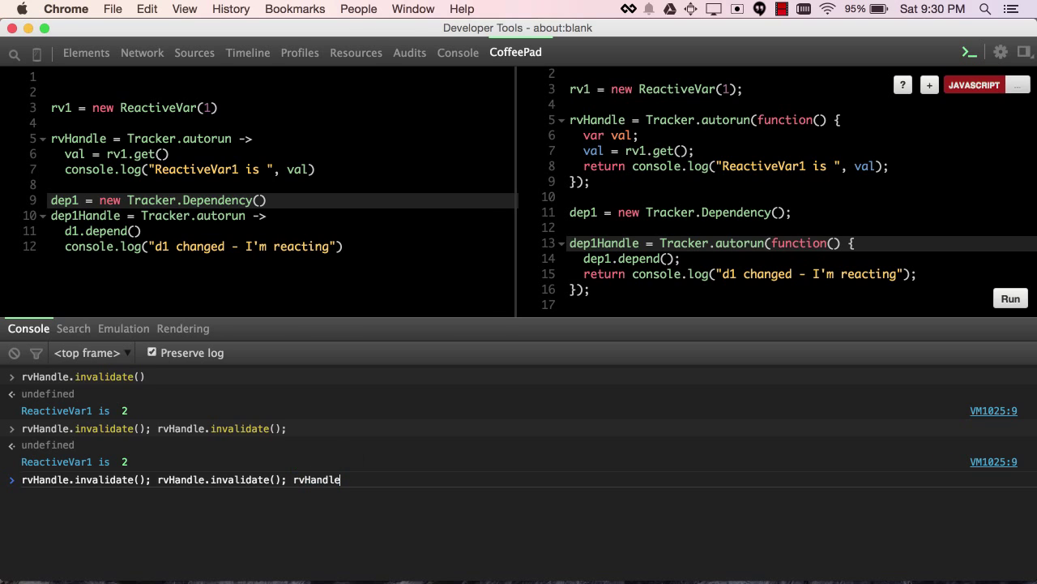
type(".")
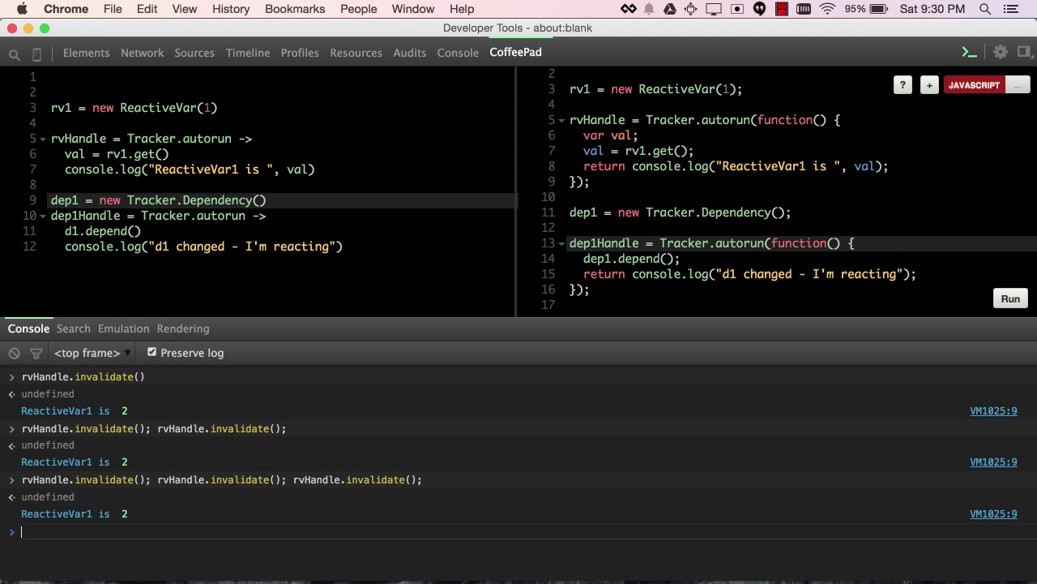
mouse_move(223, 491)
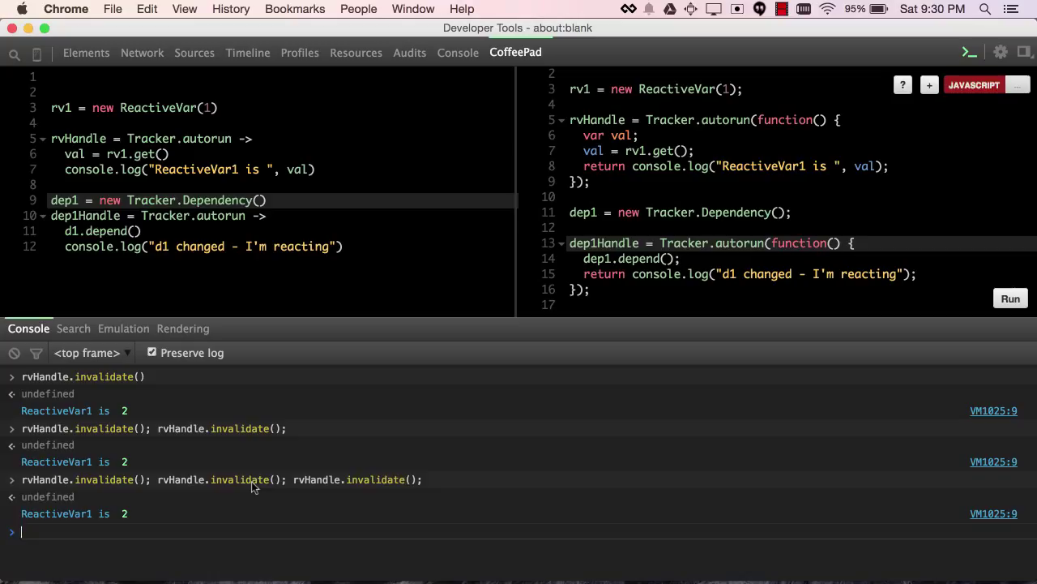
mouse_move(218, 500)
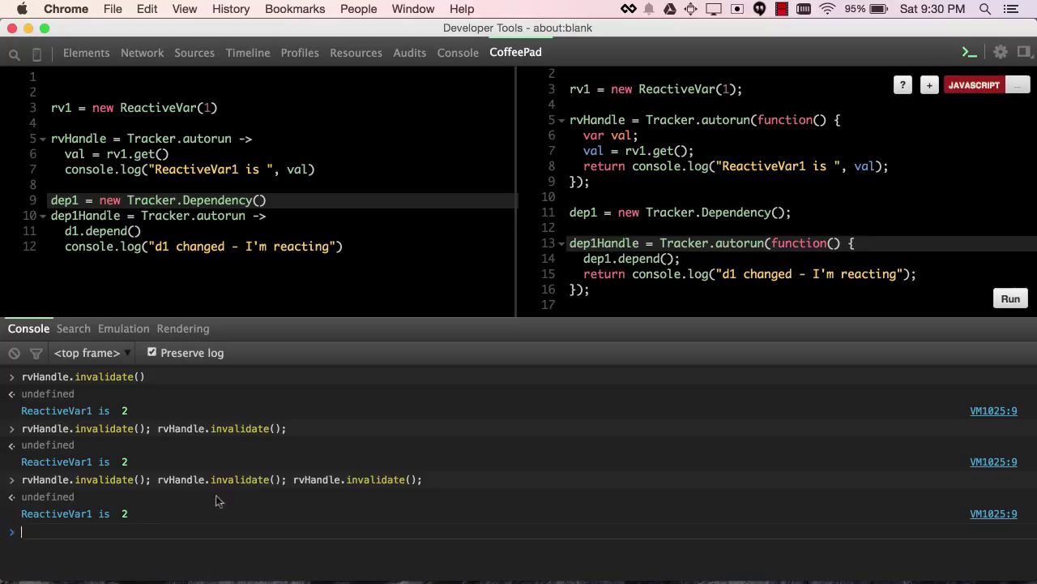
mouse_move(97, 503)
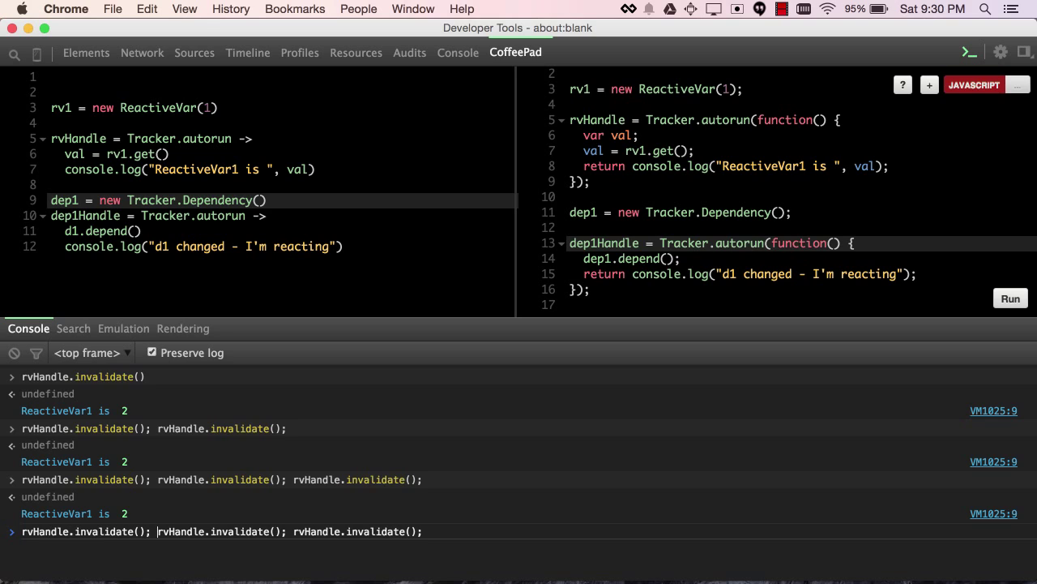
type("Tra")
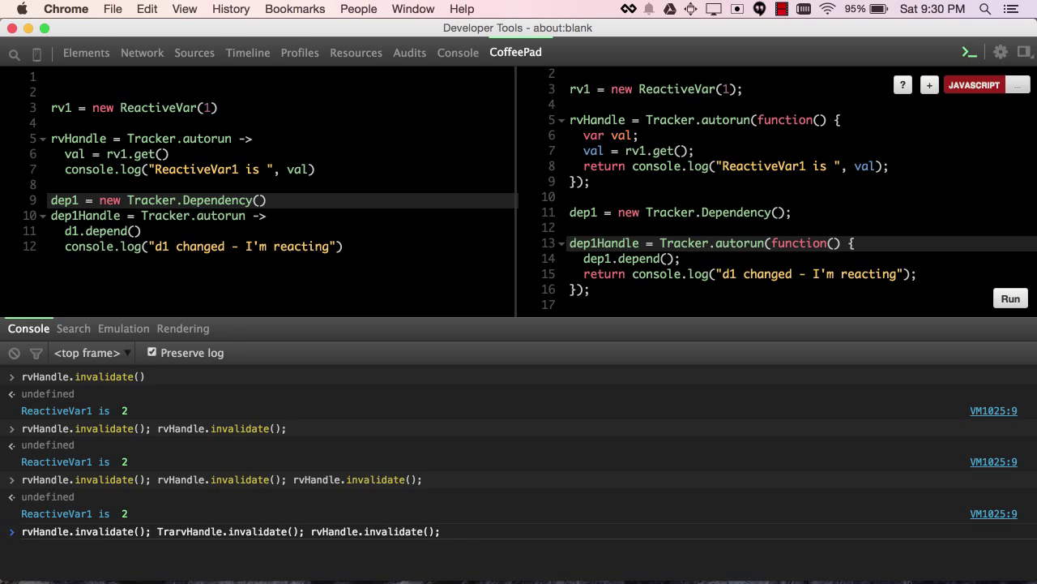
type("Tracker.flush();")
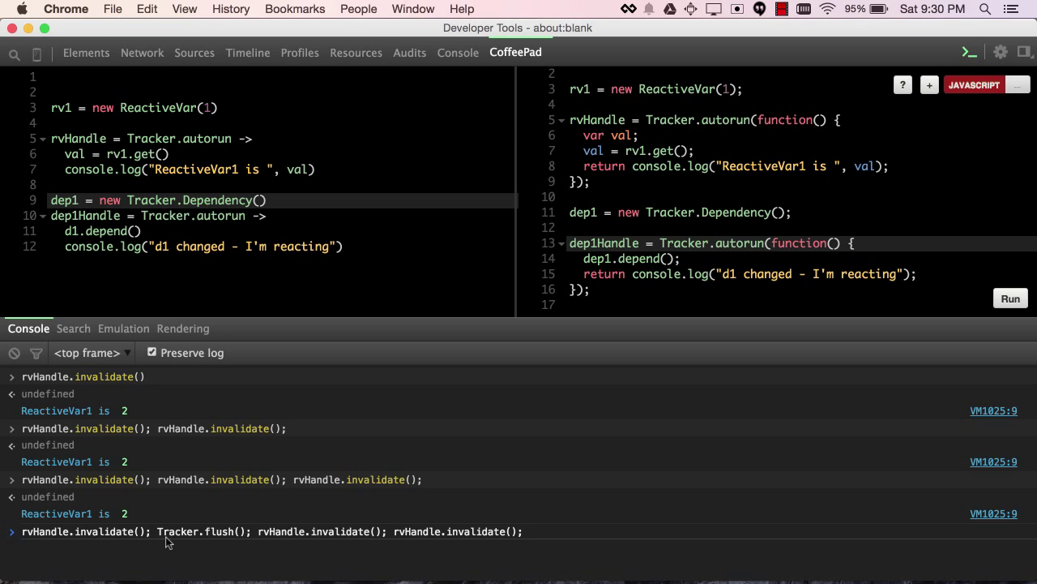
mouse_move(146, 534)
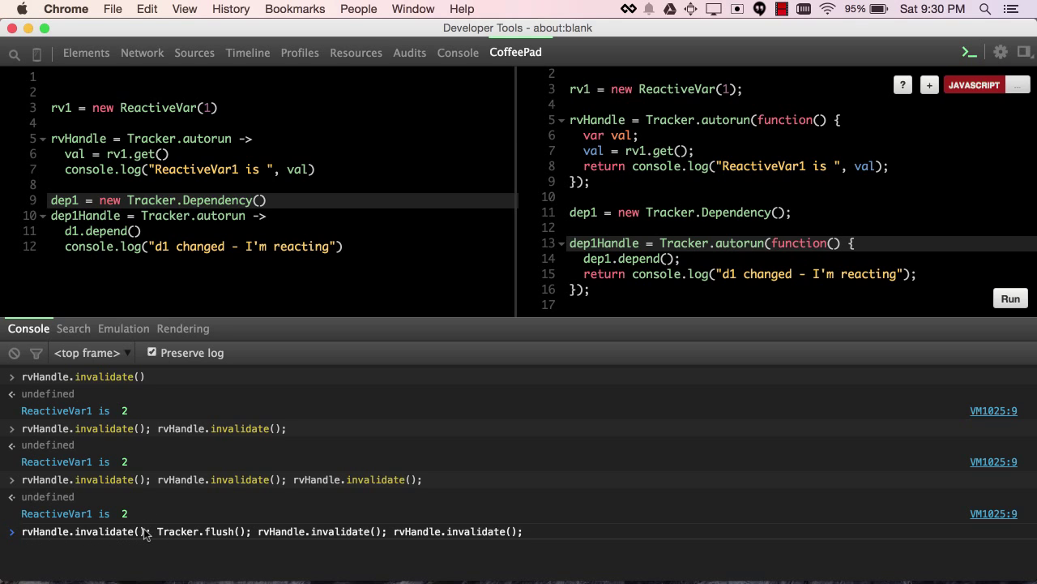
mouse_move(253, 536)
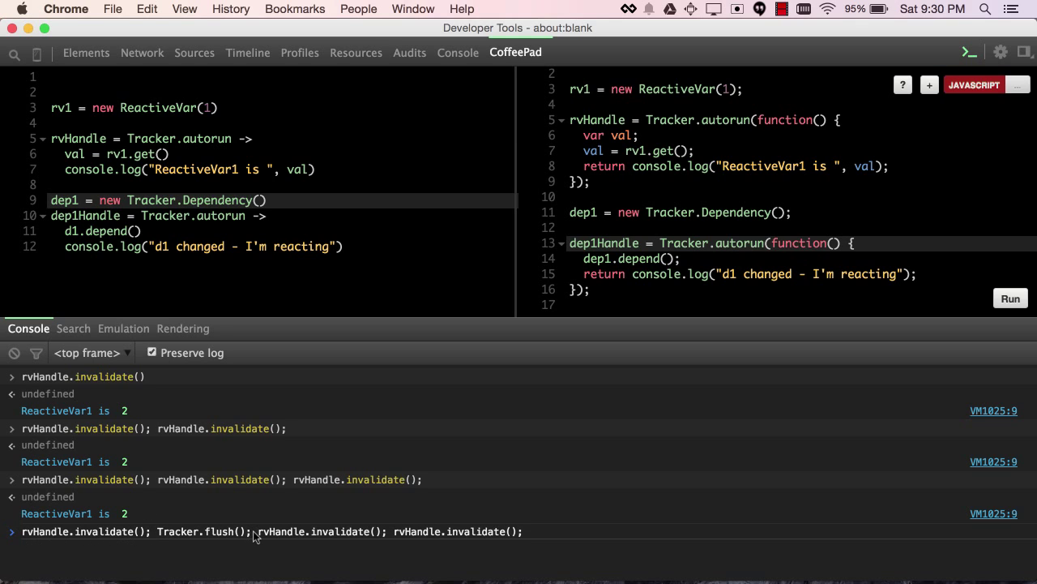
mouse_move(297, 525)
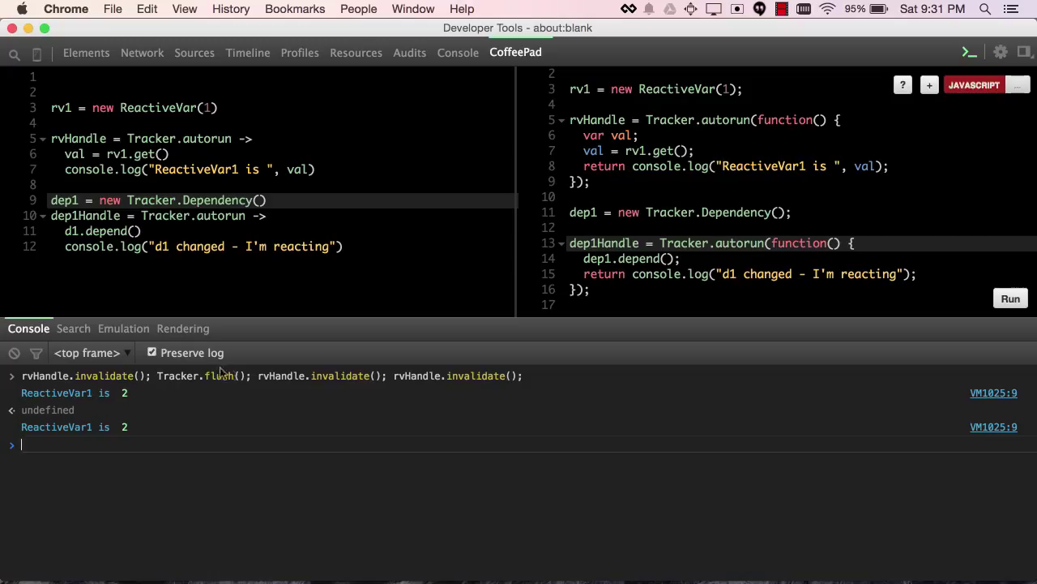
mouse_move(476, 384)
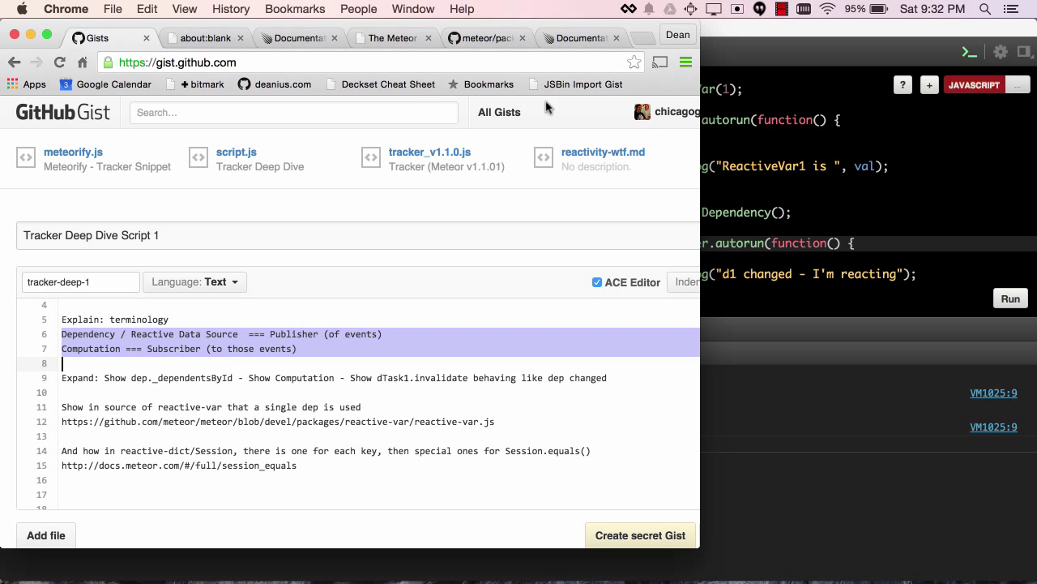
- Switch to the meteor/meteor devel packages page and scroll down to reactive-var
left_click(393, 38)
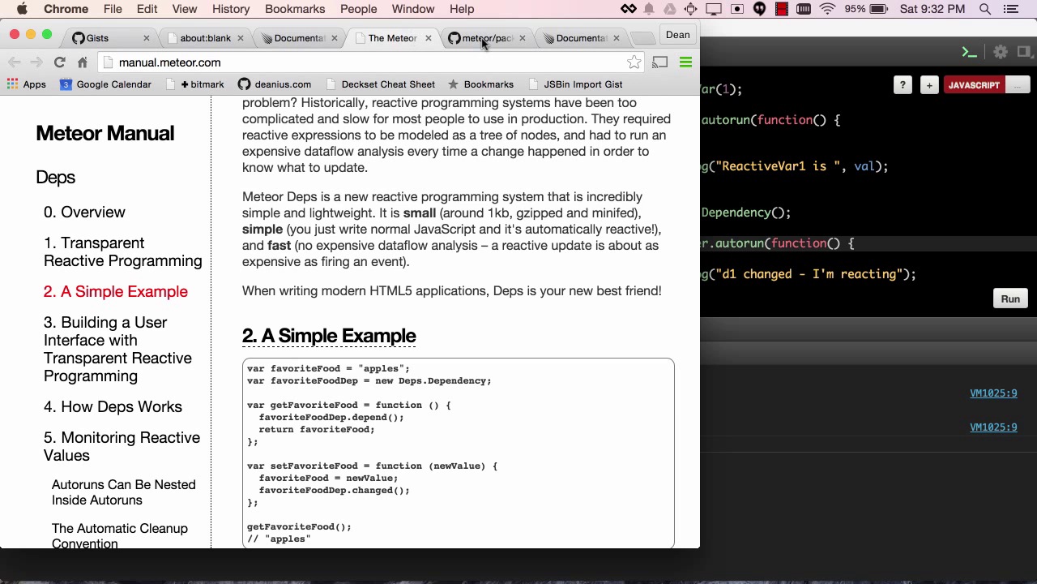
left_click(482, 37)
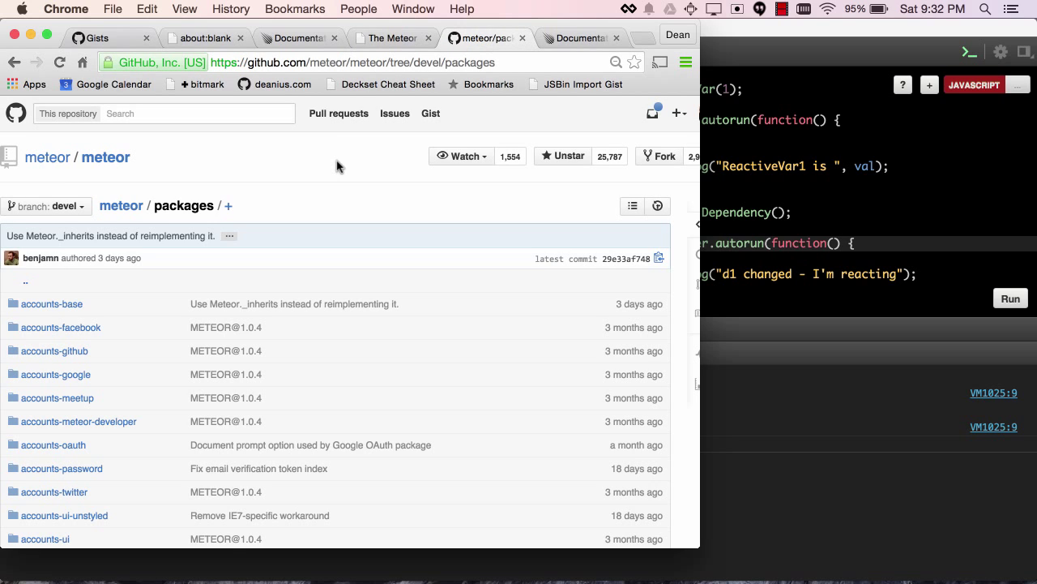
mouse_move(105, 157)
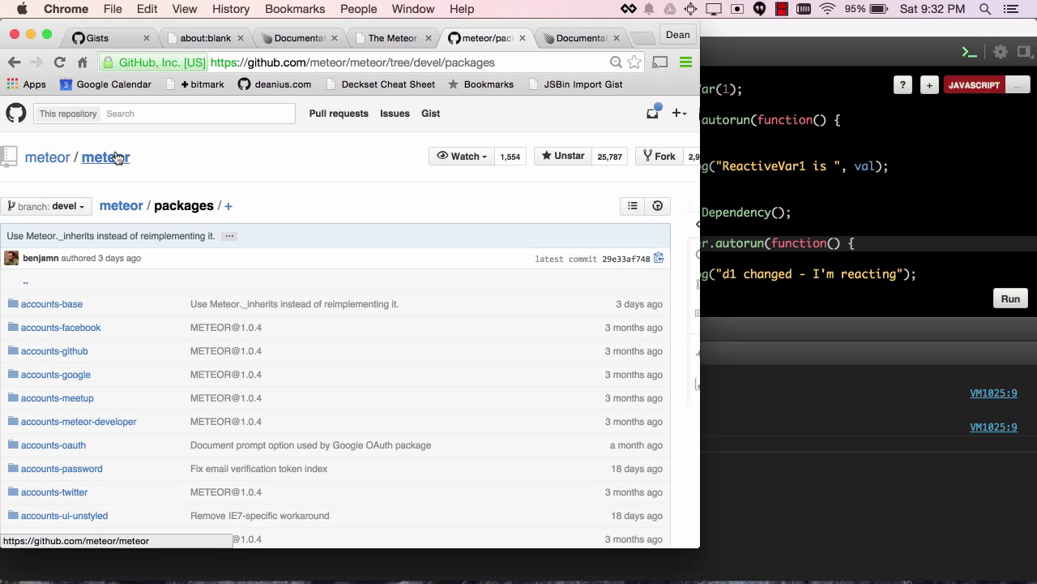
scroll("down", 3)
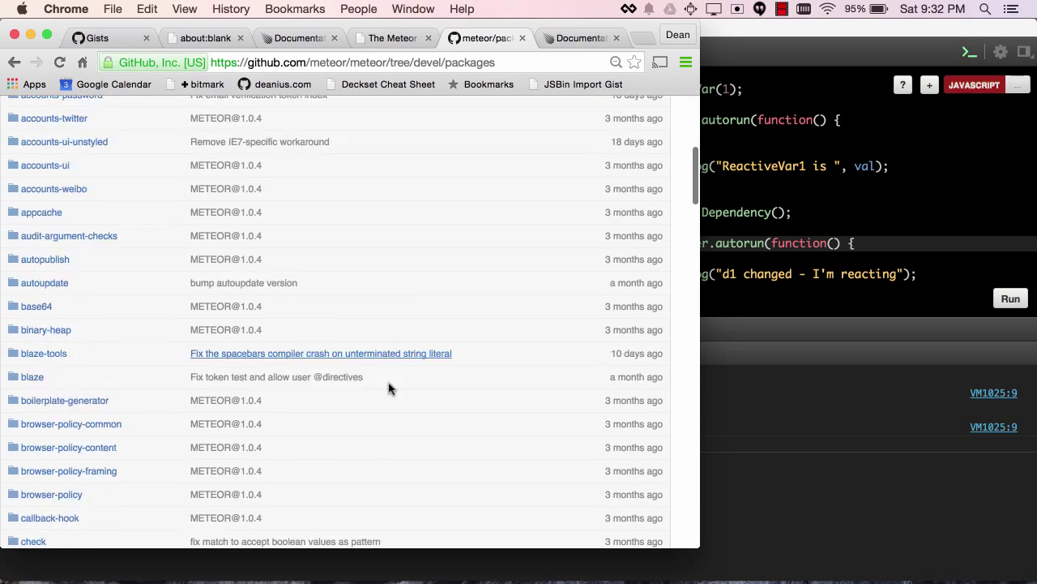
scroll("down", 3)
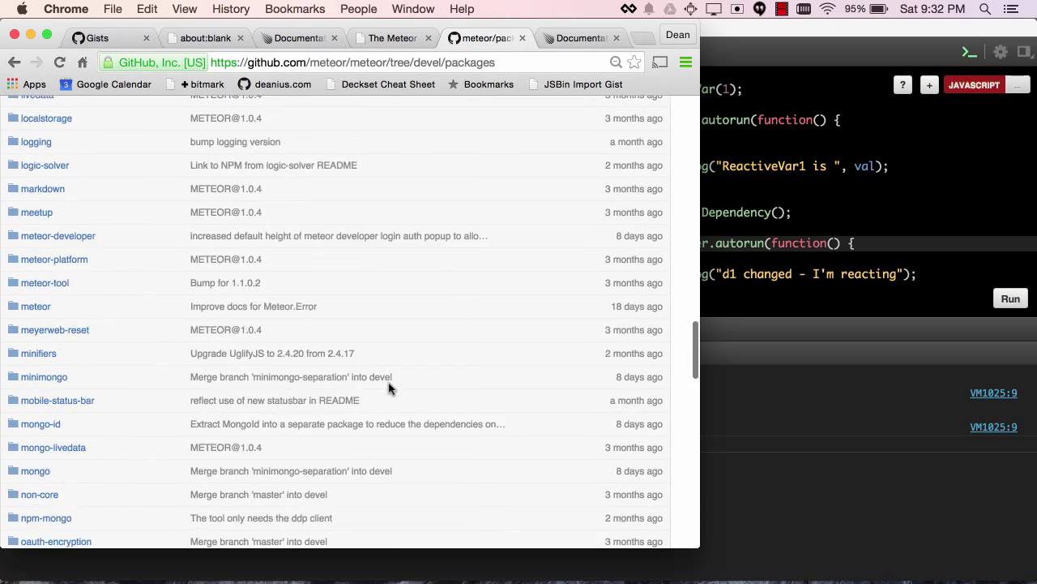
scroll("down", 3)
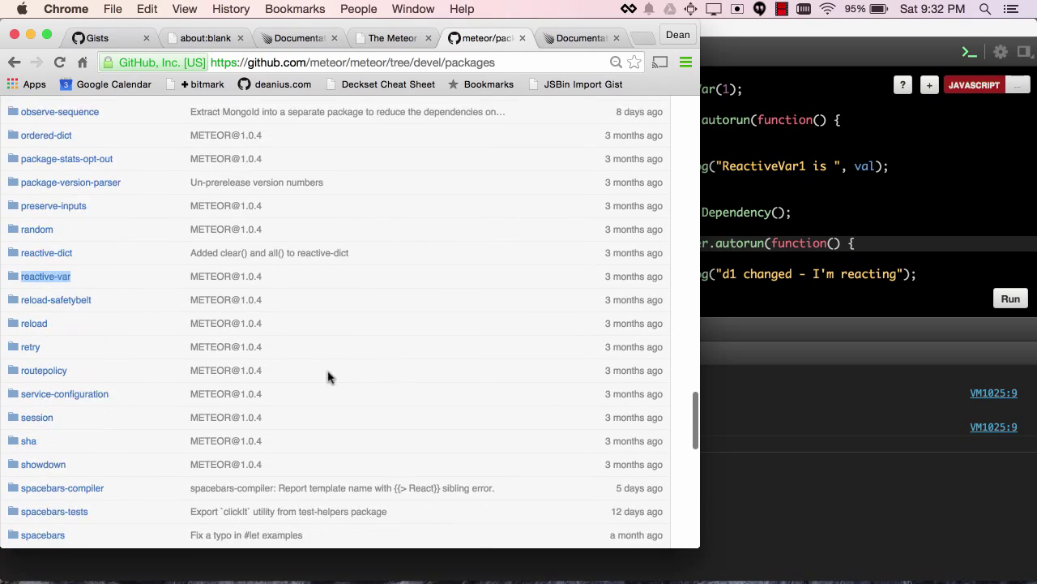
- Open reactive-var/reactive-var.js and scroll through the ReactiveVar constructor, get and set
left_click(45, 276)
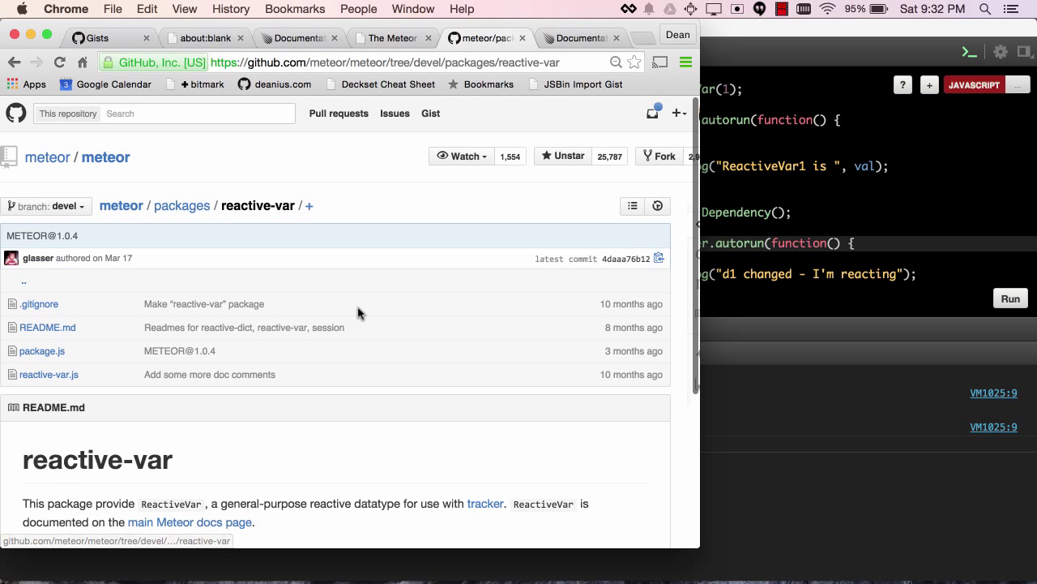
left_click(48, 374)
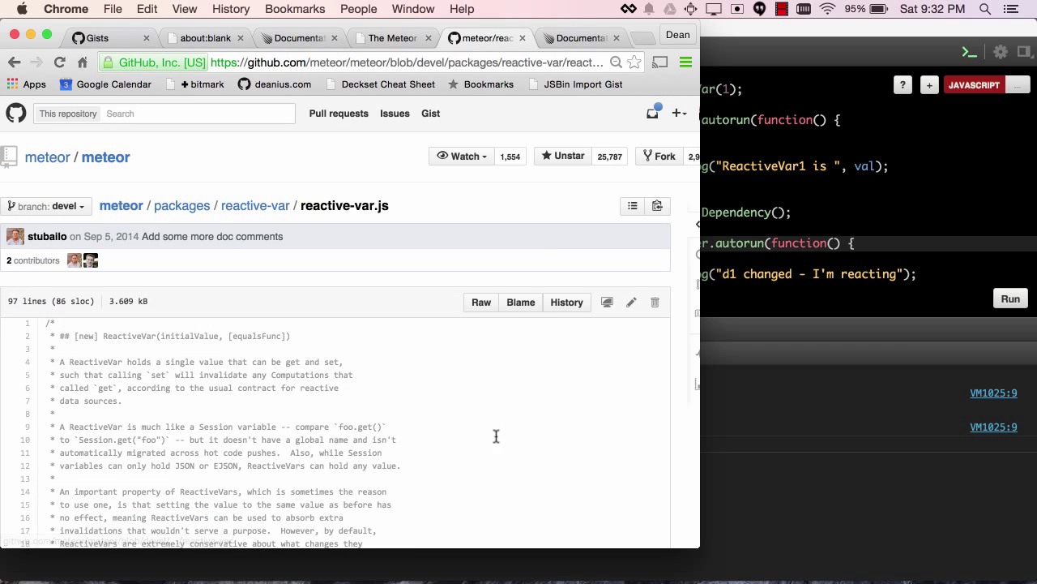
scroll("down", 3)
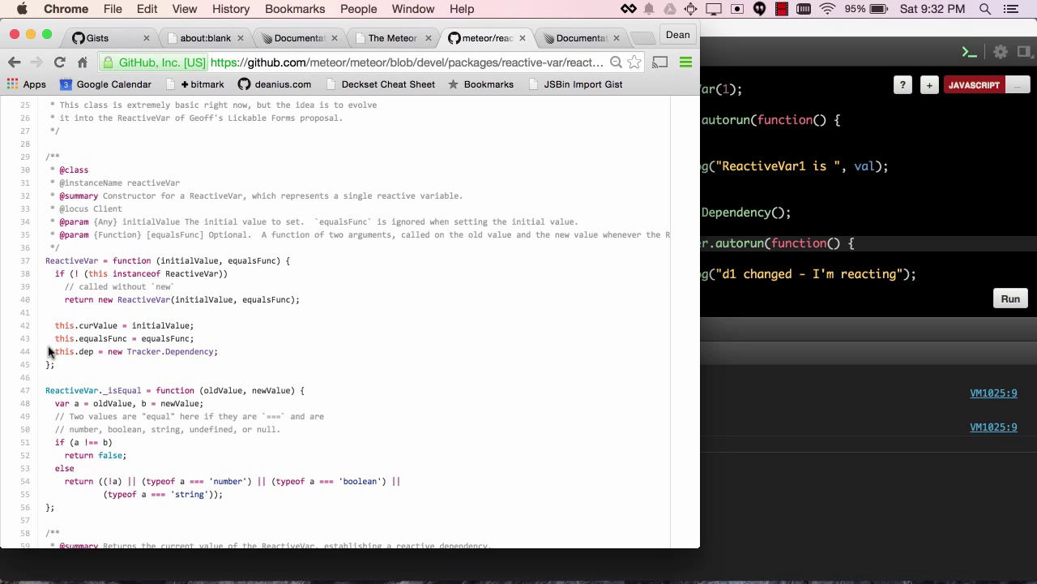
mouse_move(406, 432)
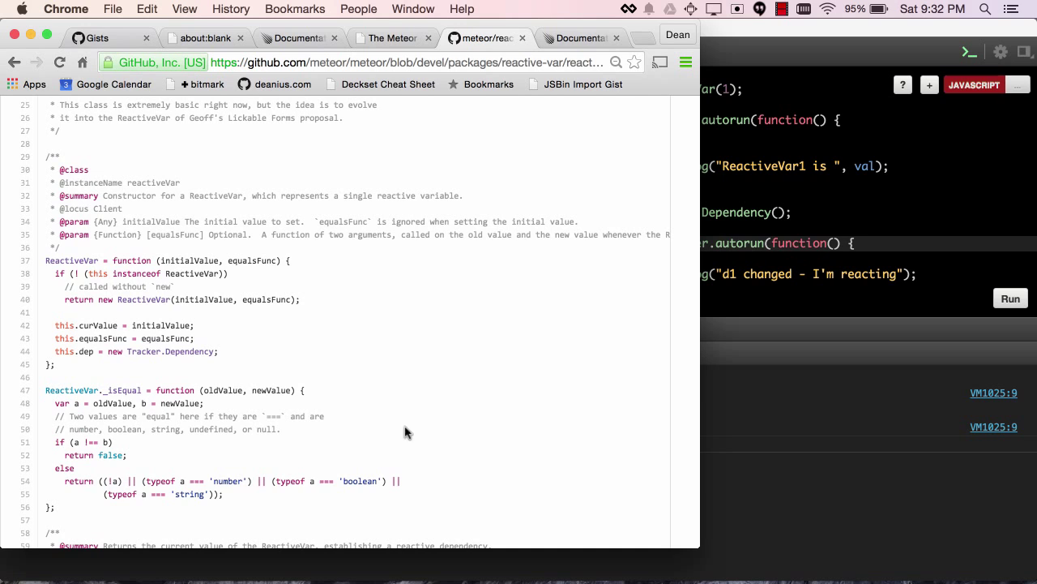
scroll("down", 3)
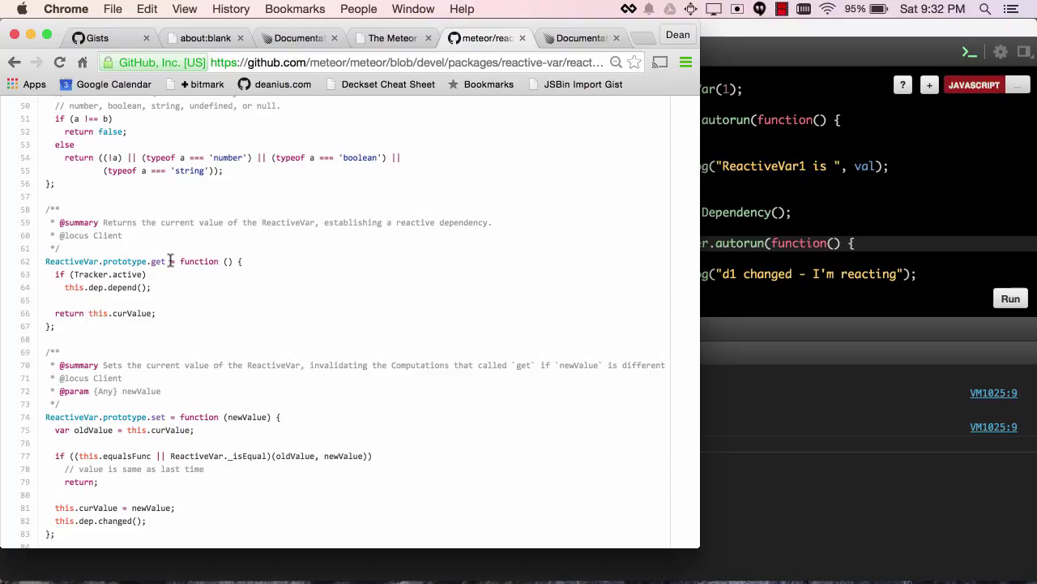
mouse_move(159, 295)
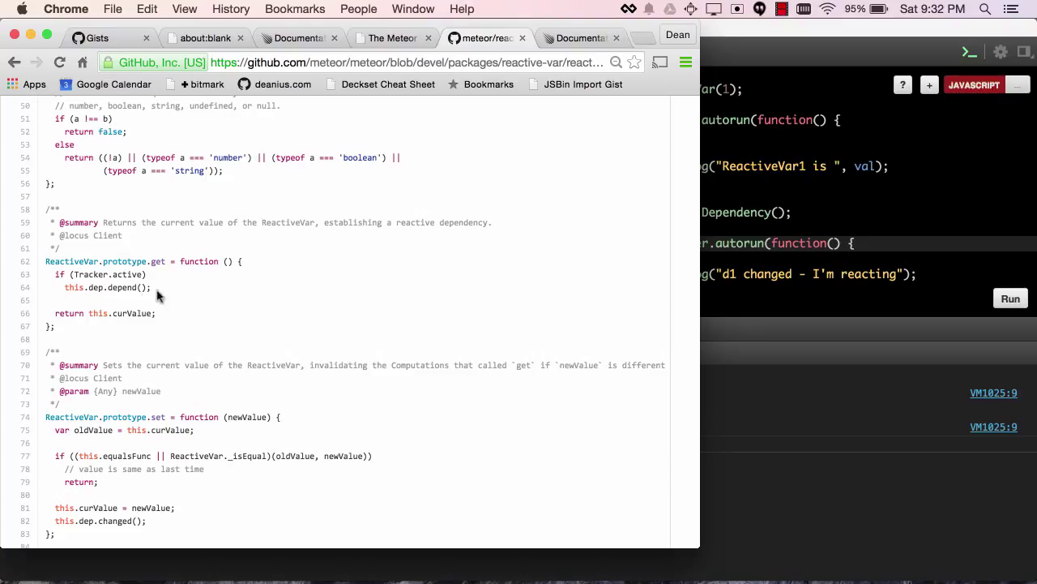
mouse_move(170, 295)
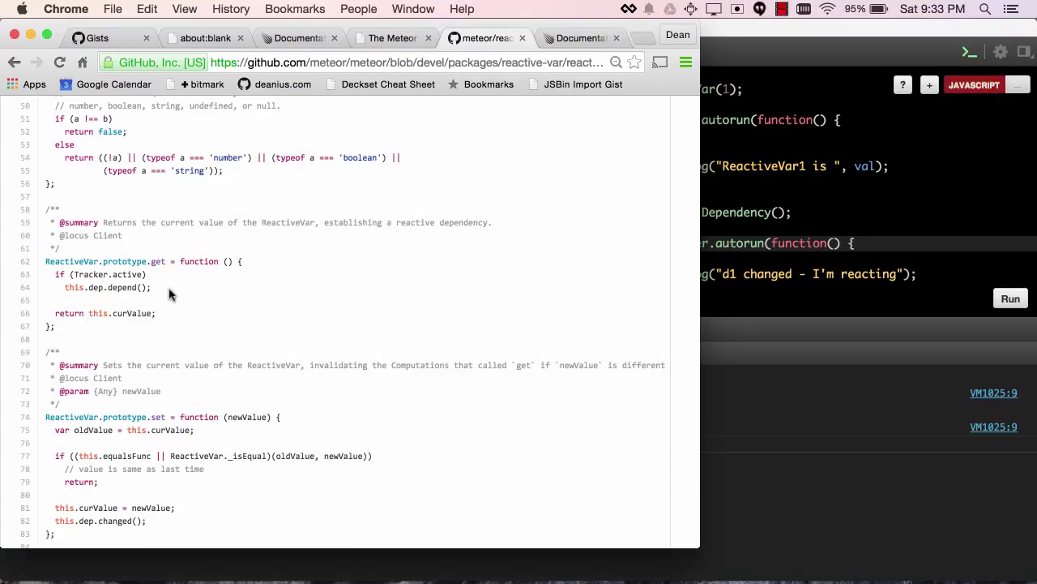
scroll("down", 3)
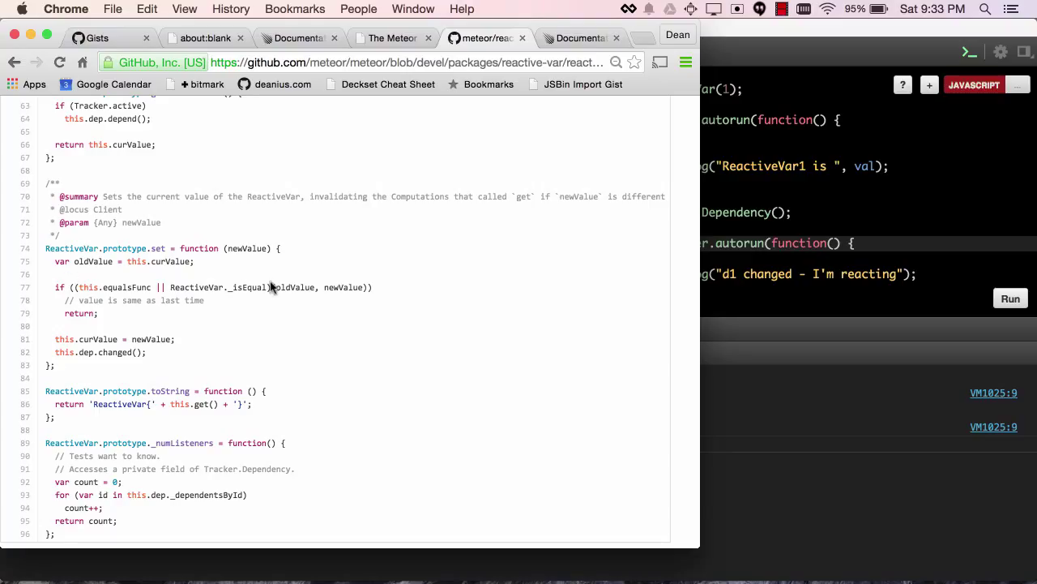
mouse_move(71, 366)
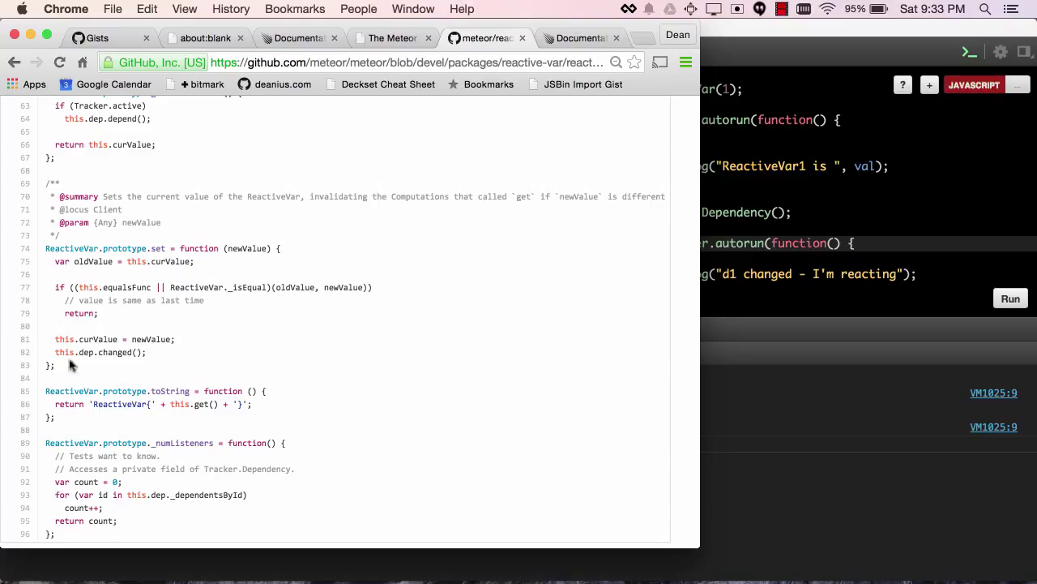
mouse_move(209, 350)
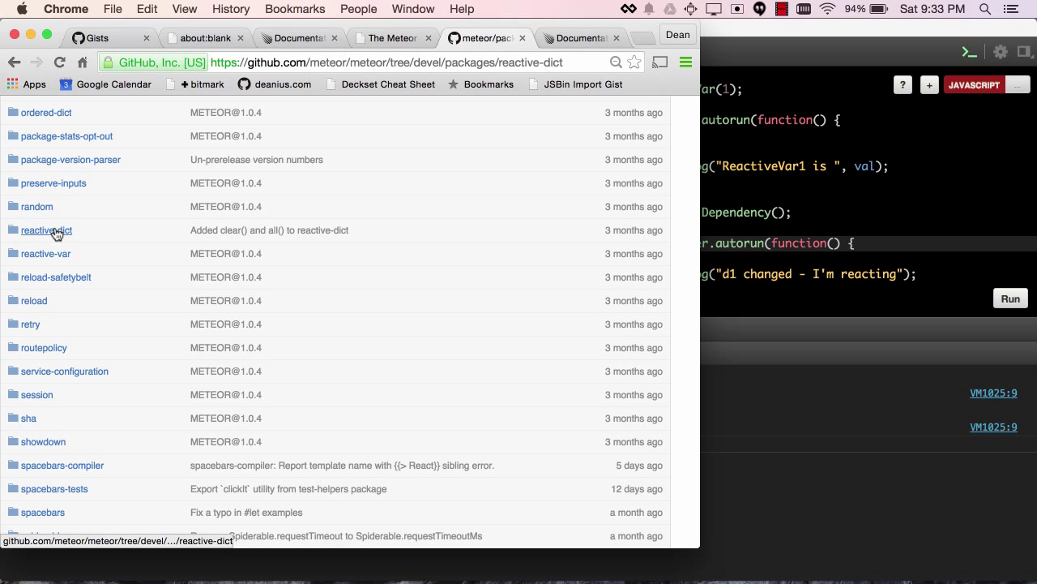
- Open reactive-dict/reactive-dict.js and highlight keyDeps and keyValueDeps in the constructor
left_click(46, 230)
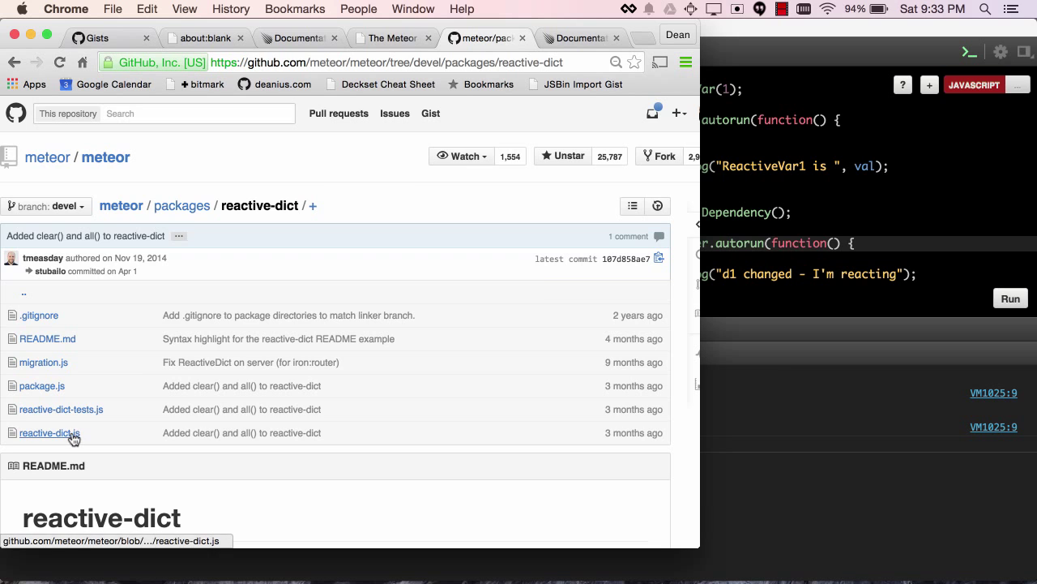
left_click(49, 432)
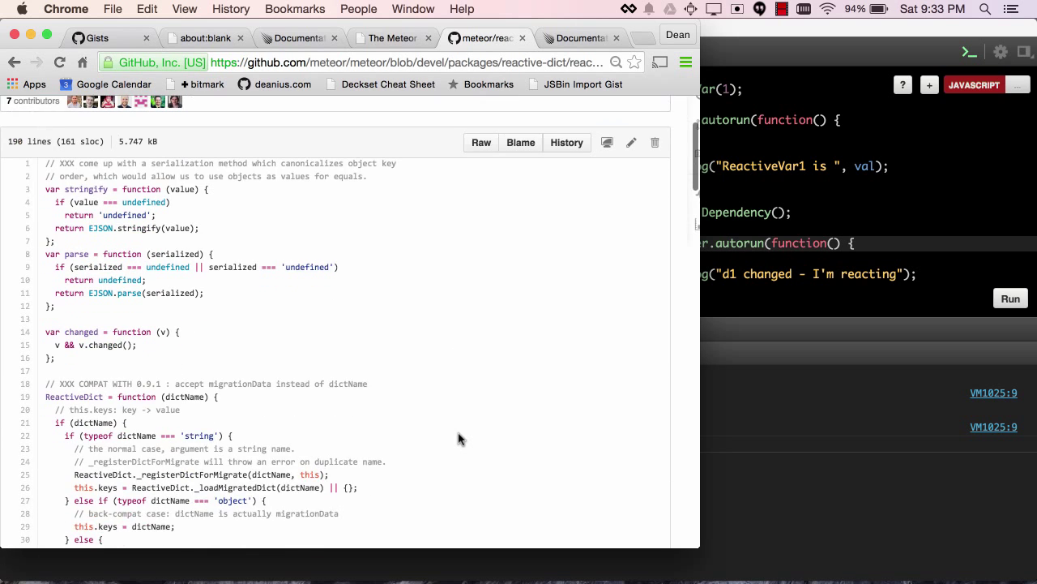
scroll("down", 3)
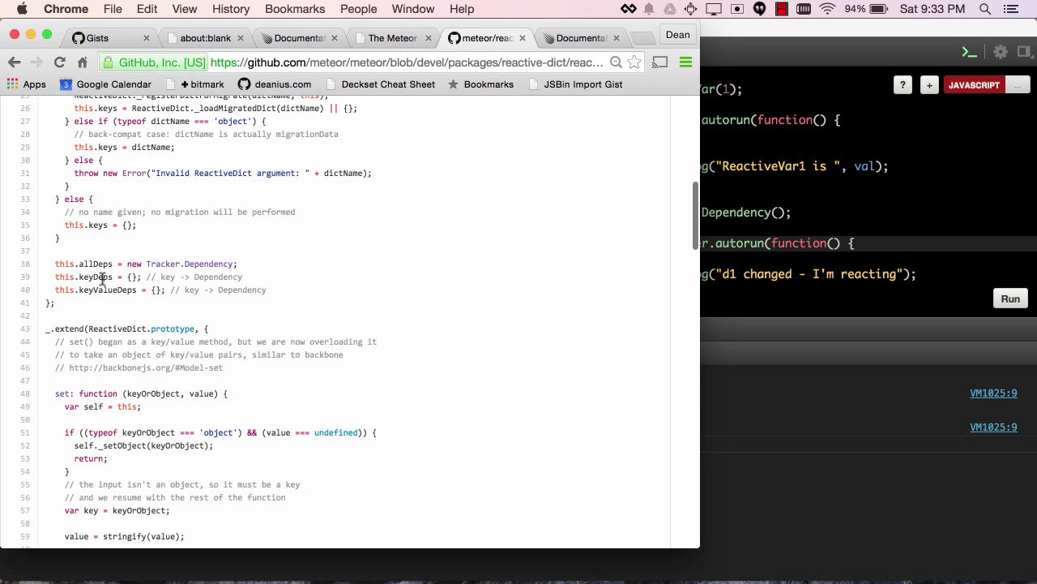
double_click(94, 277)
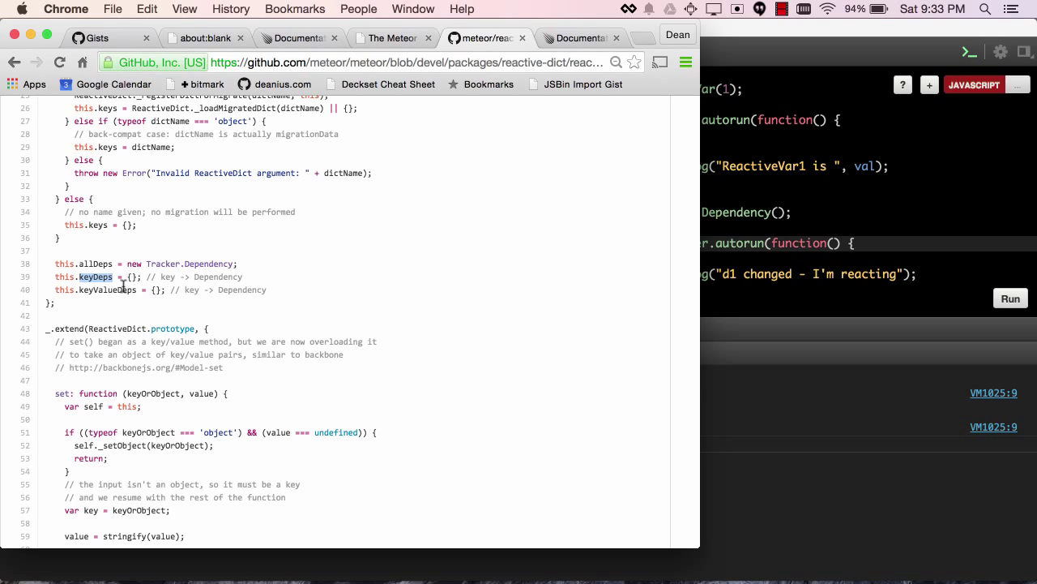
double_click(105, 289)
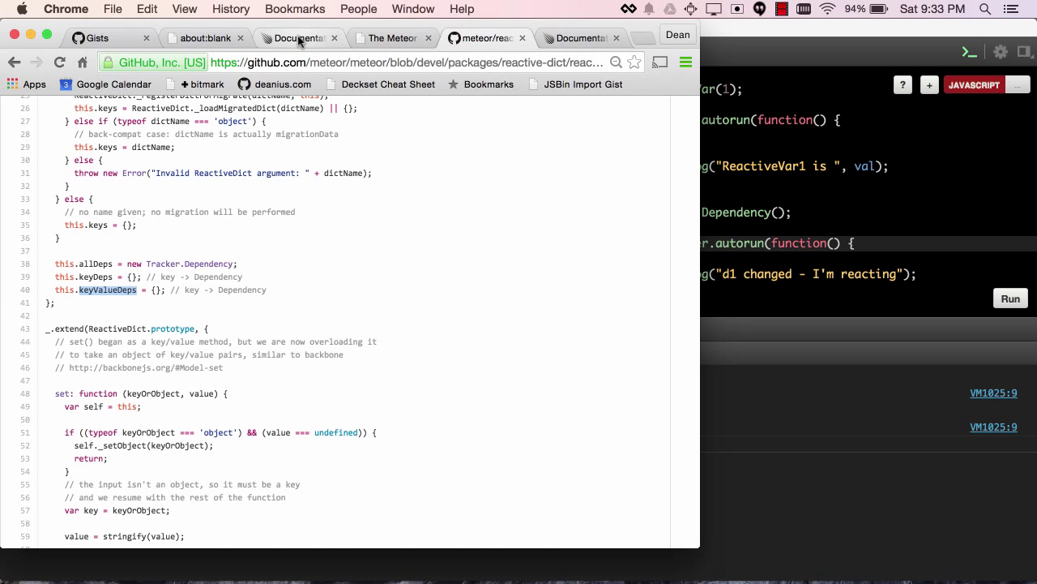
- Search the Meteor docs for 'reacti', step through matches, and open Session.equals
left_click(298, 37)
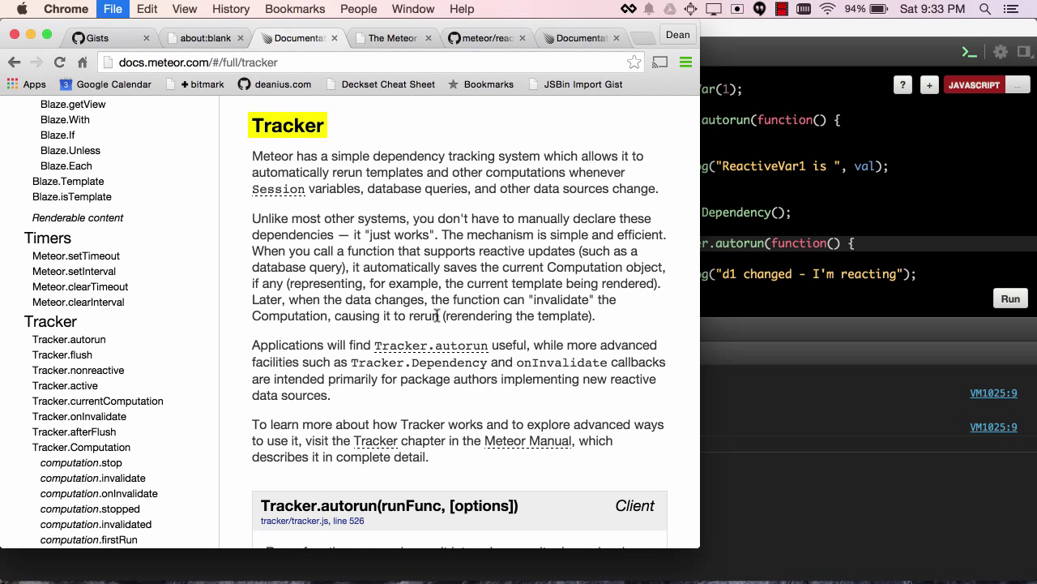
type("reacti")
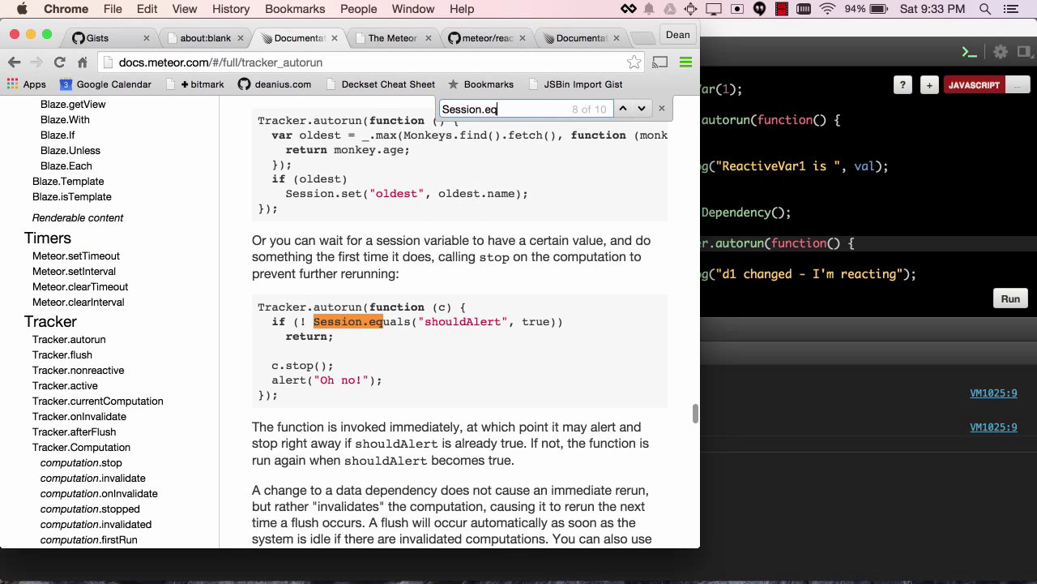
left_click(622, 108)
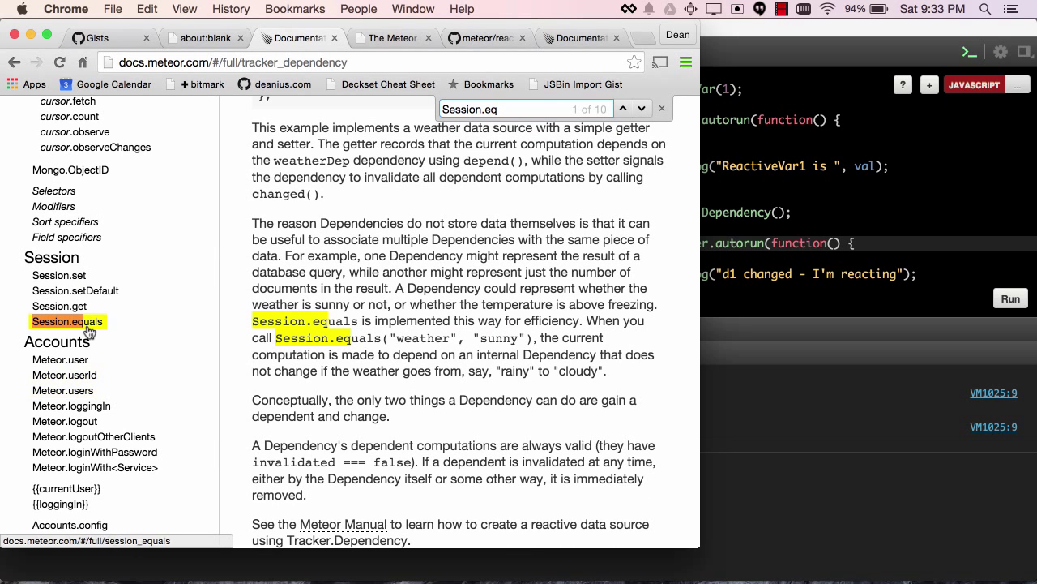
left_click(68, 321)
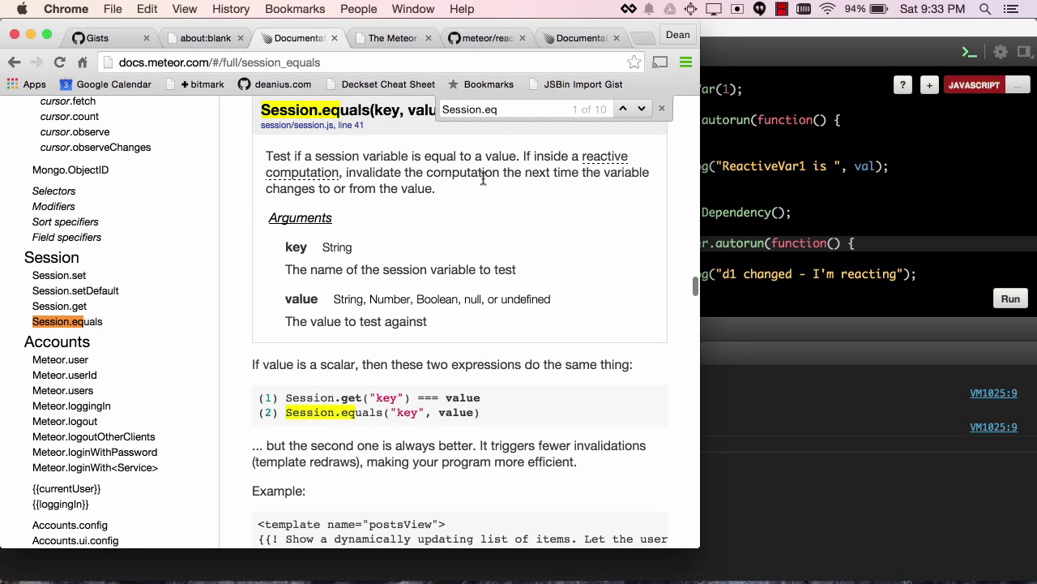
mouse_move(344, 172)
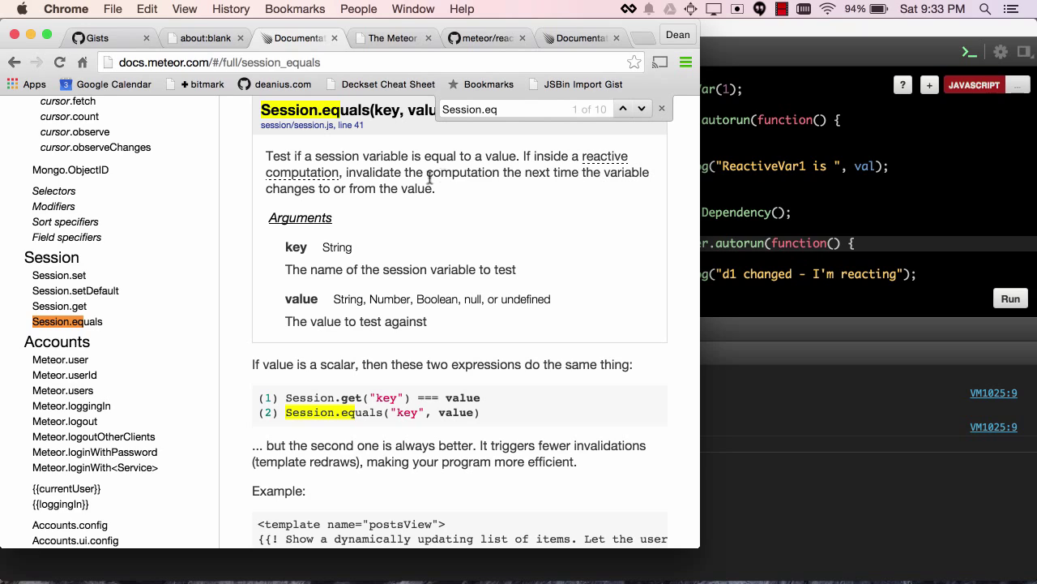
mouse_move(445, 188)
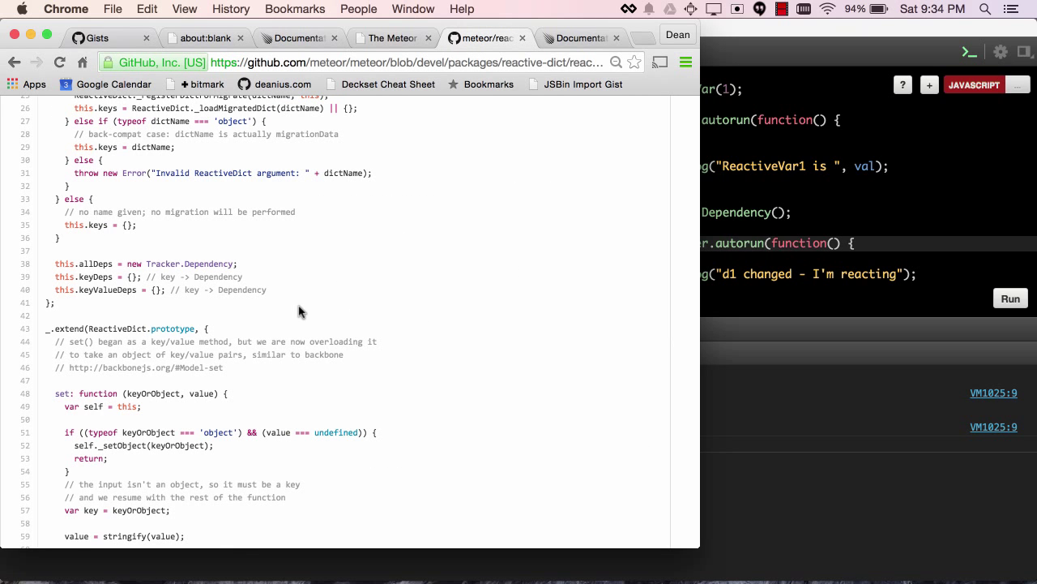
mouse_move(818, 158)
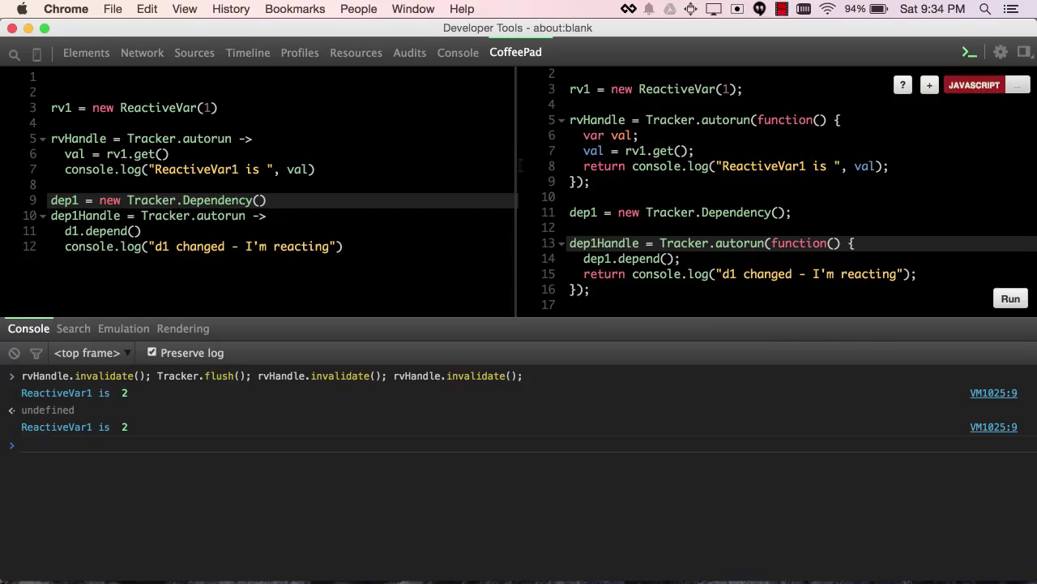
- Bring the CoffeePad Developer Tools window back to the front
left_click(53, 51)
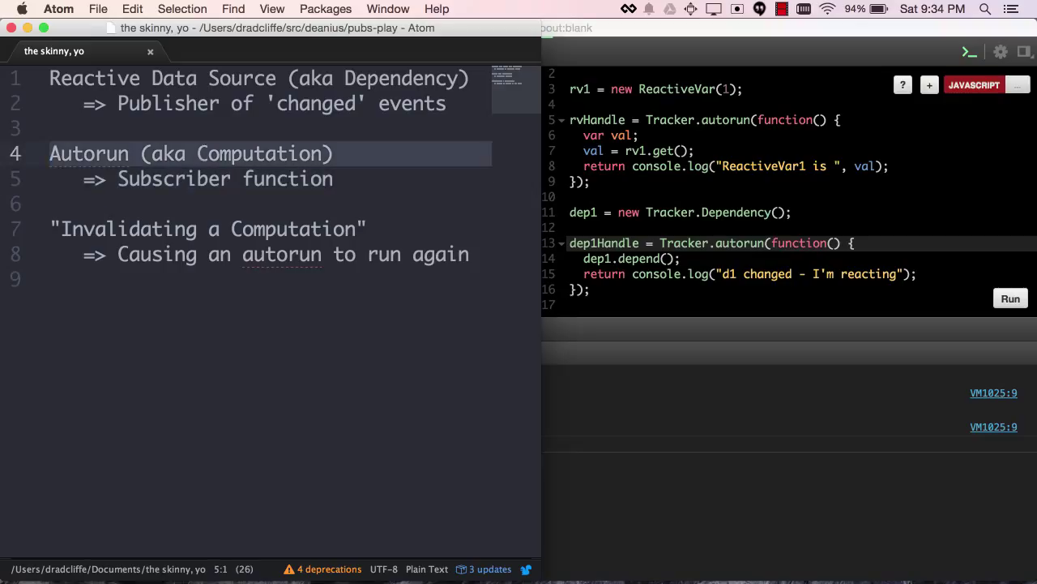
- Bring the Atom 'the skinny, yo' notes on reactive data sources and autoruns into view
left_click(81, 229)
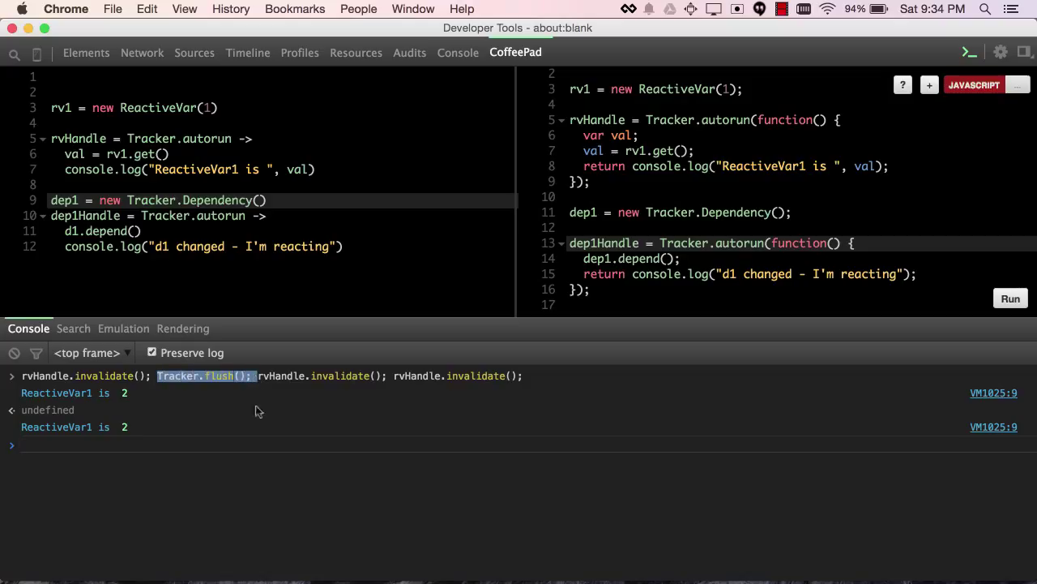
mouse_move(261, 443)
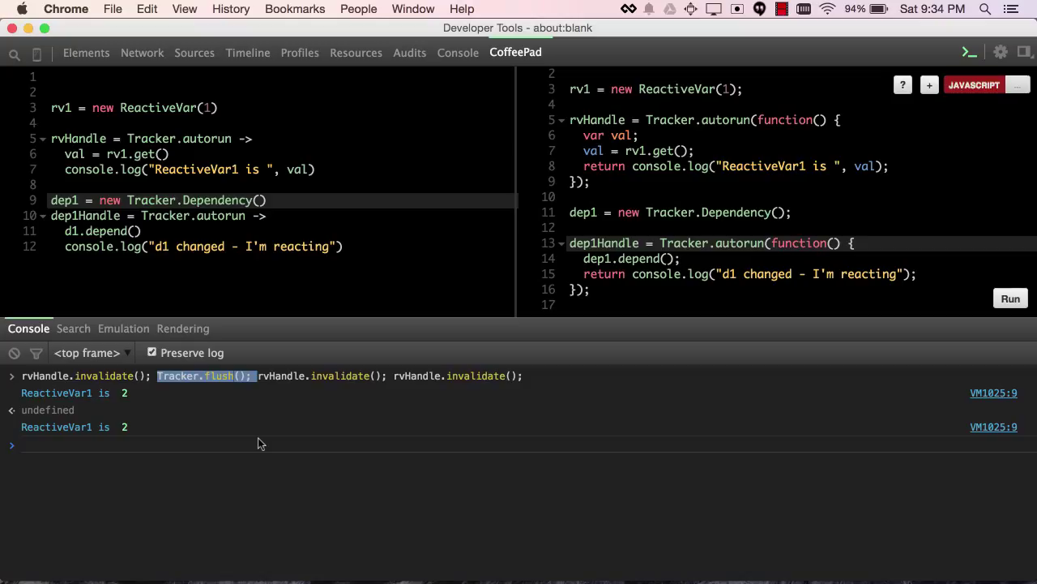